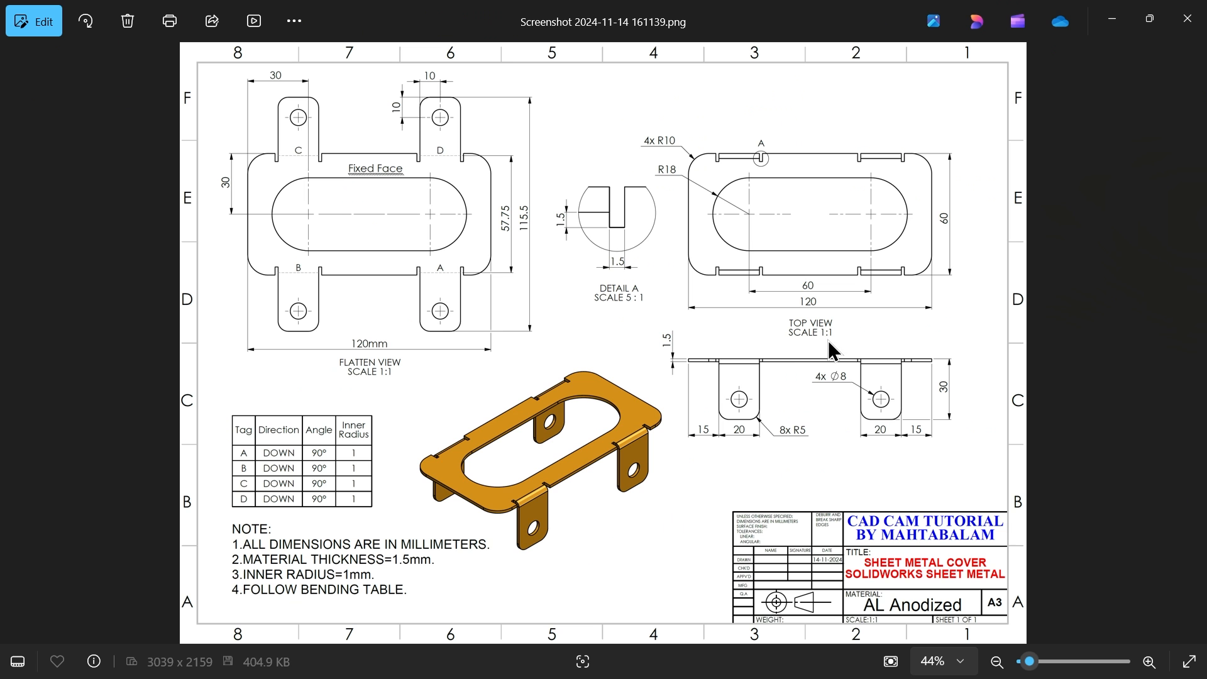
pyautogui.moveTo(665, 400)
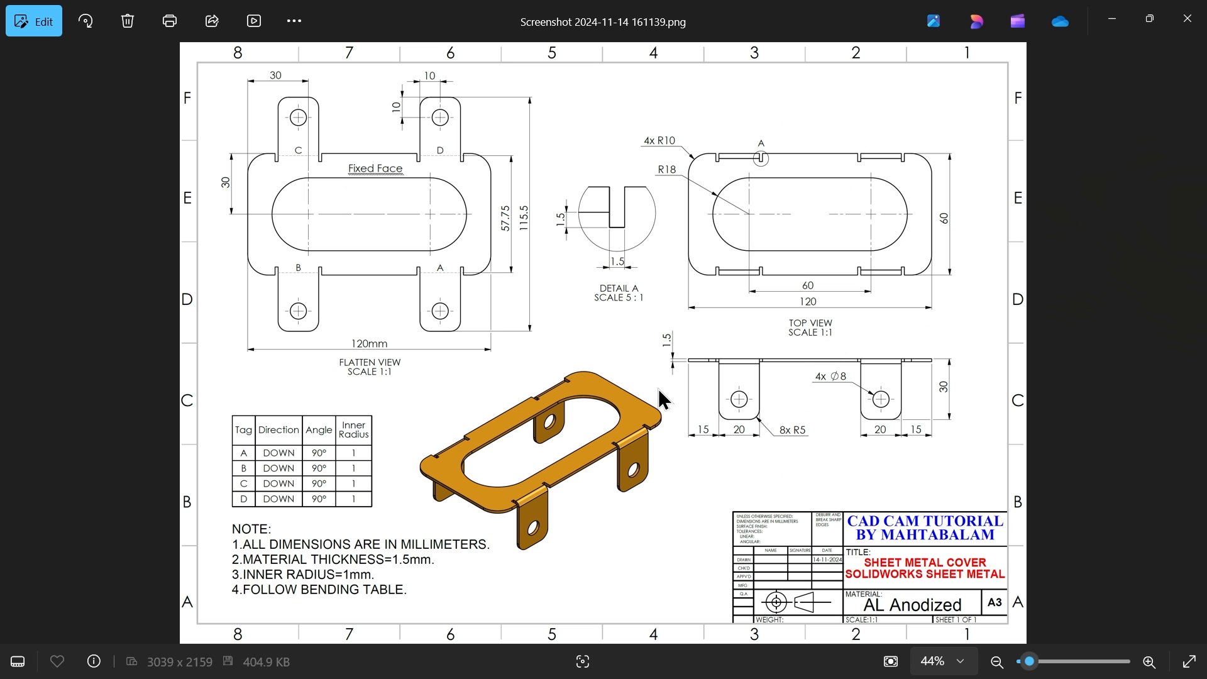
pyautogui.moveTo(624, 336)
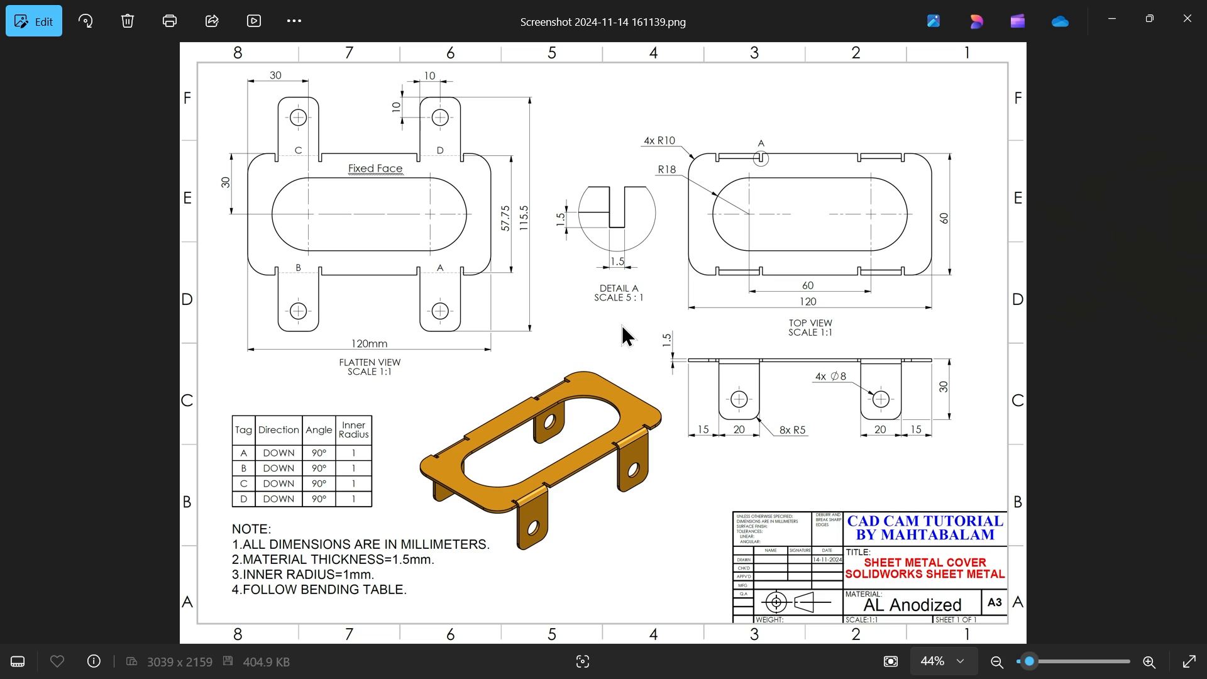
pyautogui.moveTo(366, 85)
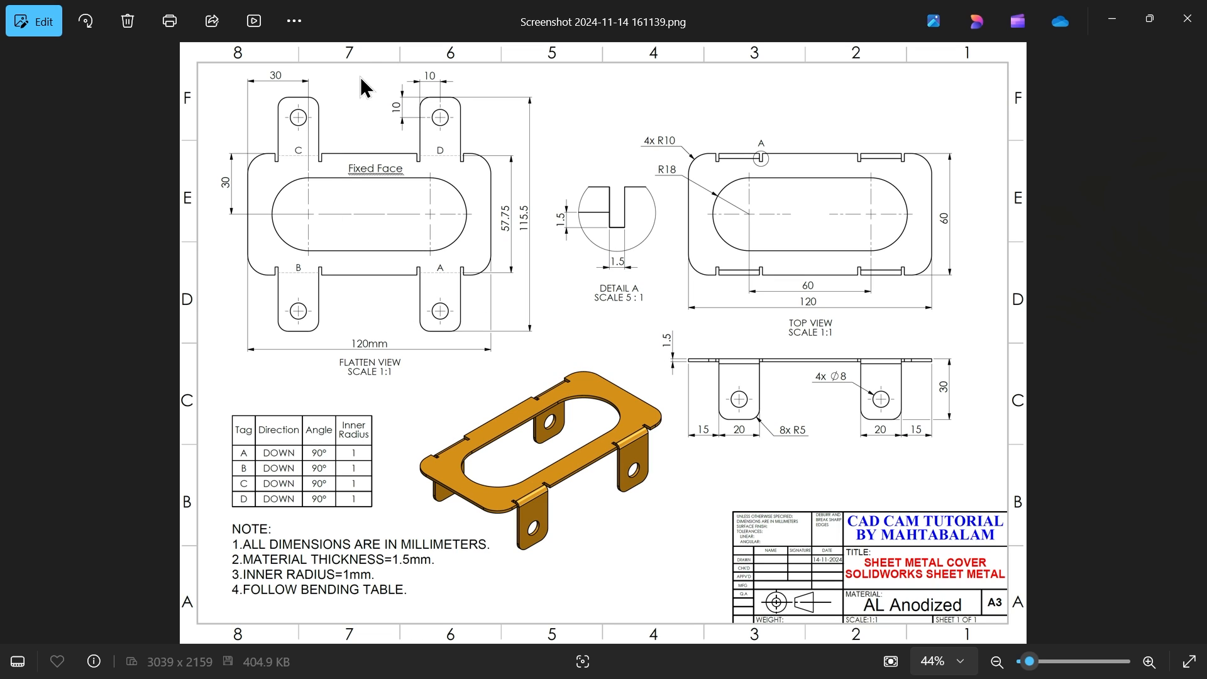
pyautogui.moveTo(565, 439)
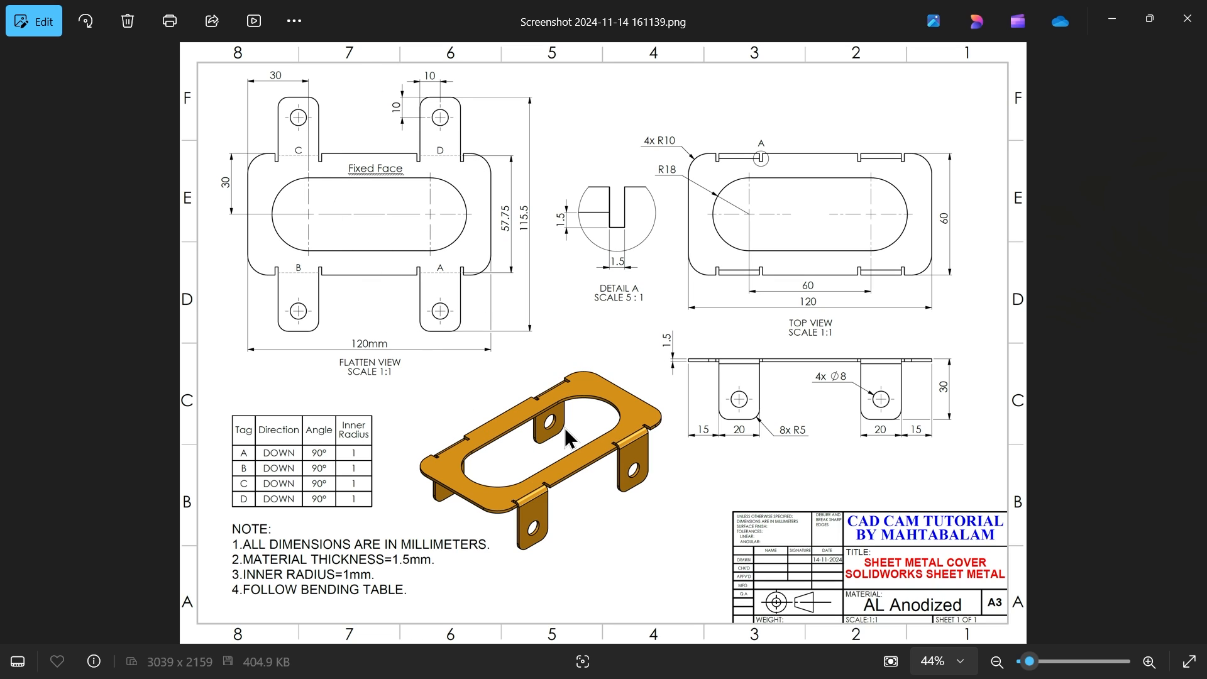
pyautogui.moveTo(847, 238)
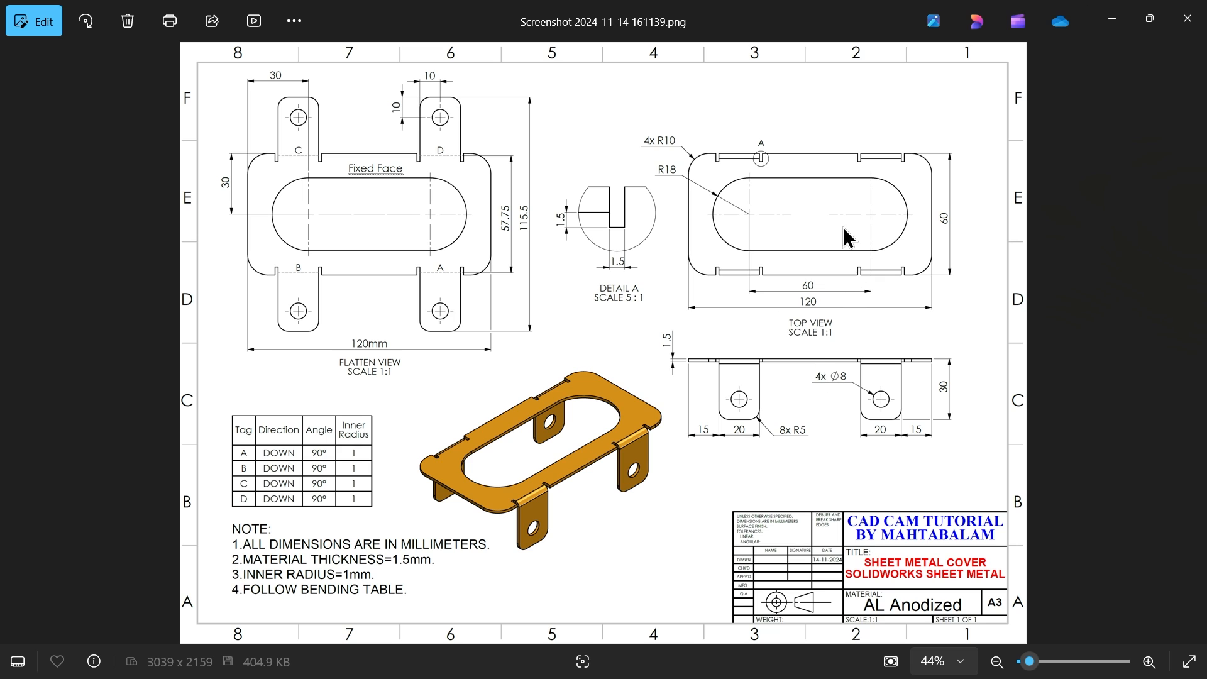
pyautogui.moveTo(641, 233)
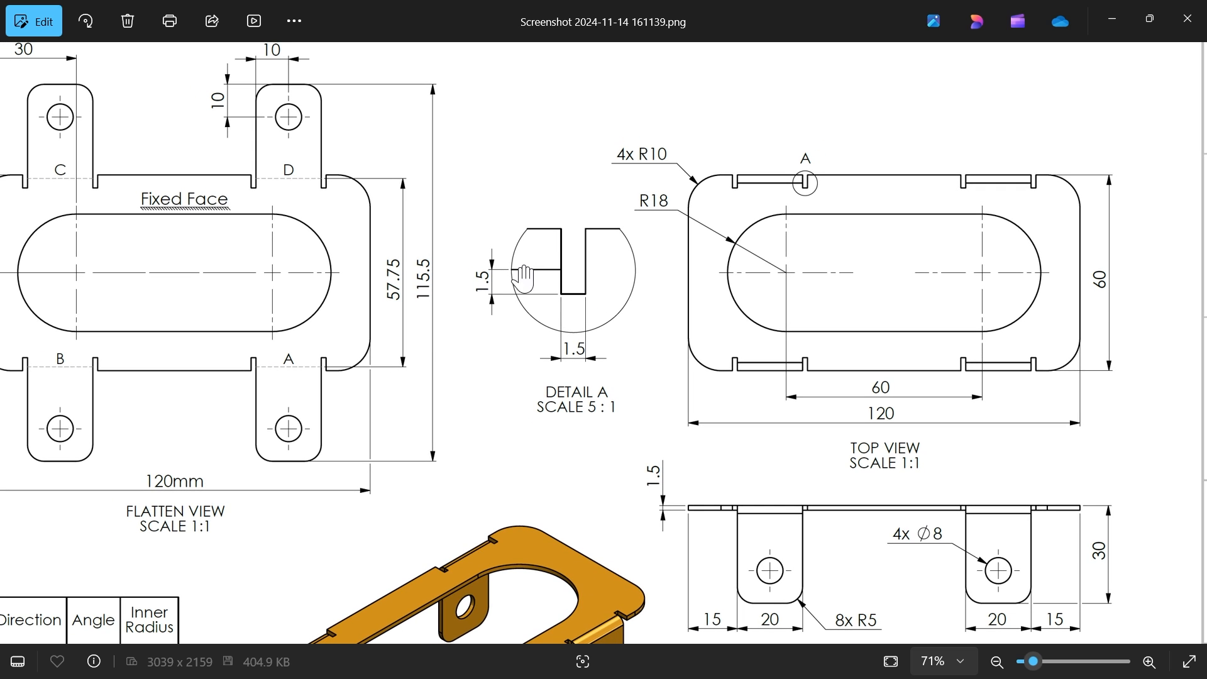
# - Zoom through the cover drawing in Photos to read notes, bend table and view dimensions
pyautogui.scroll(-3)
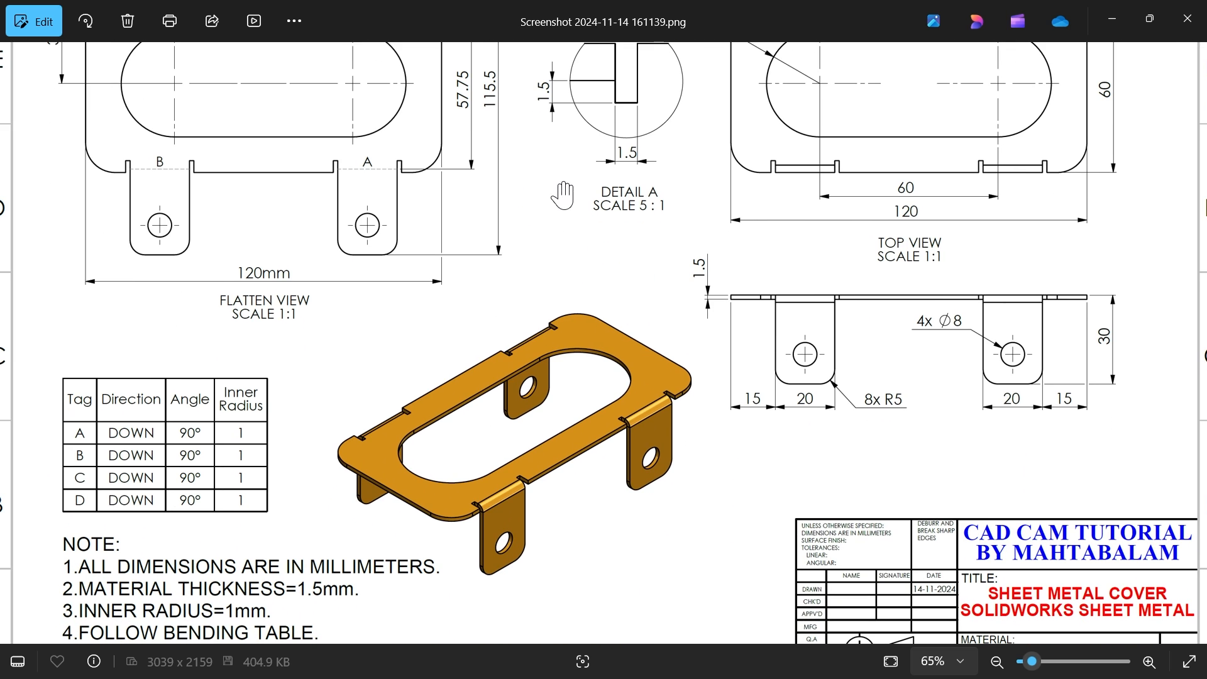
pyautogui.scroll(-3)
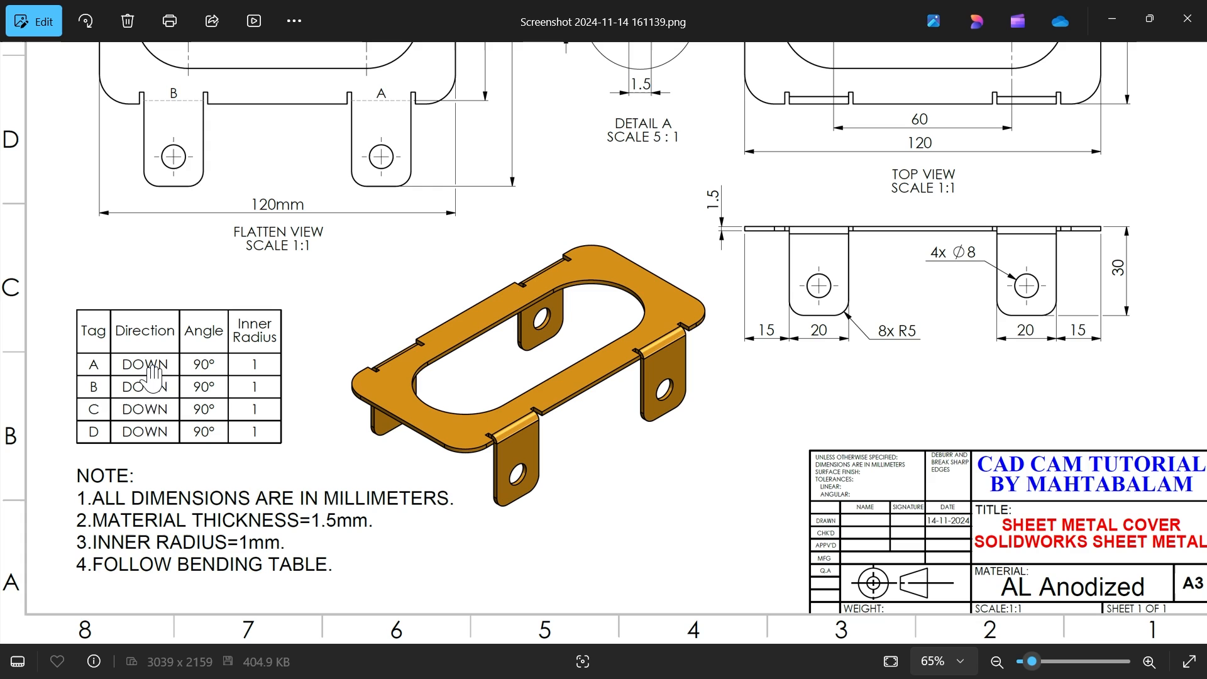
pyautogui.moveTo(253, 360)
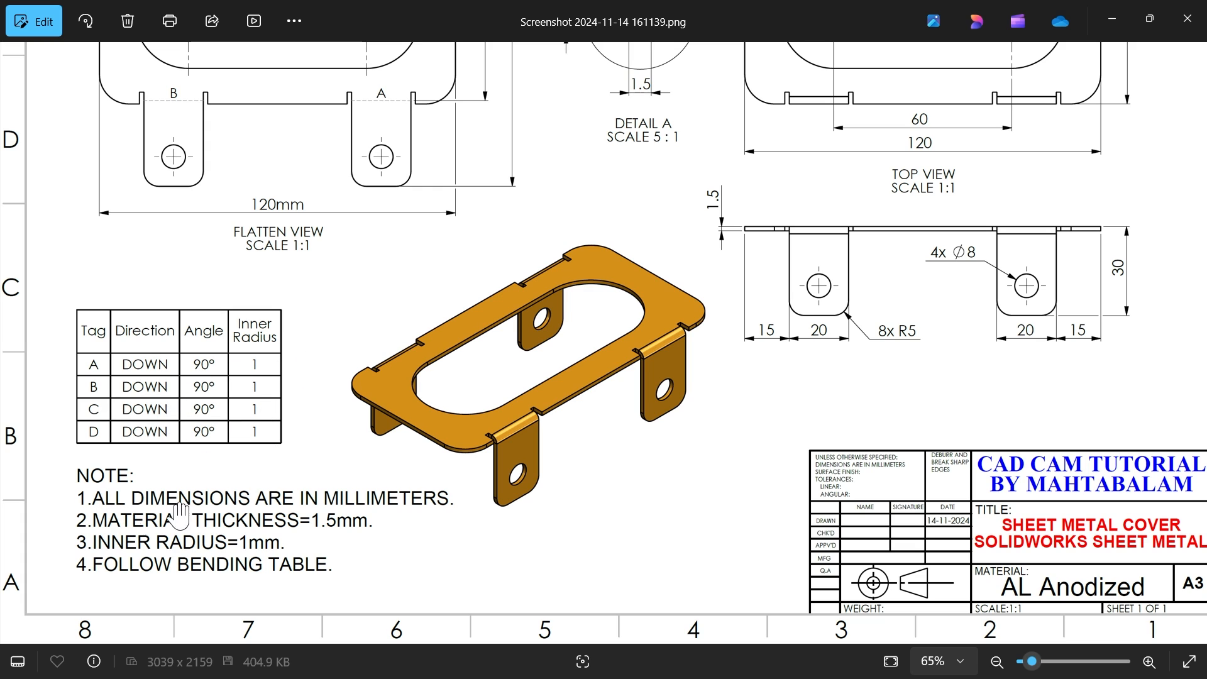
pyautogui.moveTo(196, 535)
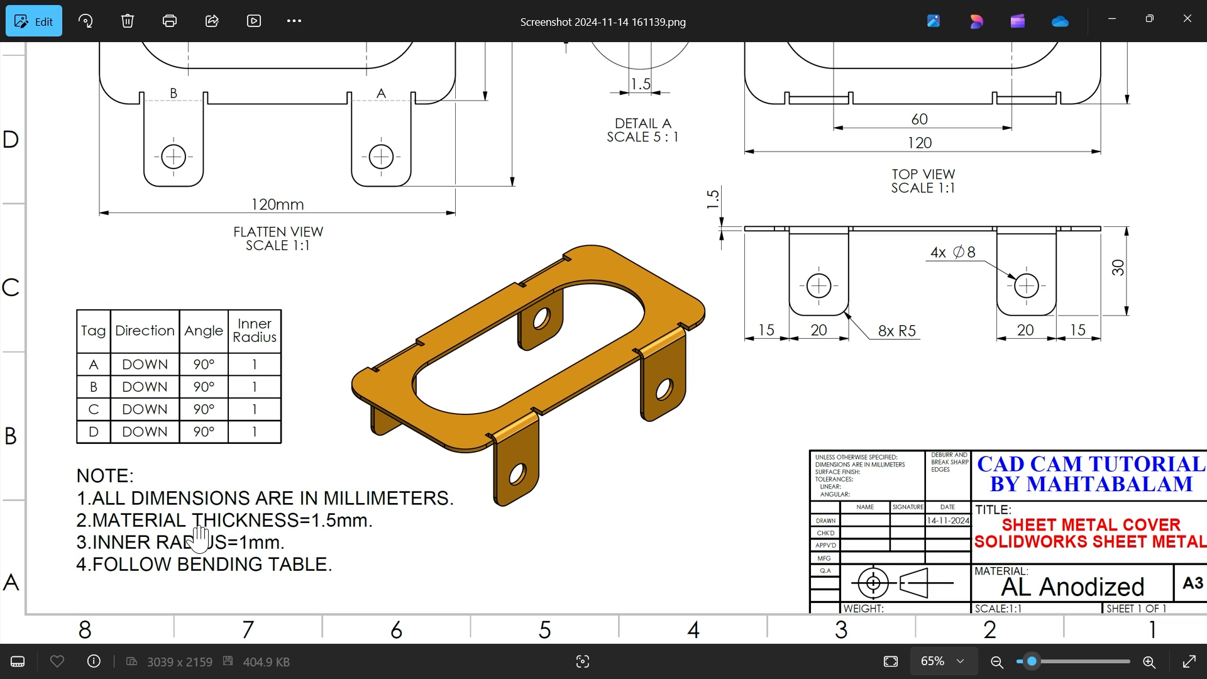
pyautogui.moveTo(166, 556)
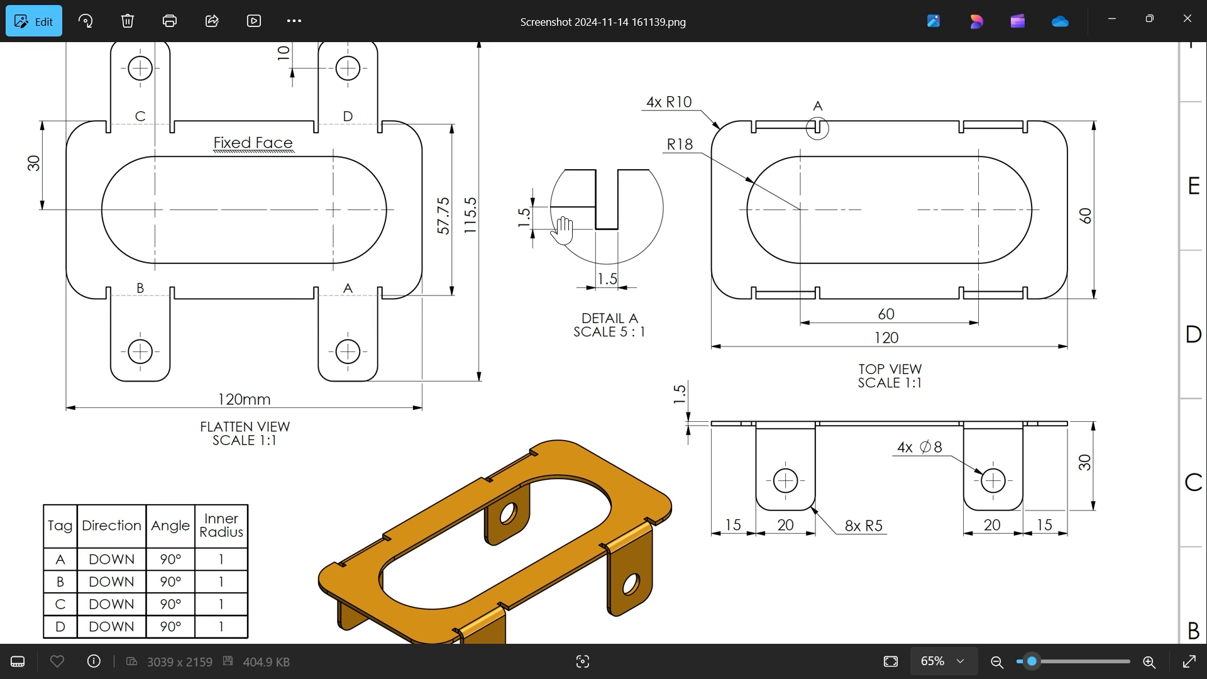
pyautogui.scroll(-3)
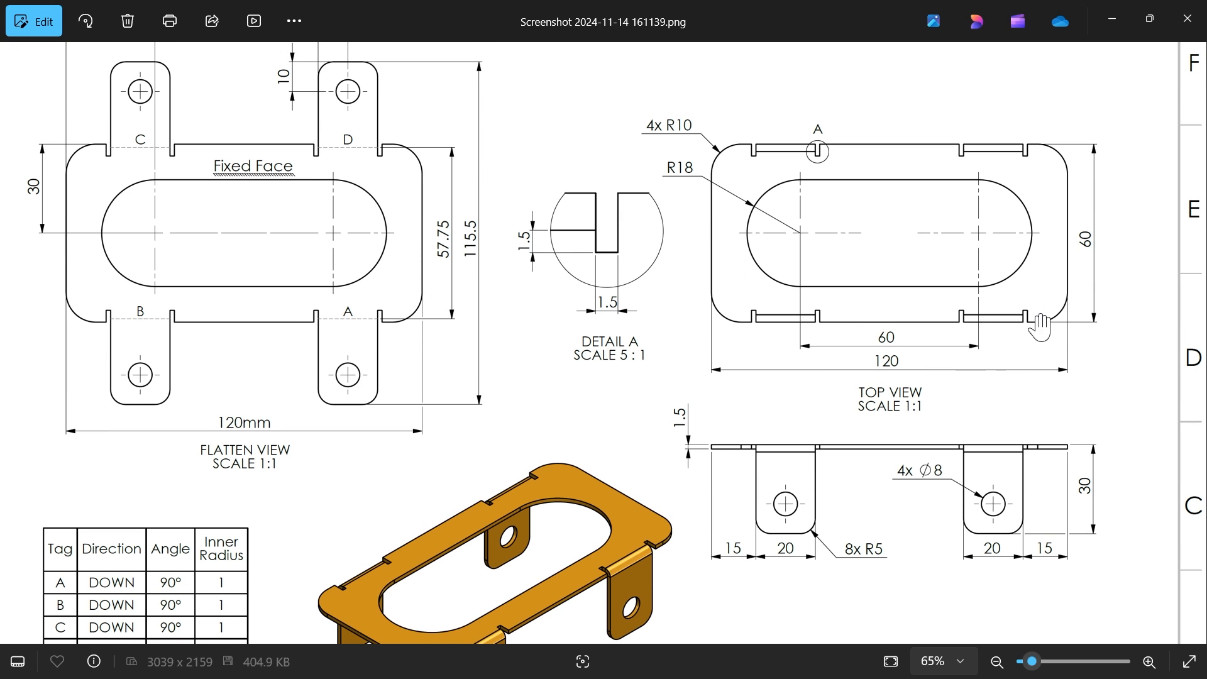
pyautogui.moveTo(737, 357)
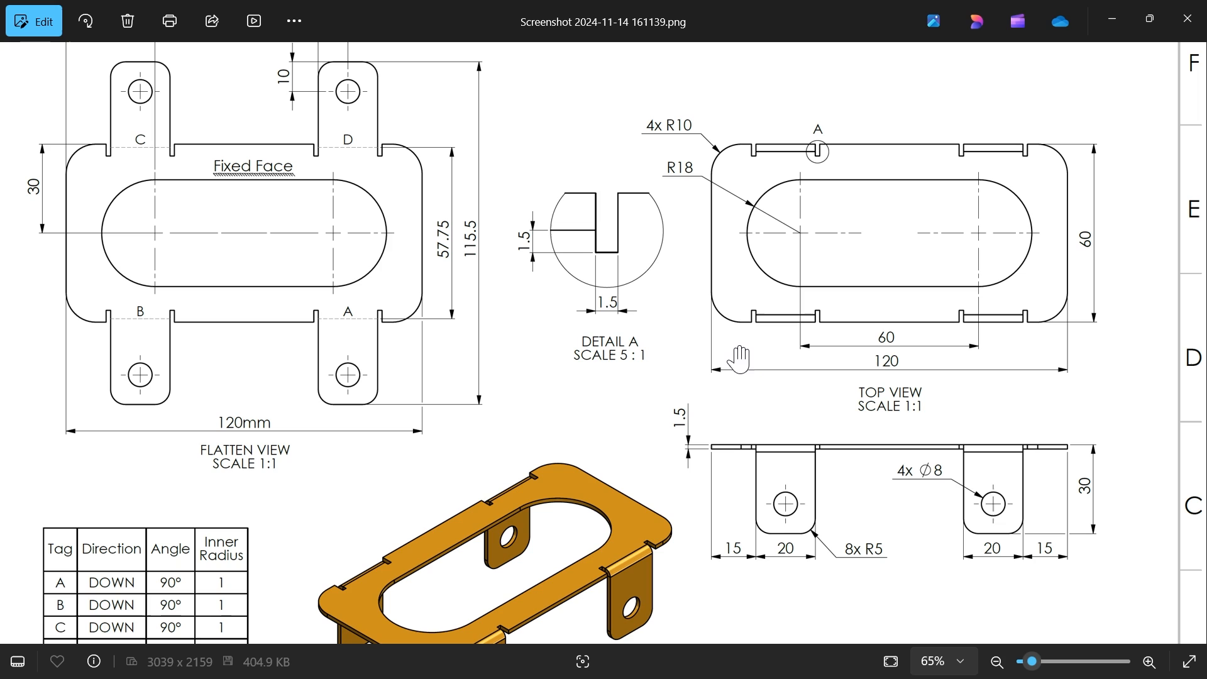
pyautogui.moveTo(743, 218)
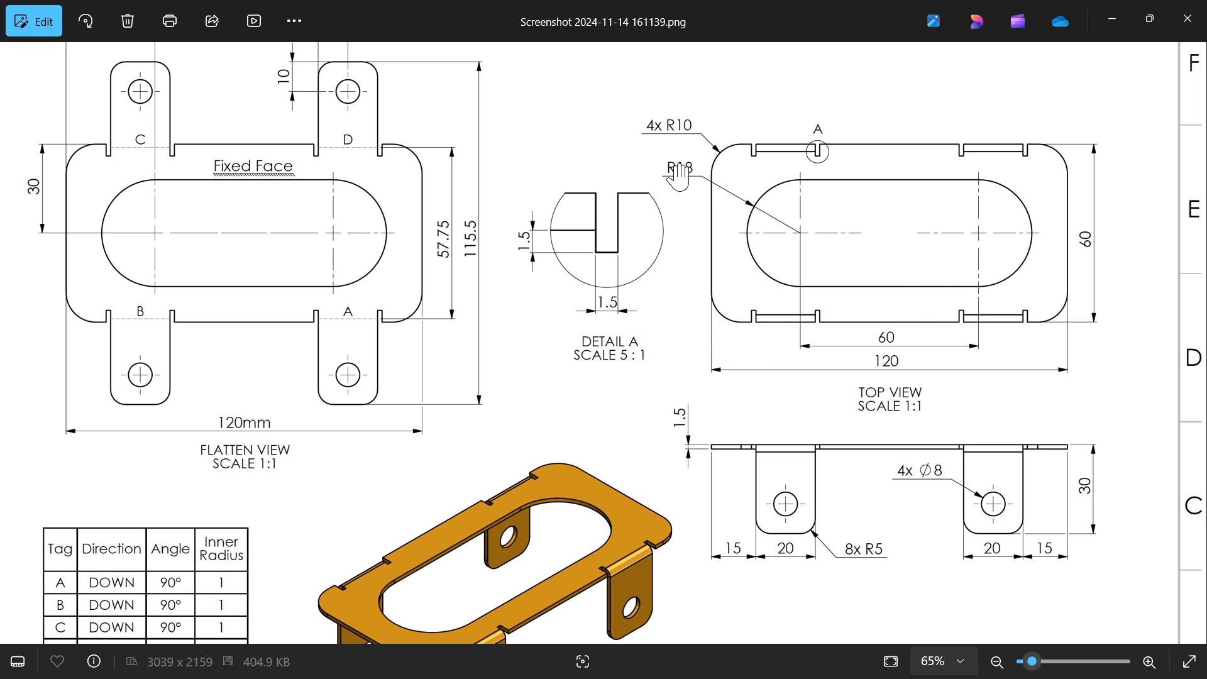
pyautogui.moveTo(793, 246)
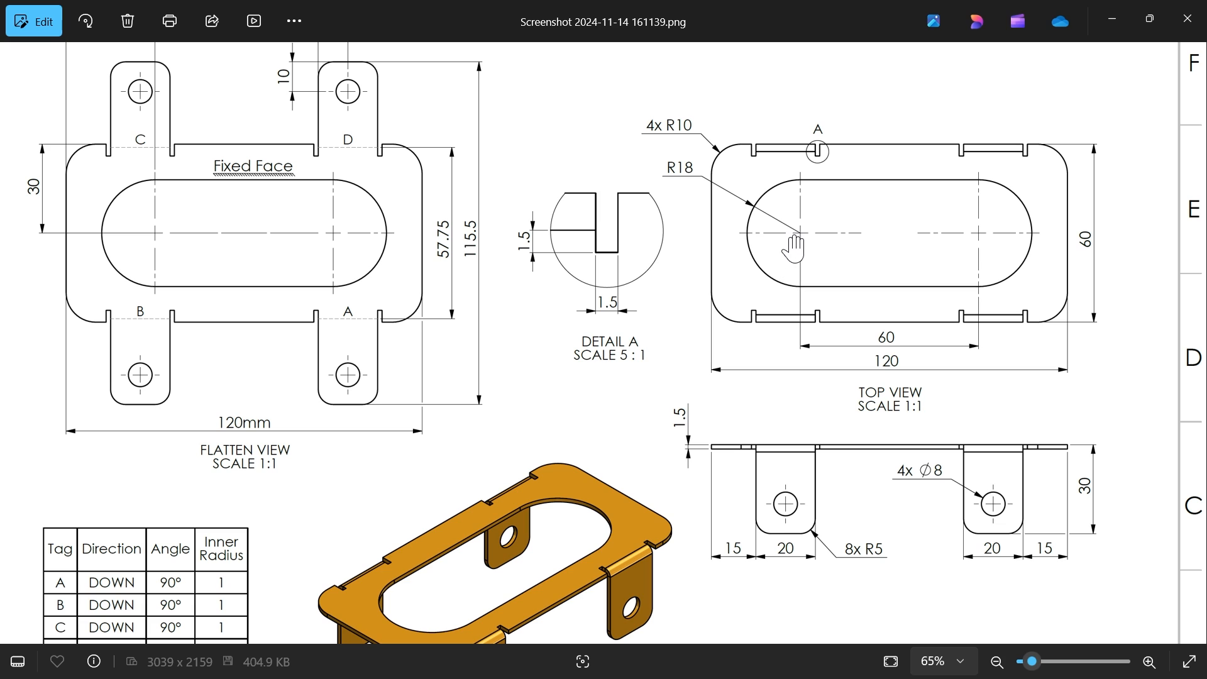
pyautogui.moveTo(264, 216)
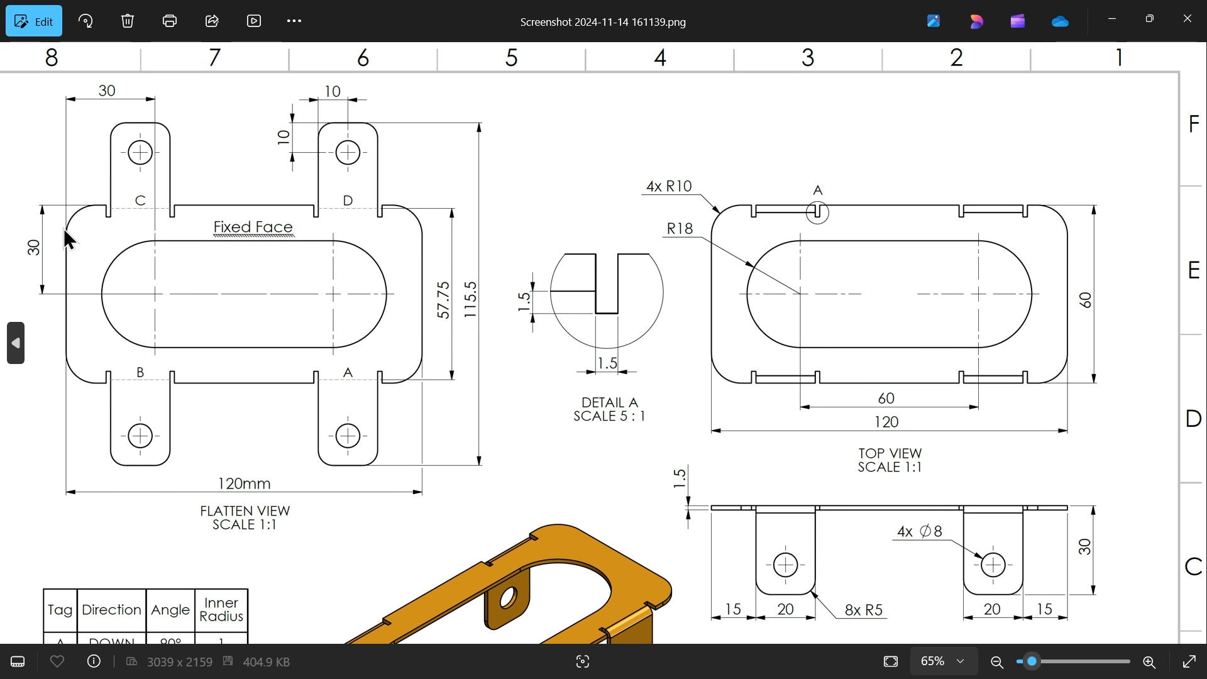
pyautogui.scroll(-3)
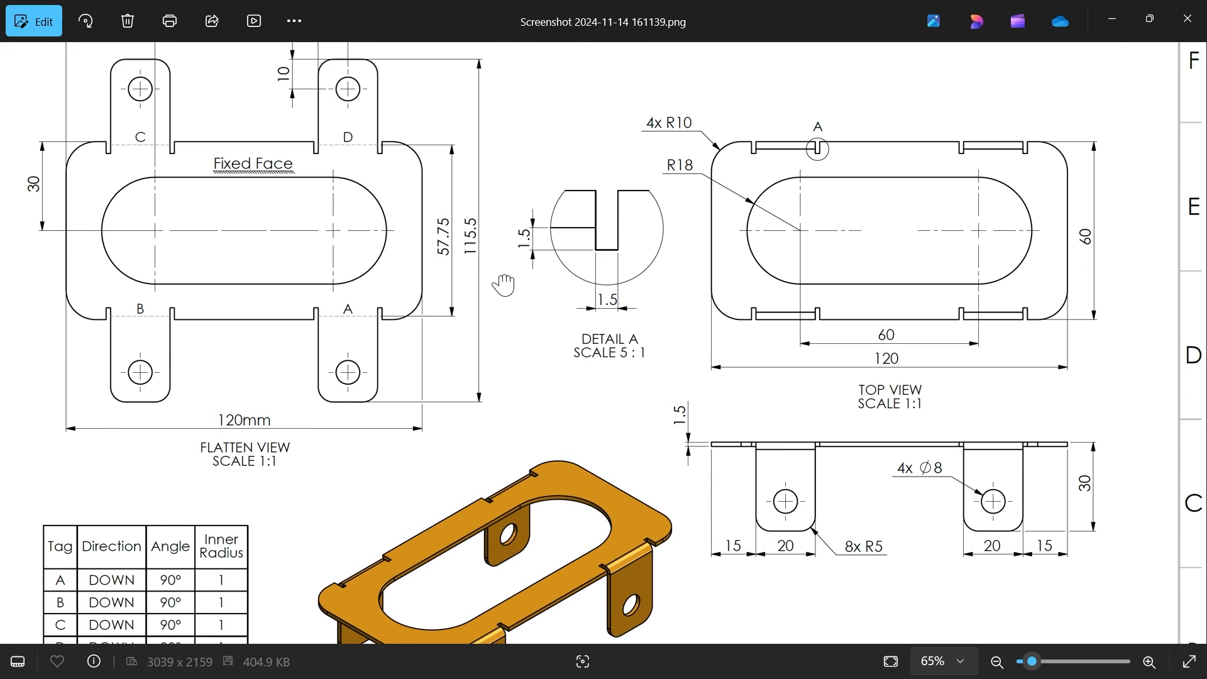
pyautogui.moveTo(679, 143)
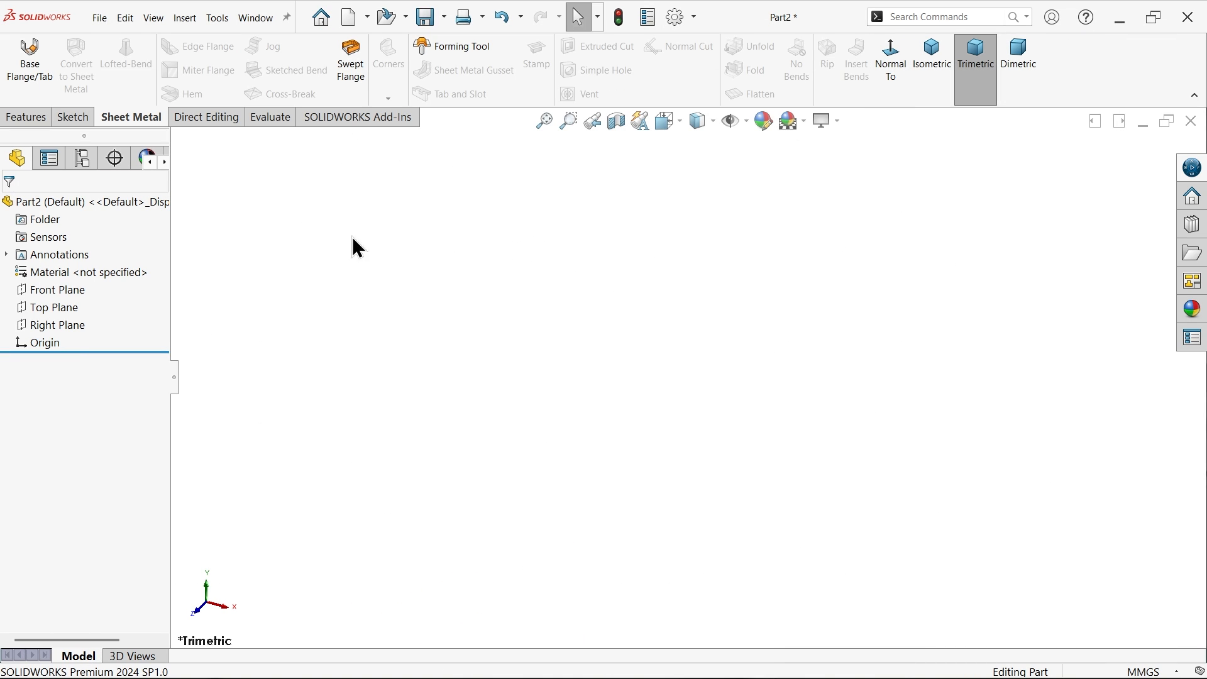
pyautogui.moveTo(146, 119)
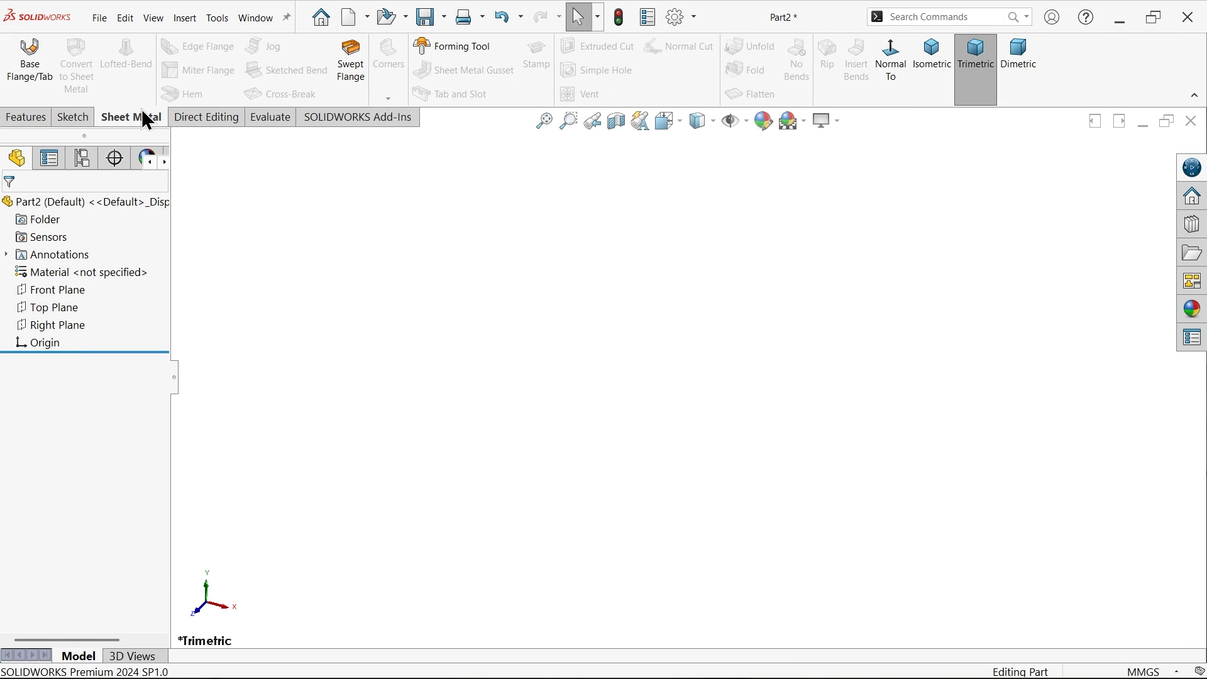
# - Sketch a centre rectangle from the origin on the Top Plane
pyautogui.click(57, 324)
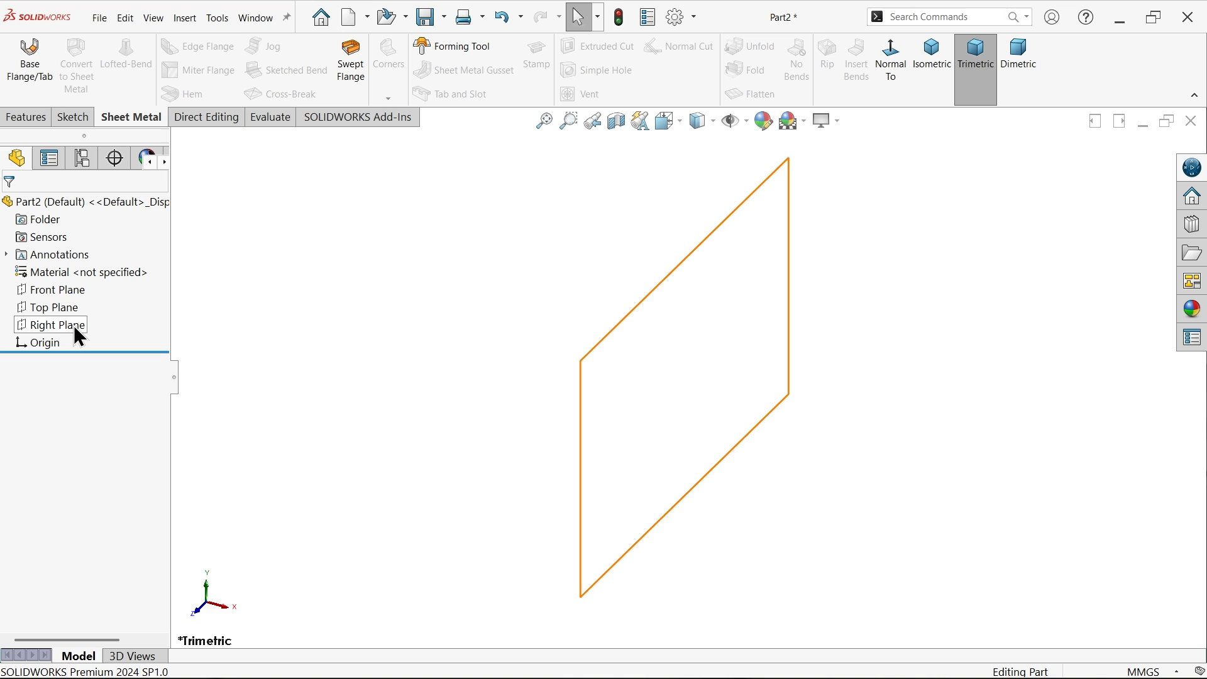
pyautogui.click(53, 307)
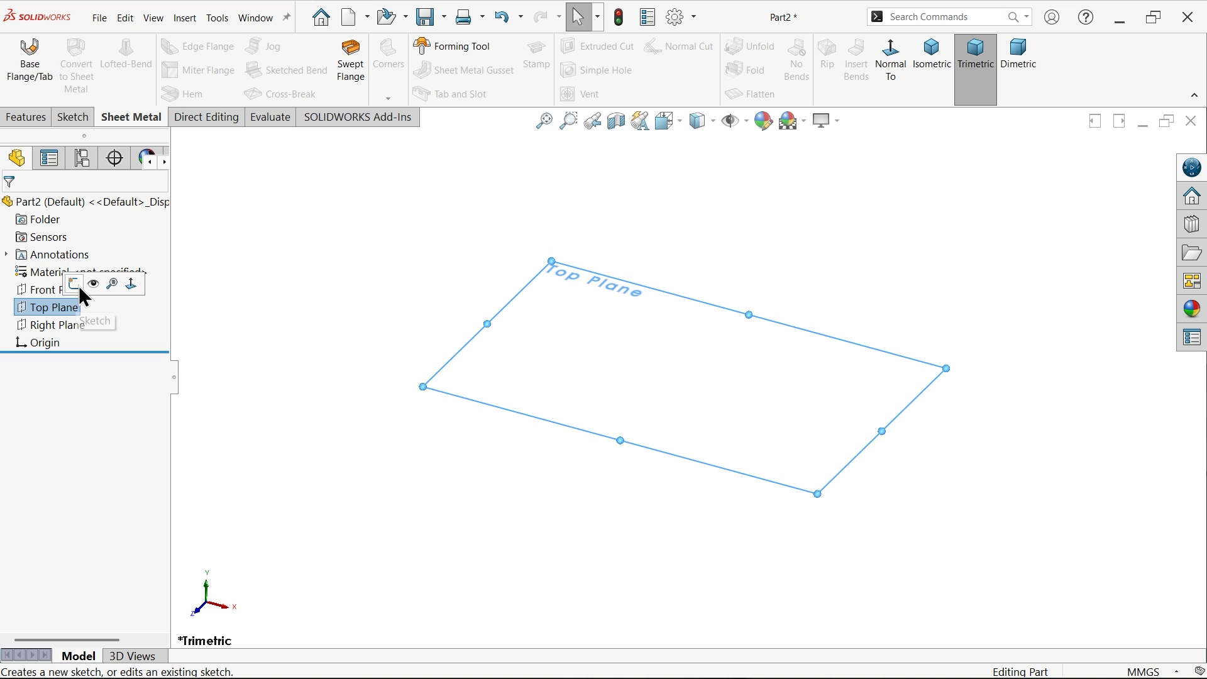
pyautogui.click(72, 283)
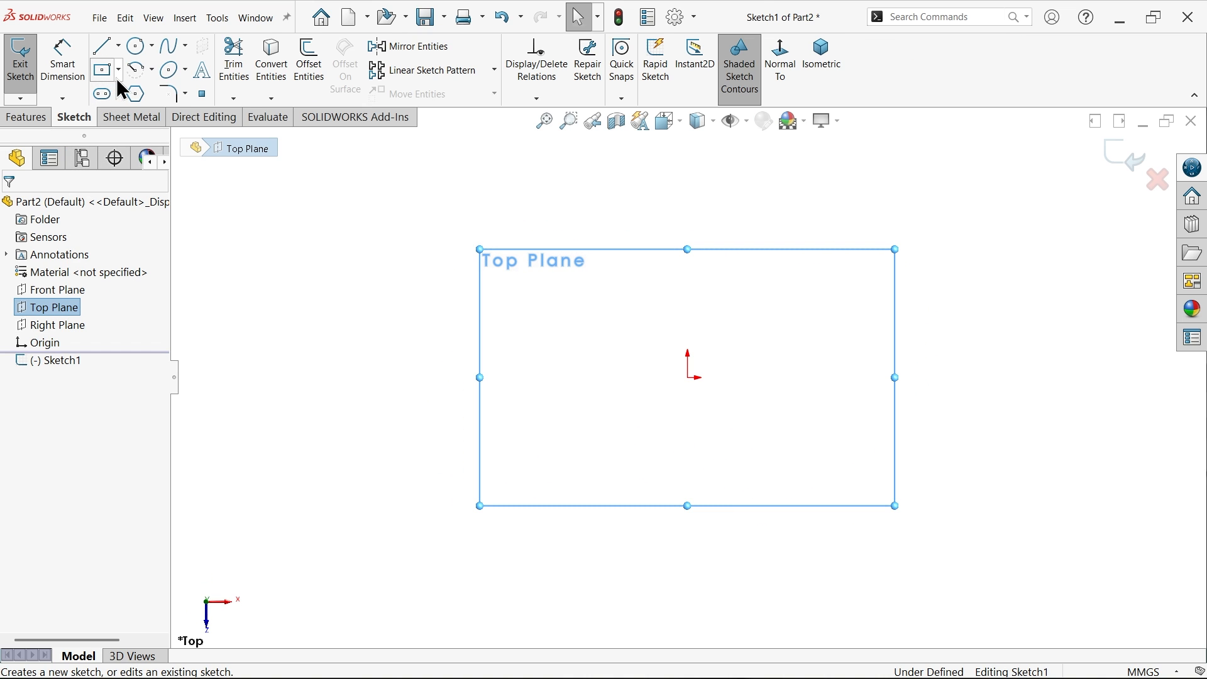
pyautogui.click(101, 69)
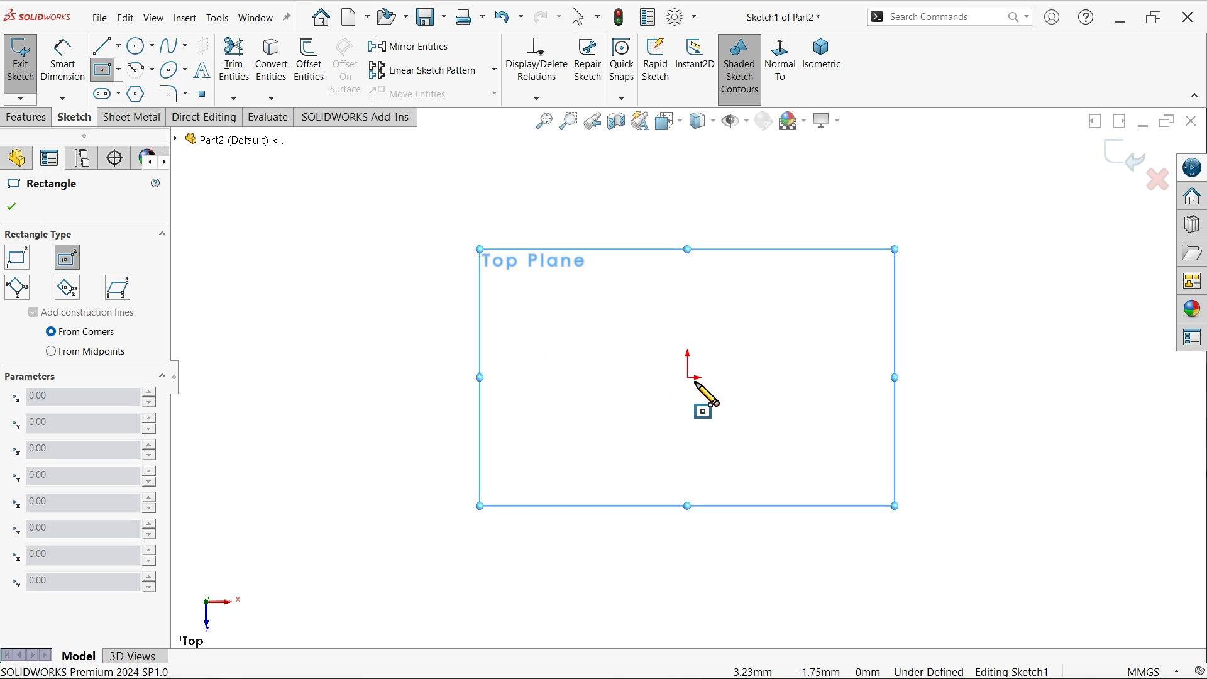
pyautogui.moveTo(697, 392); pyautogui.dragTo(596, 203)
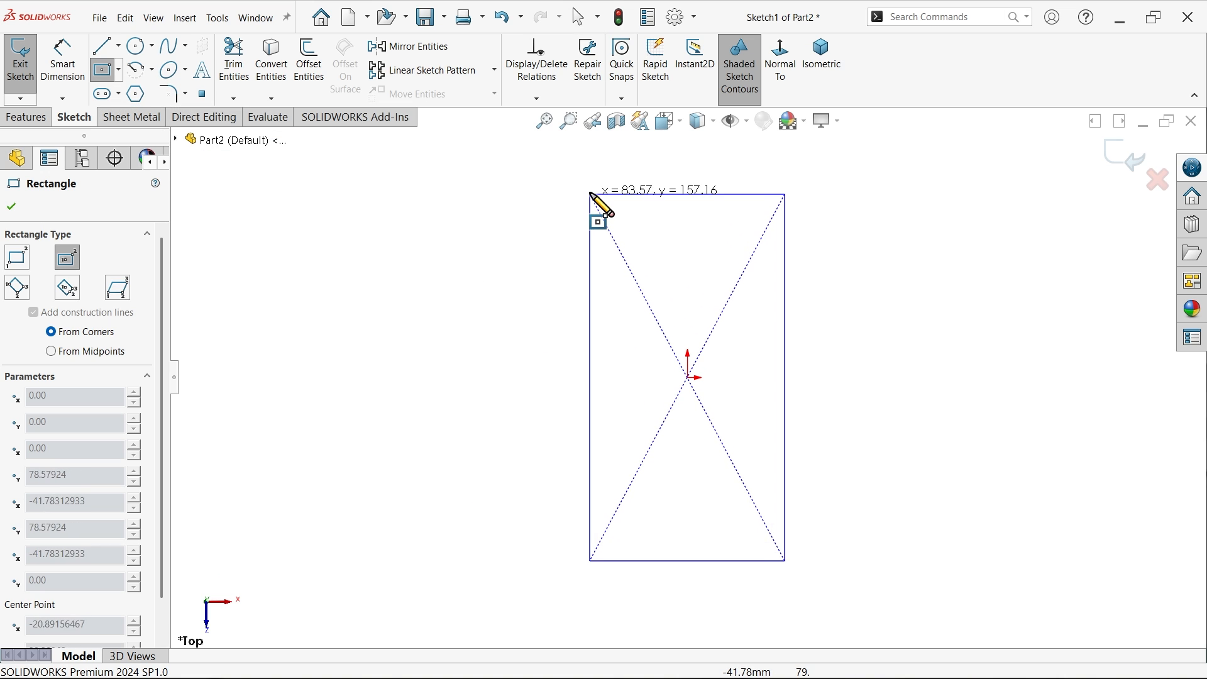
pyautogui.rightClick(685, 378)
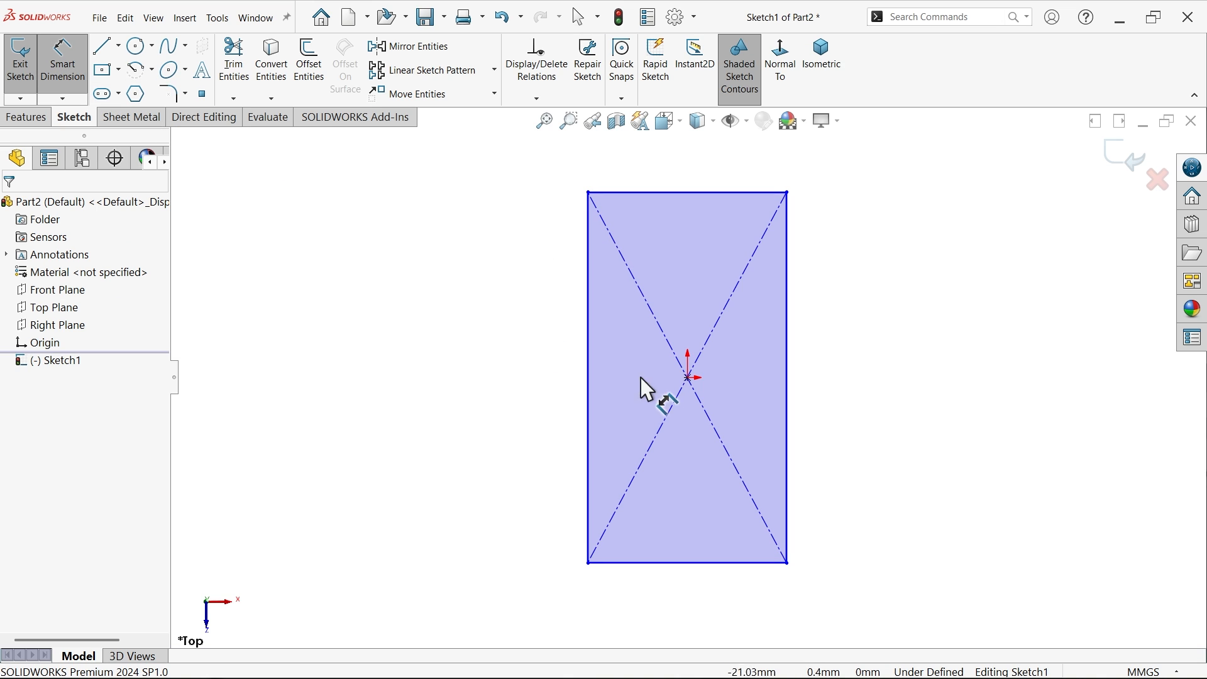
# - Dimension the rectangle's long side 120 and short side 60
pyautogui.click(587, 377)
pyautogui.write('120')
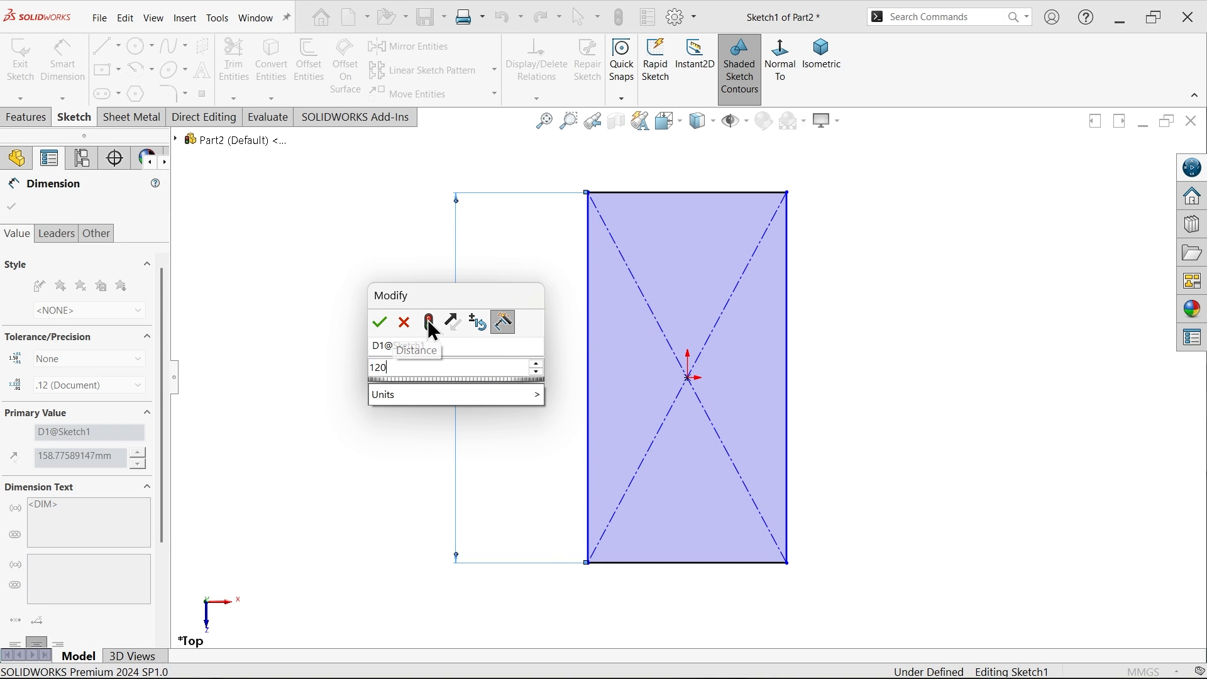
pyautogui.click(378, 321)
pyautogui.write('60')
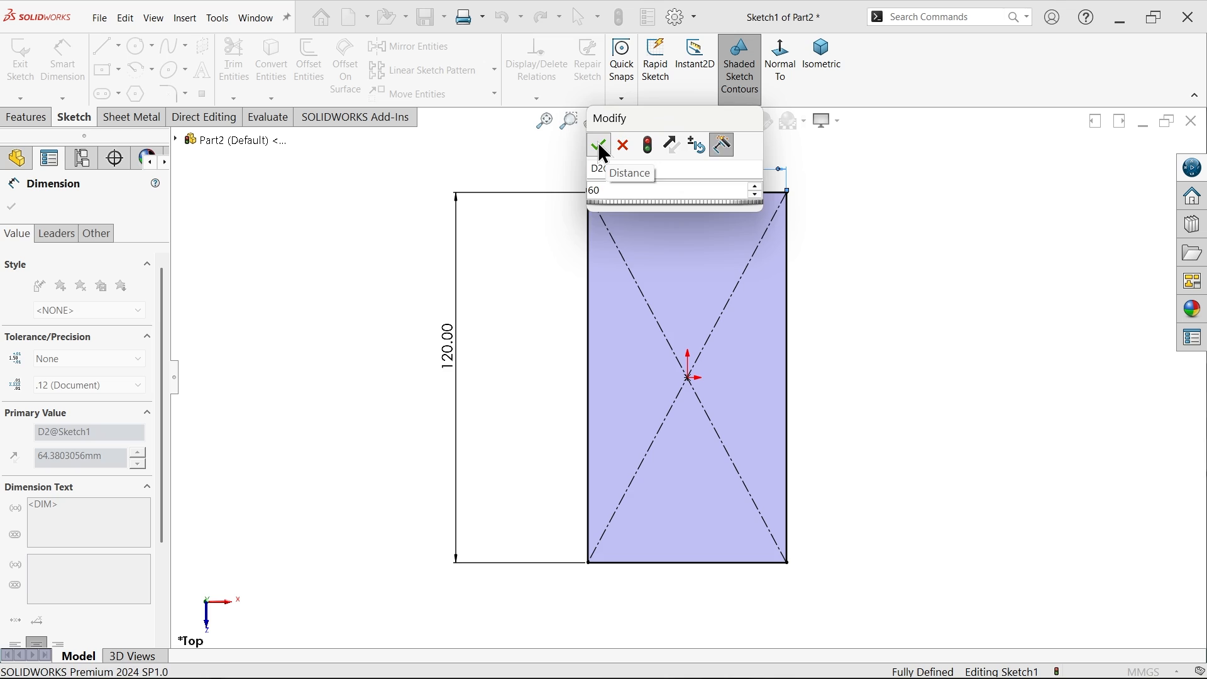
pyautogui.click(599, 145)
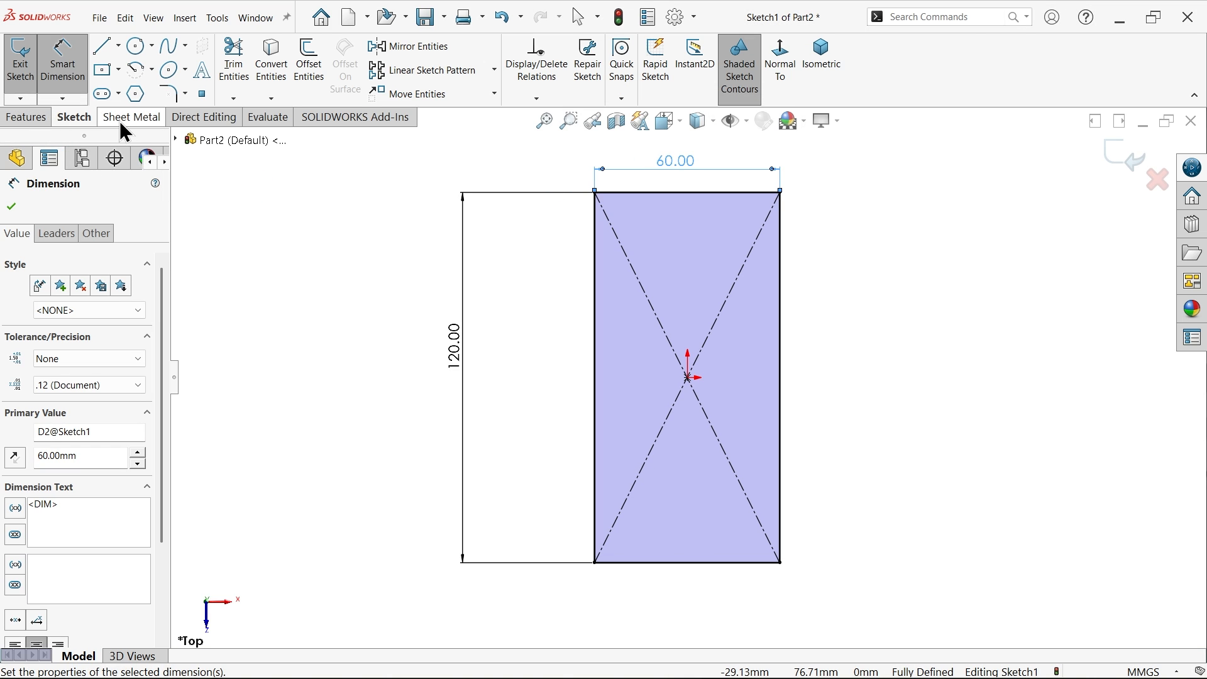
# - Create a base flange with 1.5 mm thickness, K-factor 0.5 and relief ratio 1
pyautogui.click(130, 117)
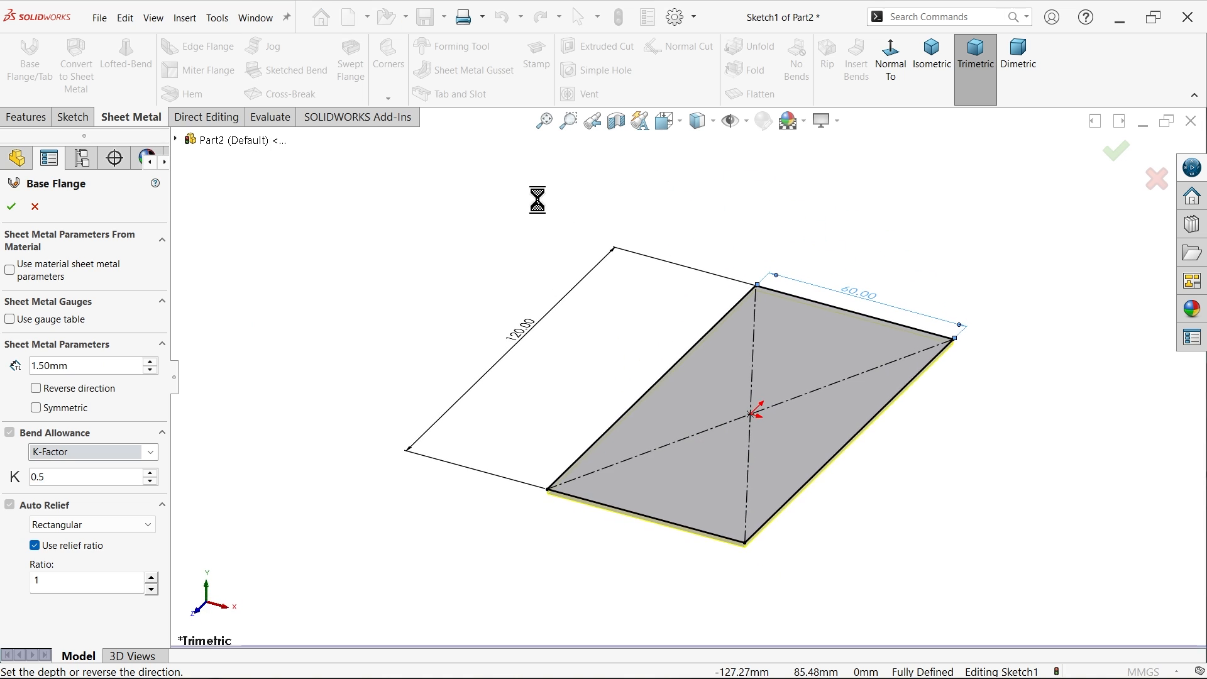
pyautogui.click(930, 59)
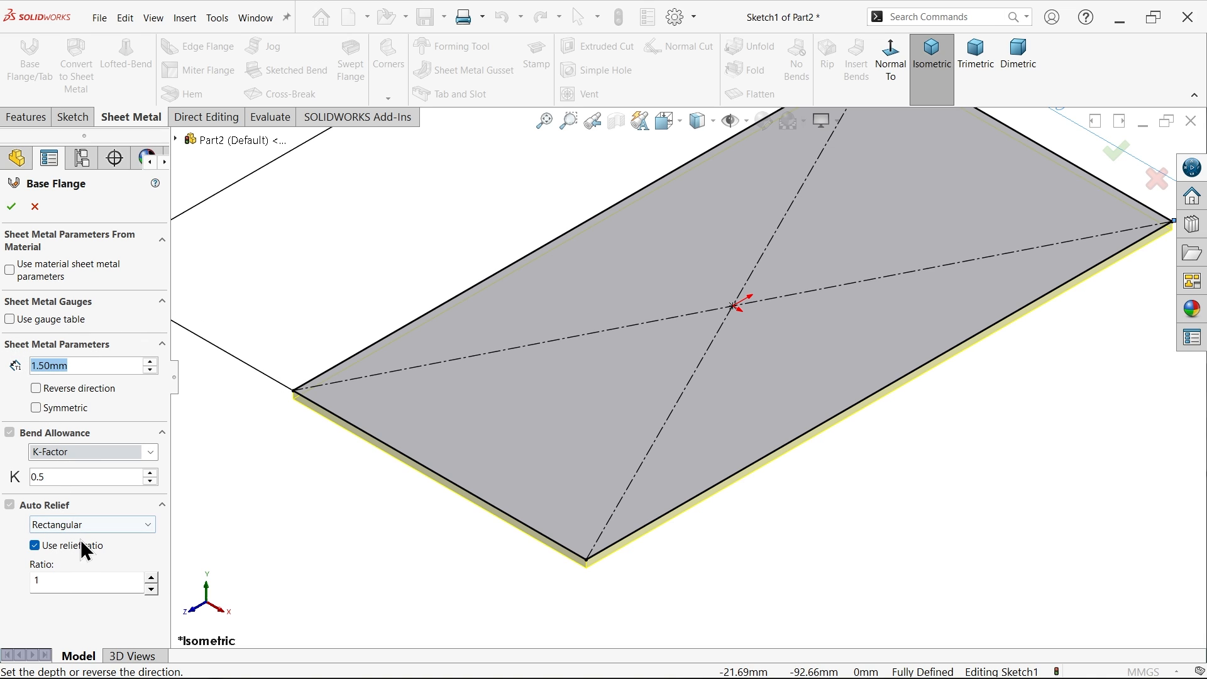
pyautogui.moveTo(86, 524)
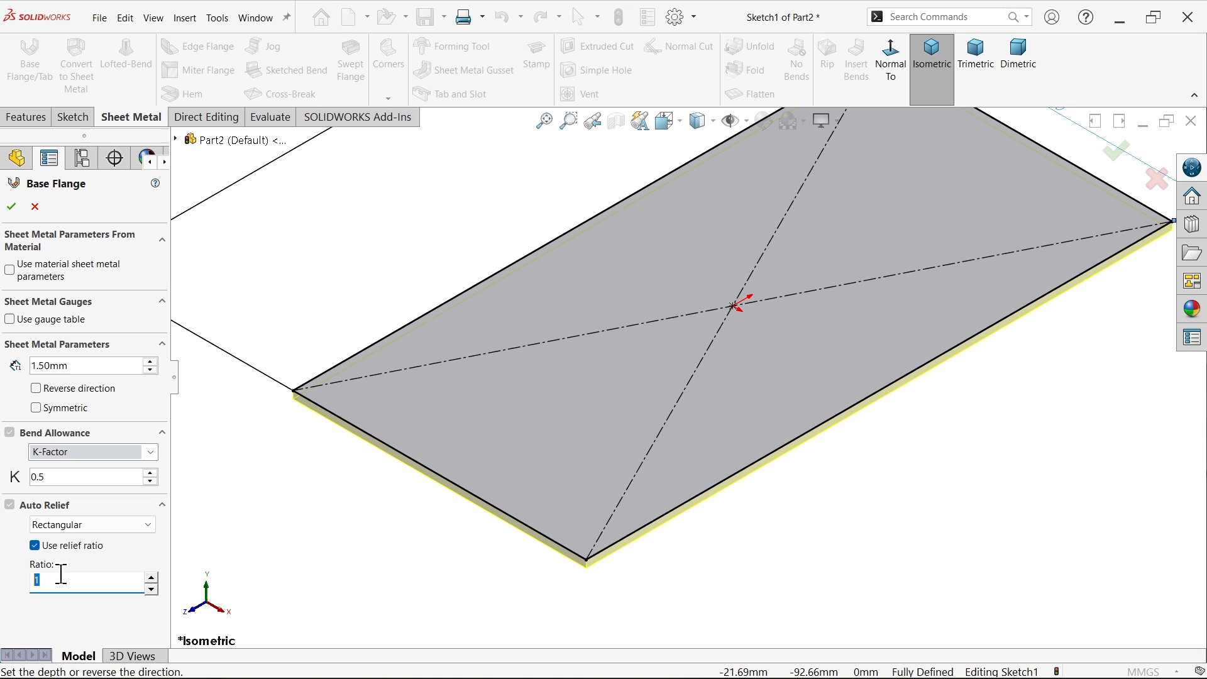
pyautogui.moveTo(42, 581)
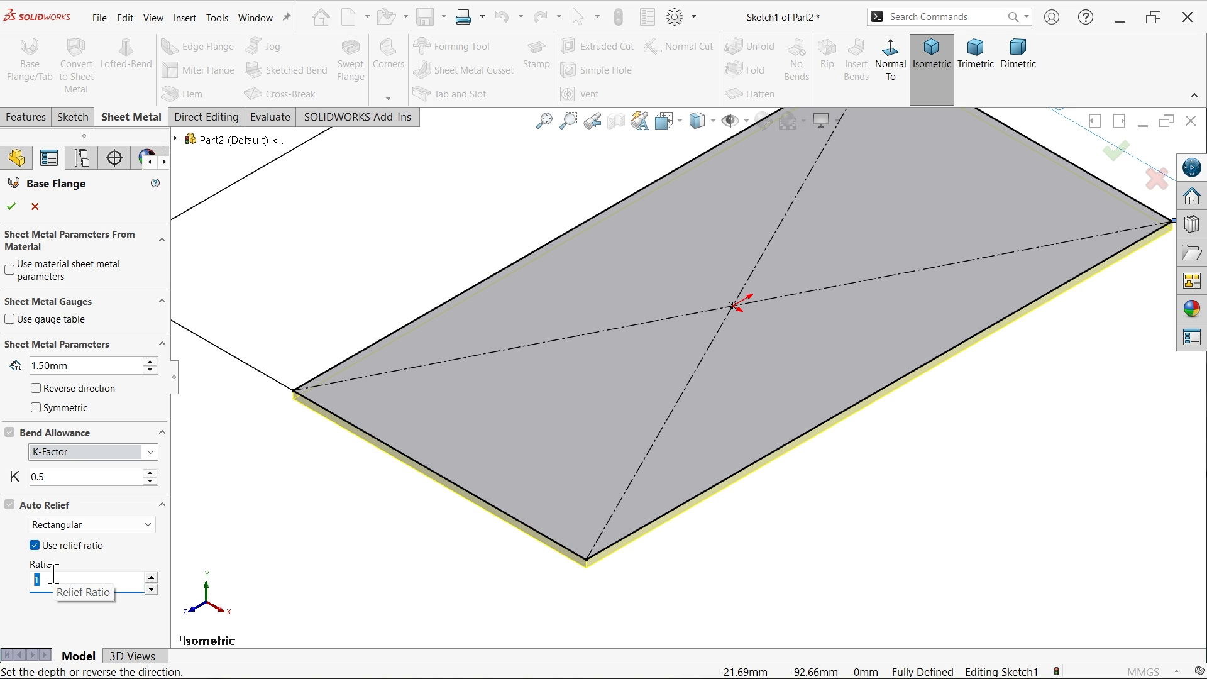
pyautogui.moveTo(408, 473)
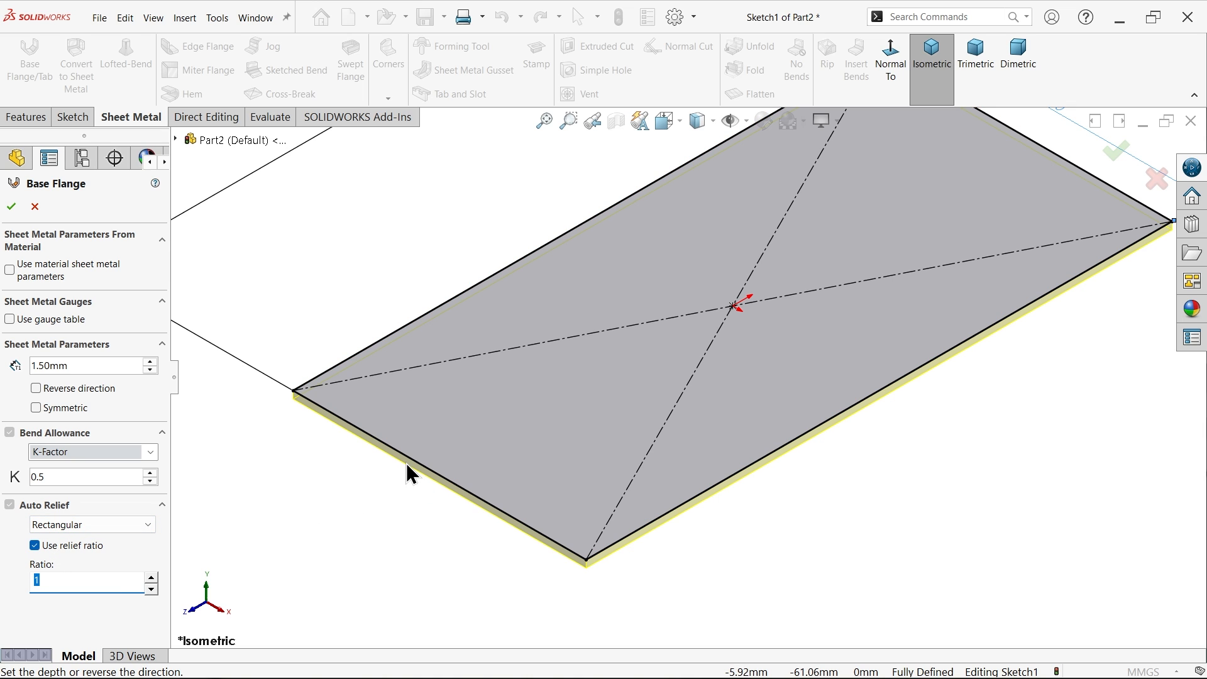
pyautogui.click(85, 580)
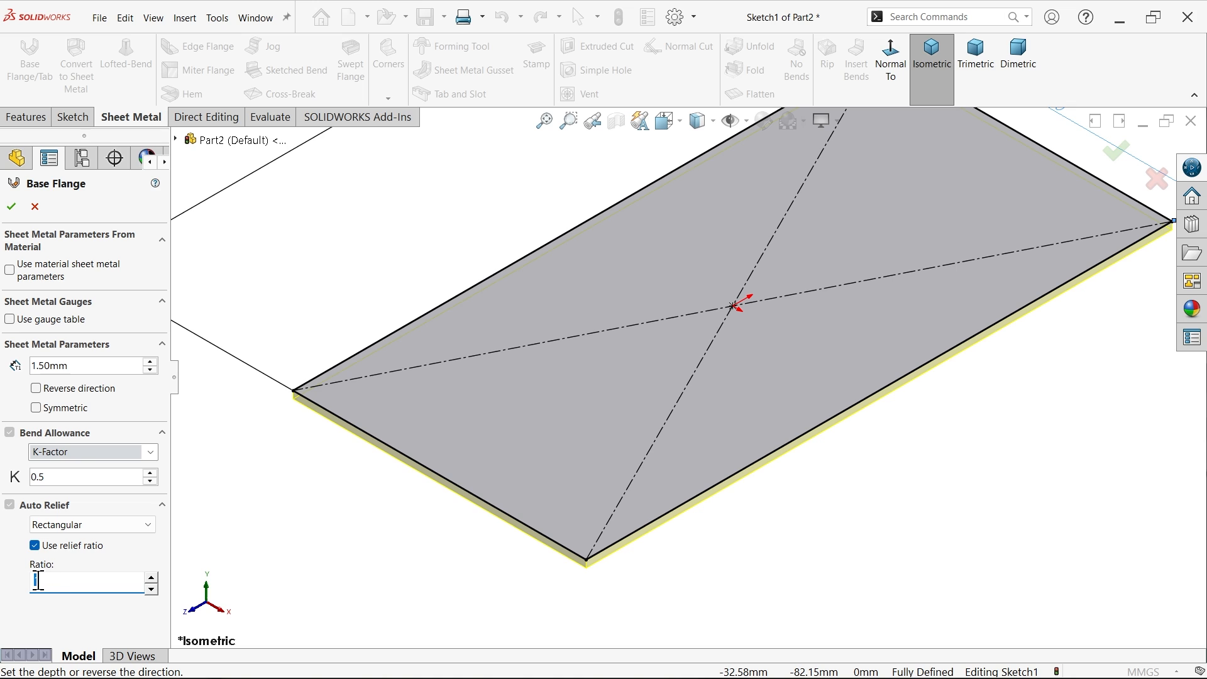
pyautogui.write('1')
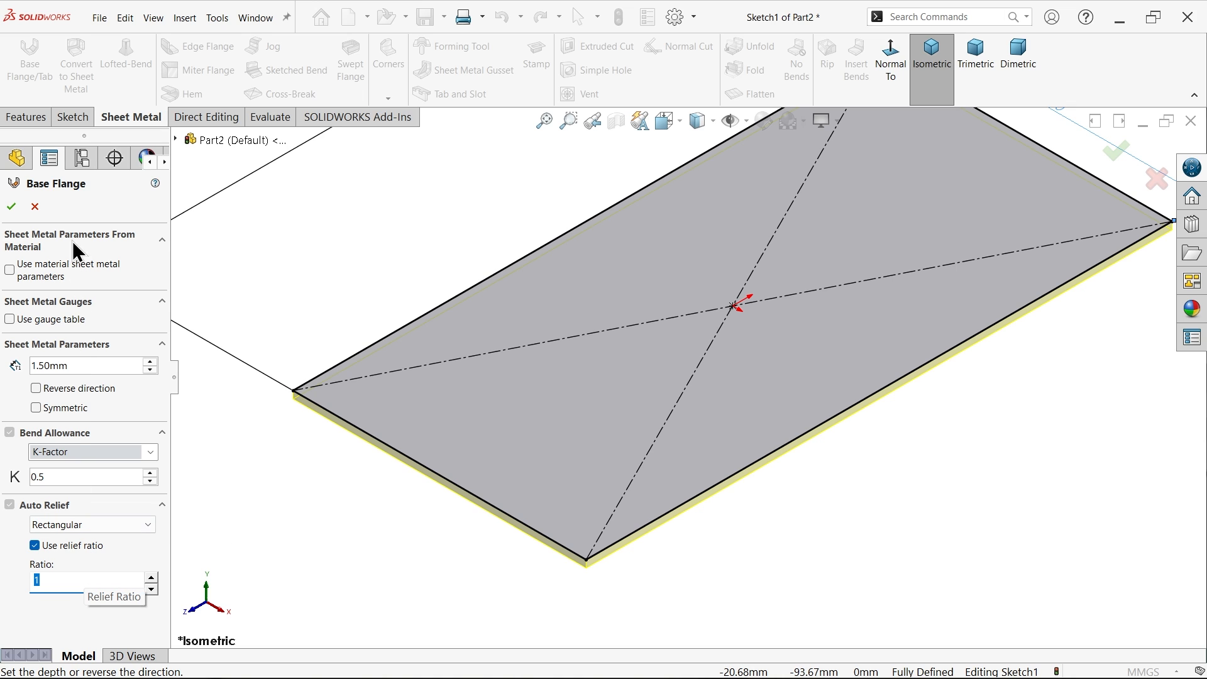
pyautogui.click(11, 206)
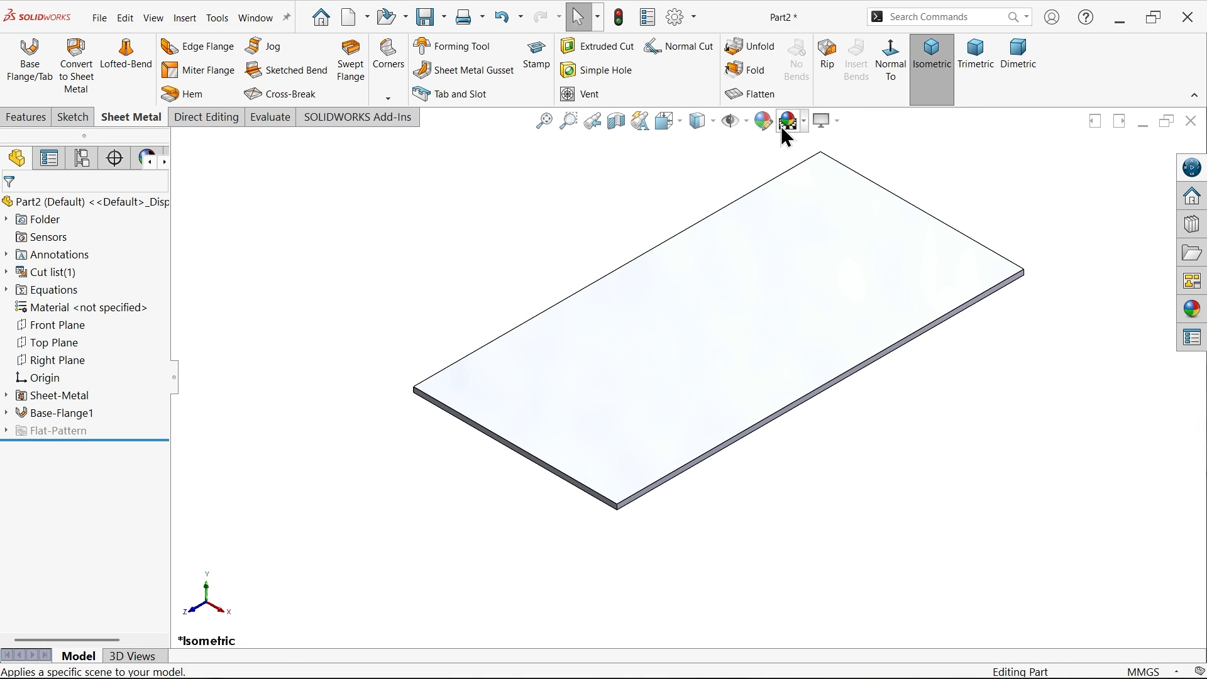
# - Apply an orange colour appearance to the part, setting the green value to 140
pyautogui.click(85, 201)
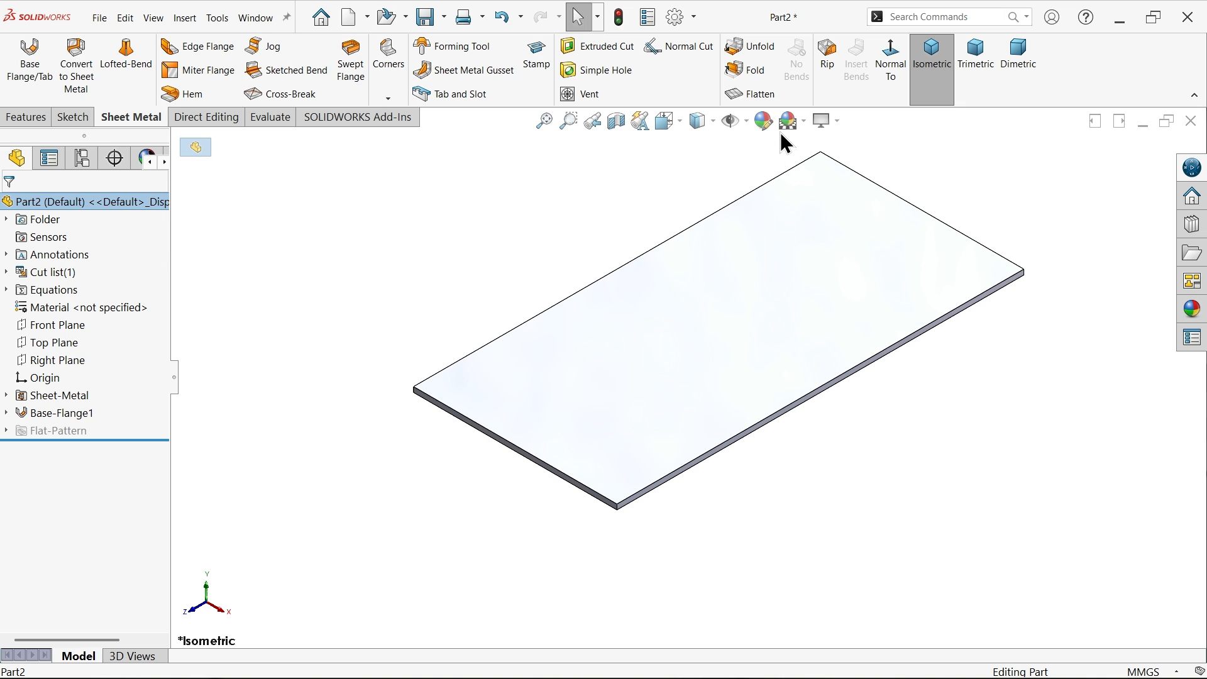
pyautogui.click(761, 120)
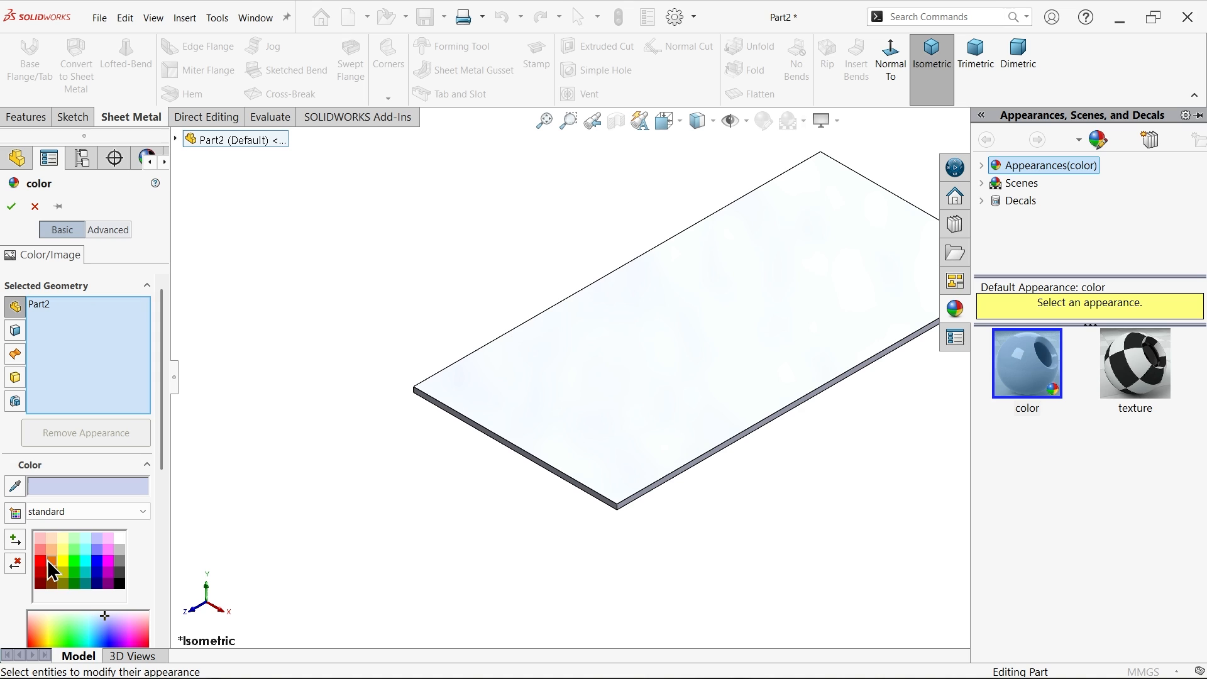
pyautogui.click(69, 556)
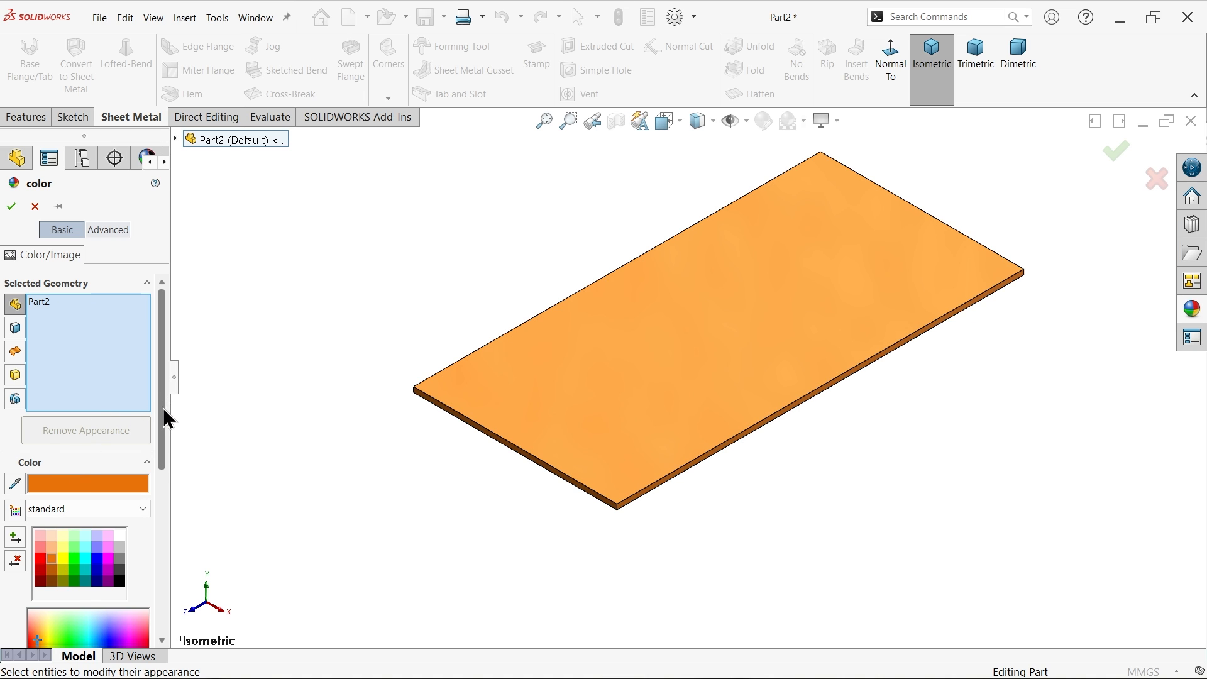
pyautogui.scroll(-3)
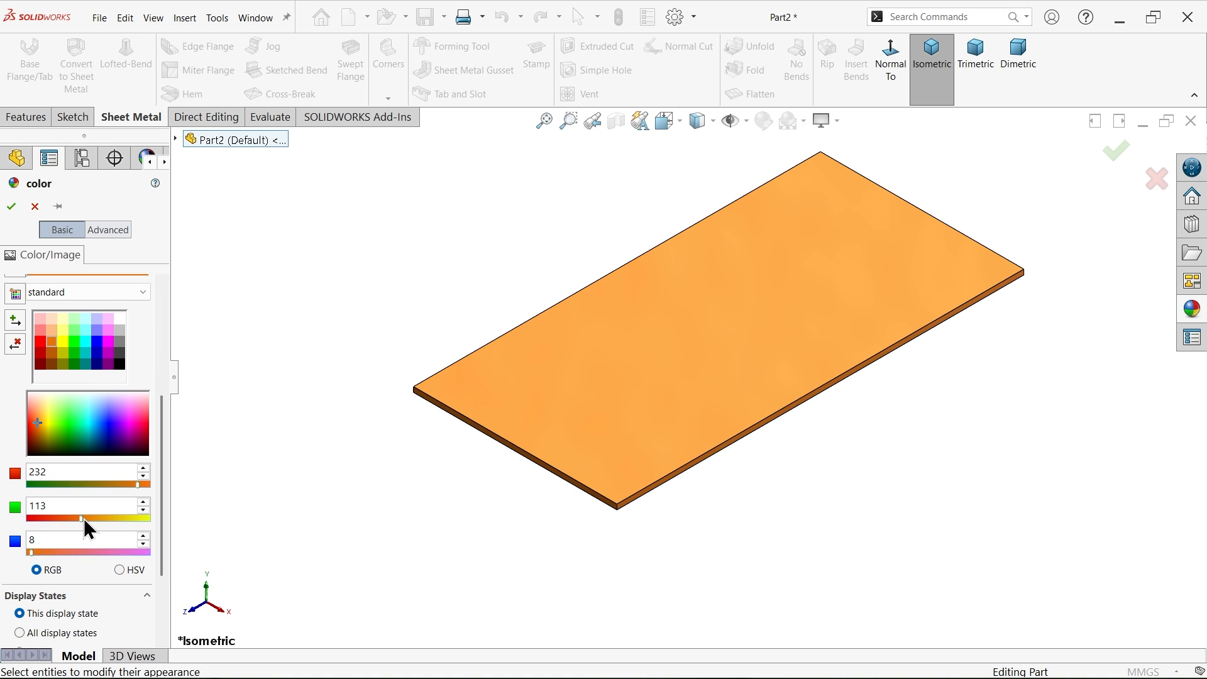
pyautogui.write('140')
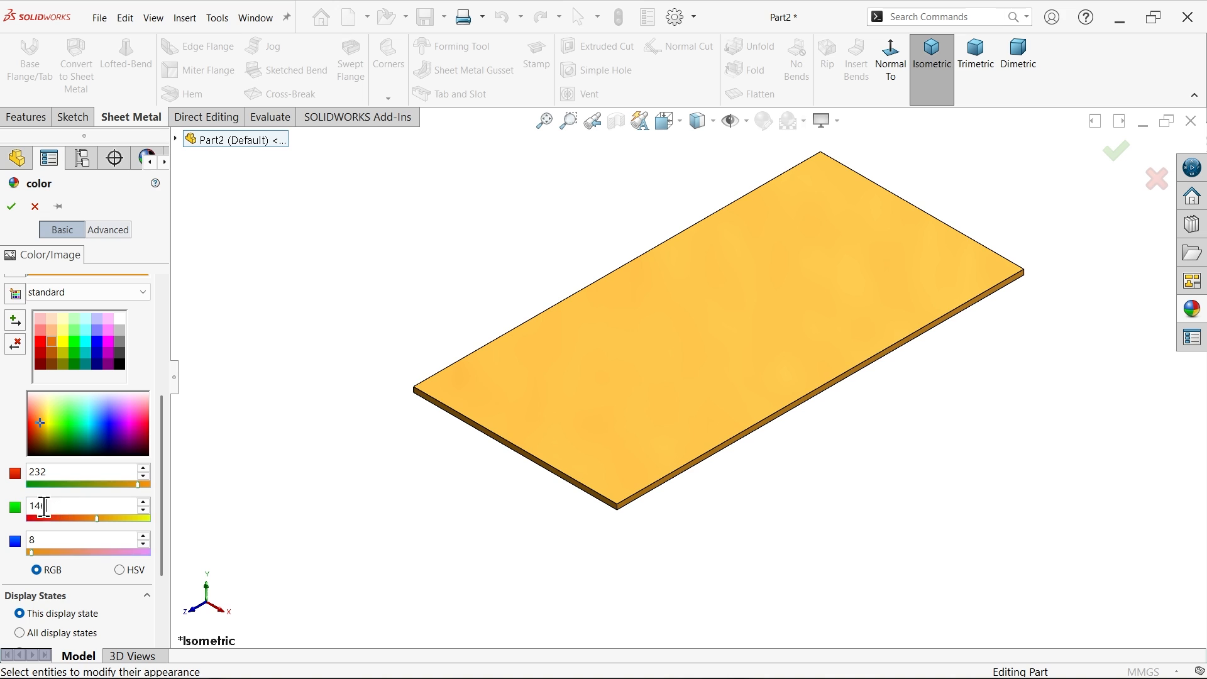
# - Set green to 150, apply the yellow-orange appearance, and select the plate's top face
pyautogui.write('150')
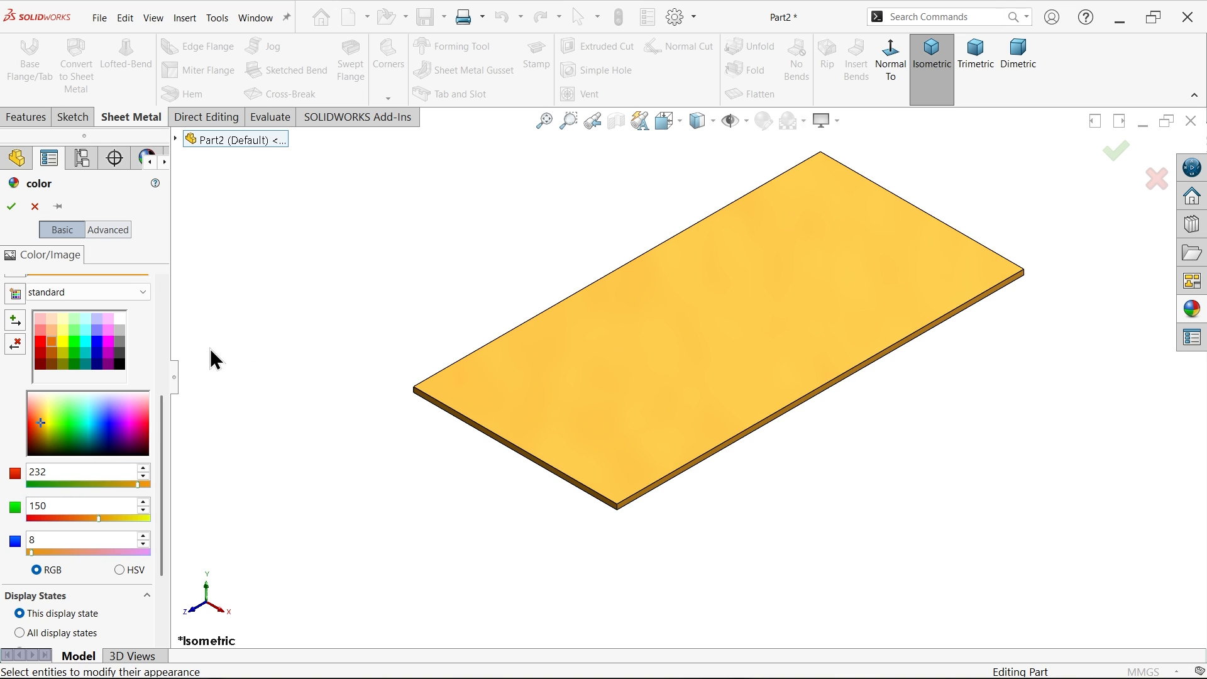
pyautogui.click(10, 205)
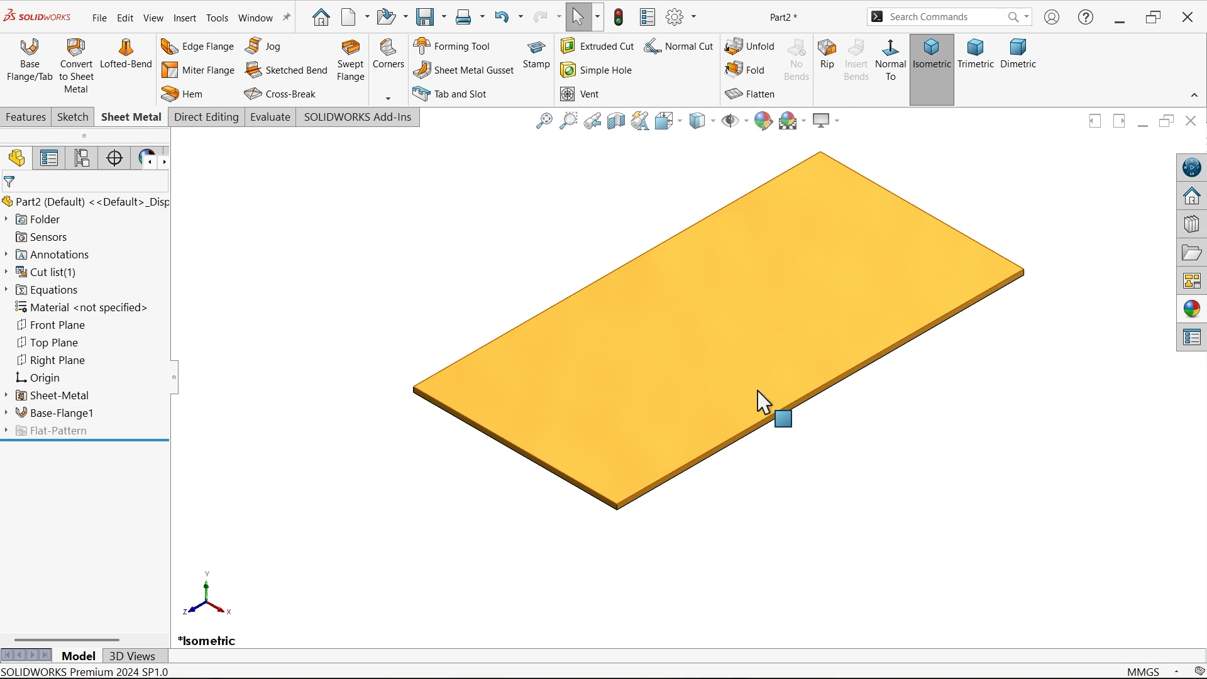
pyautogui.click(781, 418)
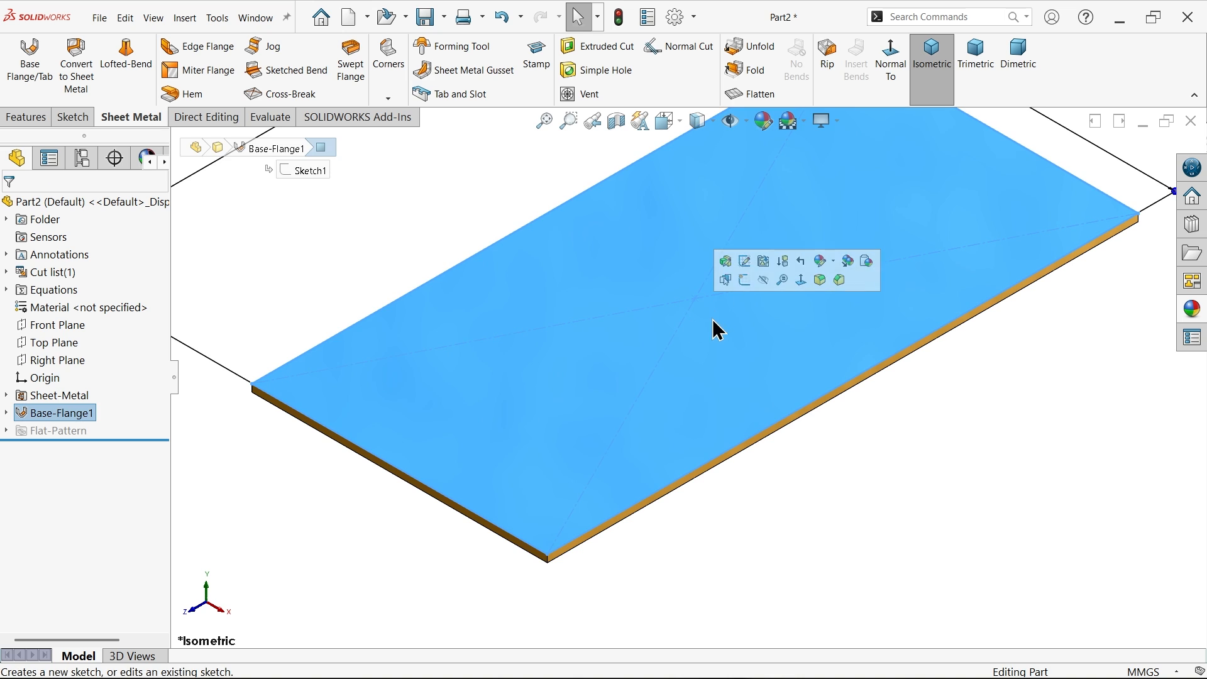
pyautogui.moveTo(743, 284)
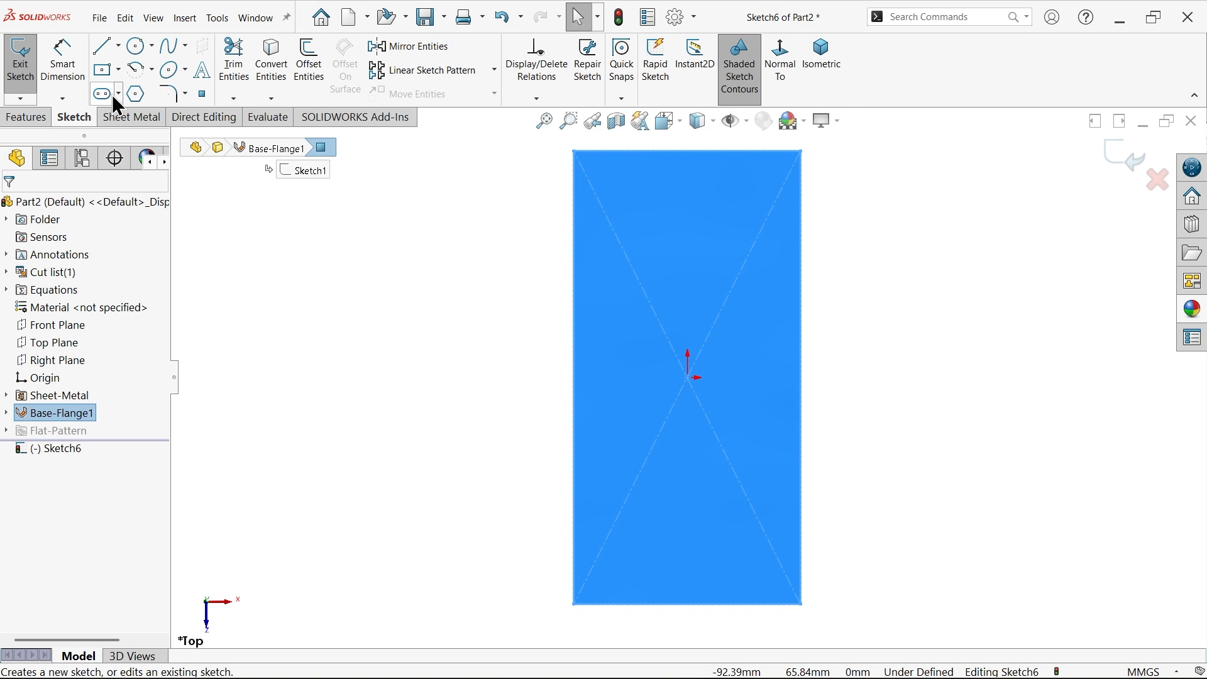
# - Draw a straight slot with a midpoint relation to the origin, length 60, radius 18
pyautogui.click(100, 93)
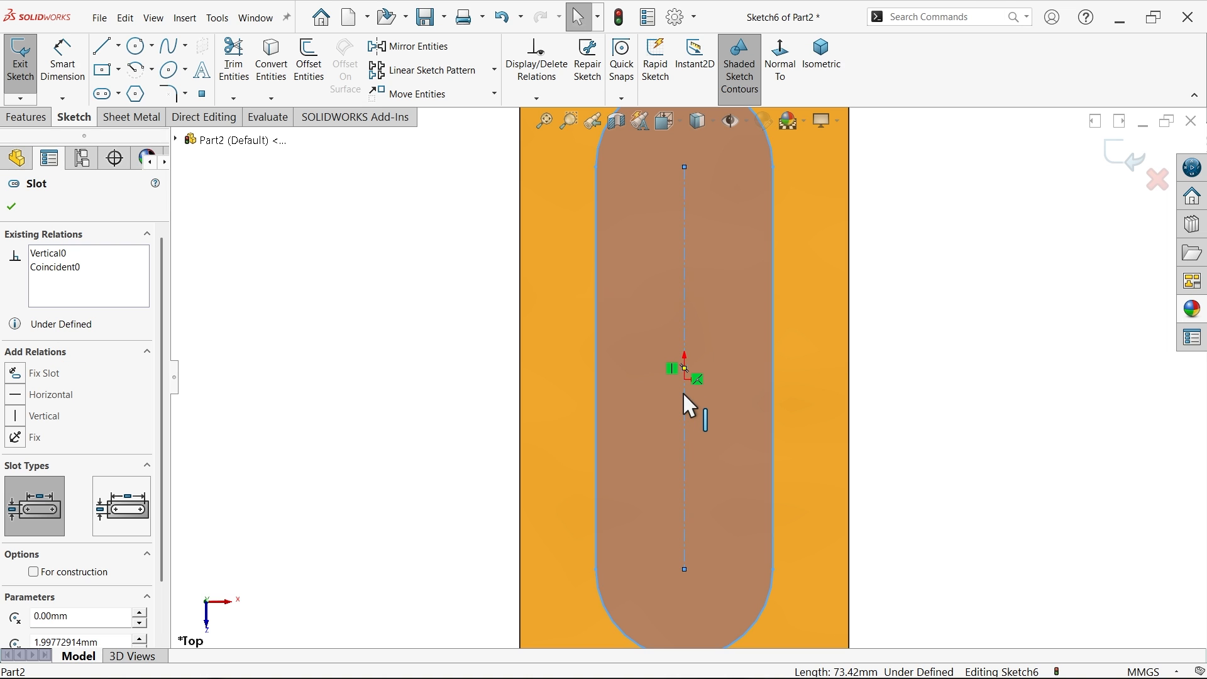
pyautogui.click(683, 377)
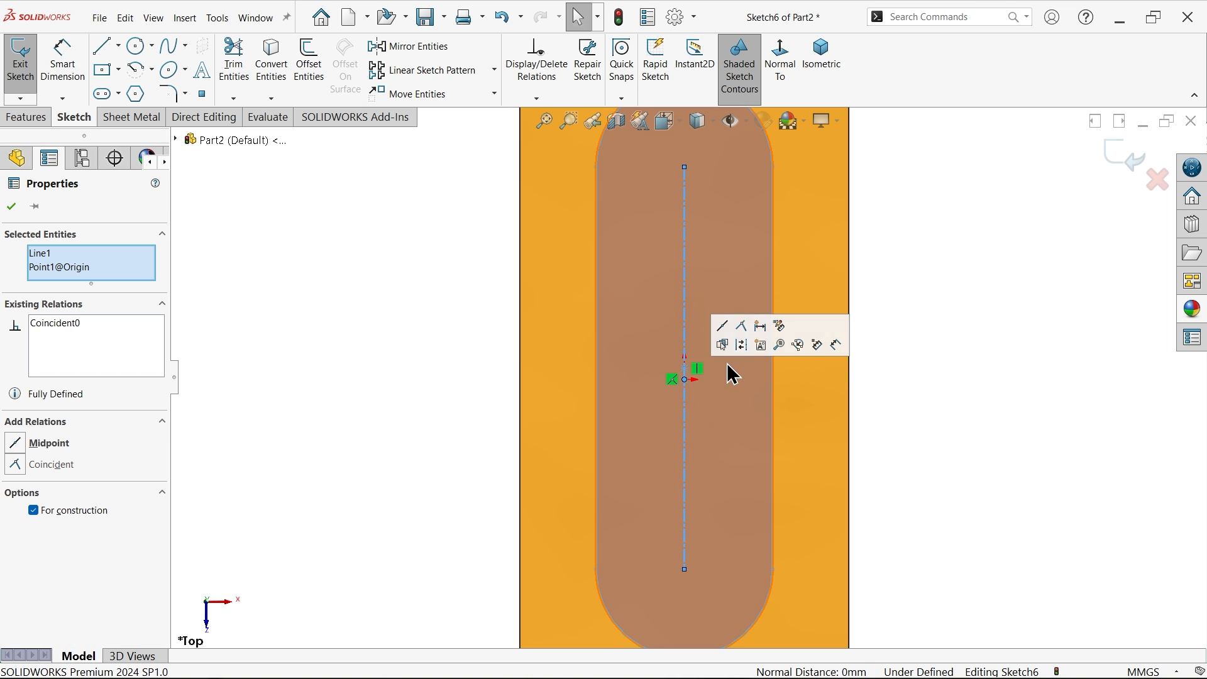
pyautogui.moveTo(722, 325)
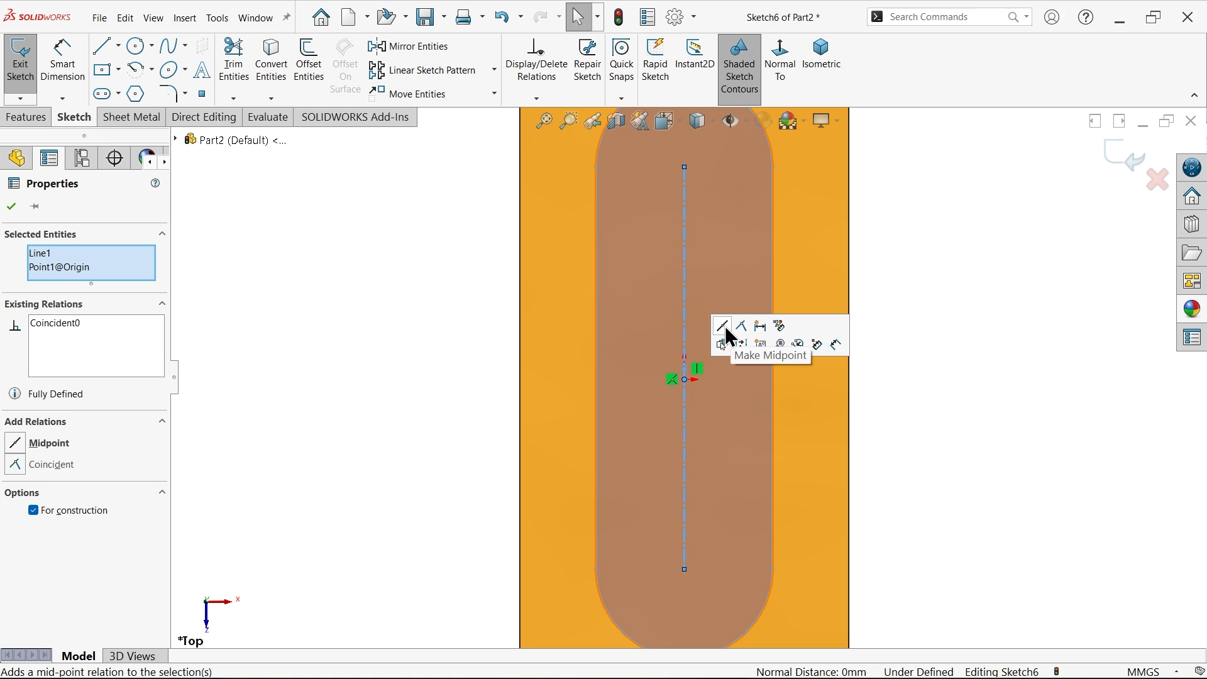
pyautogui.click(721, 325)
pyautogui.write('60')
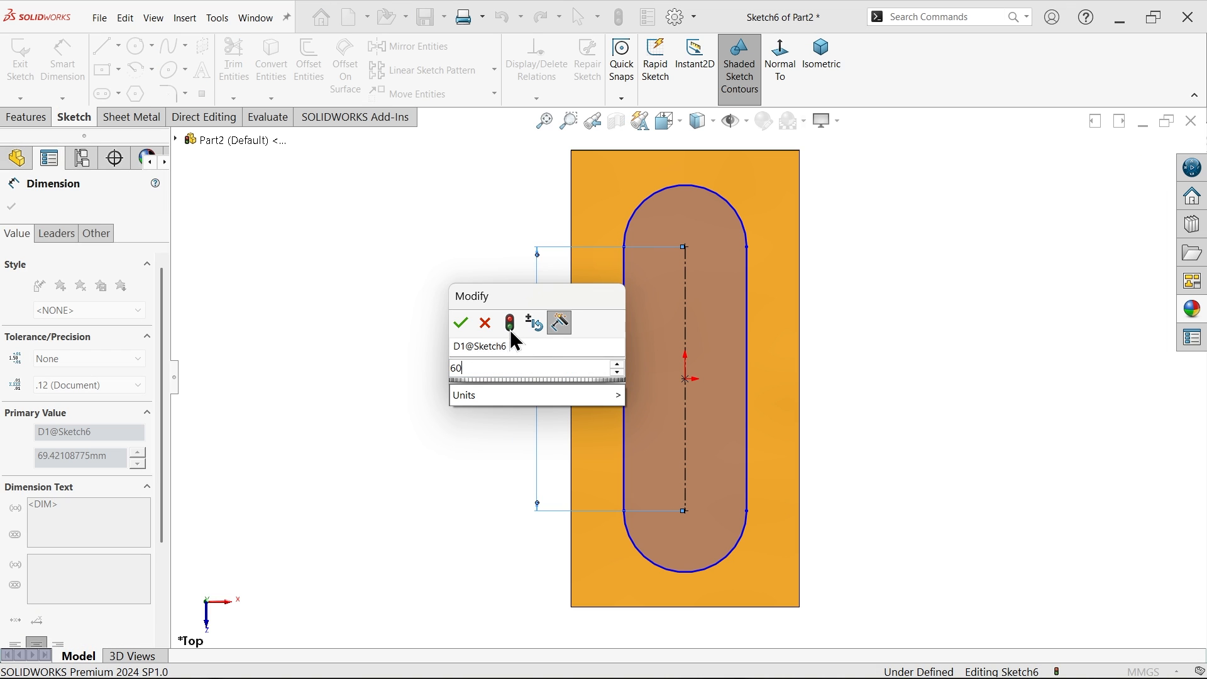
pyautogui.click(460, 322)
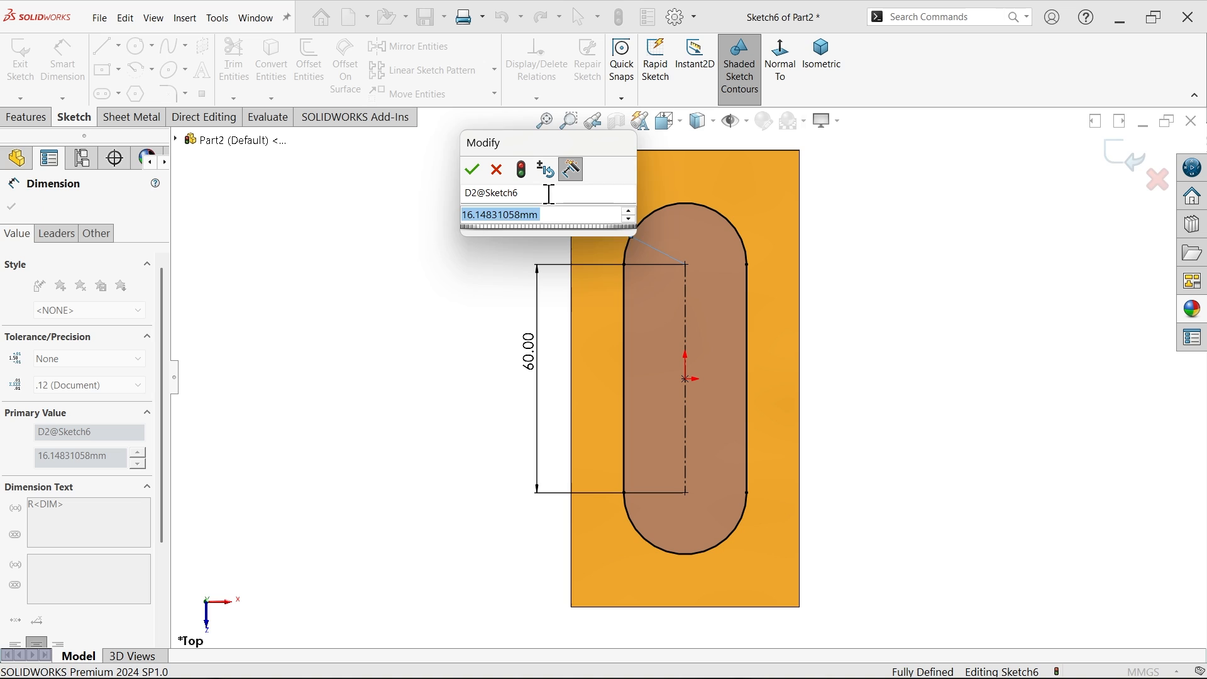
pyautogui.click(470, 169)
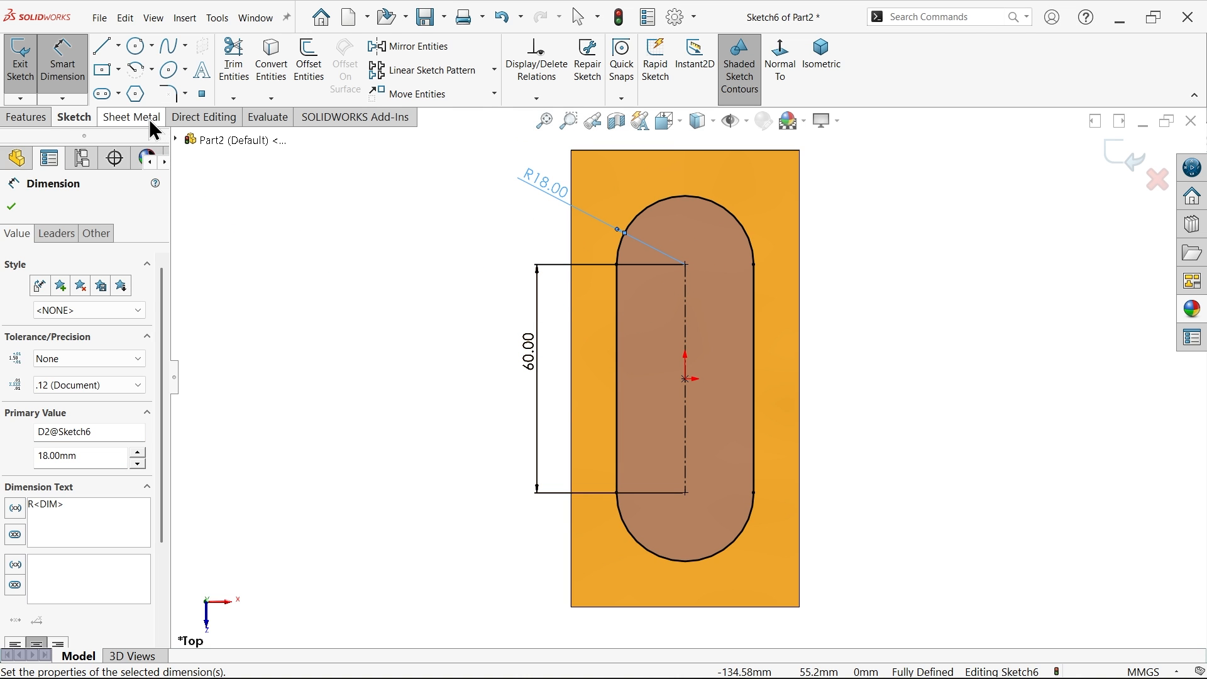
pyautogui.click(130, 116)
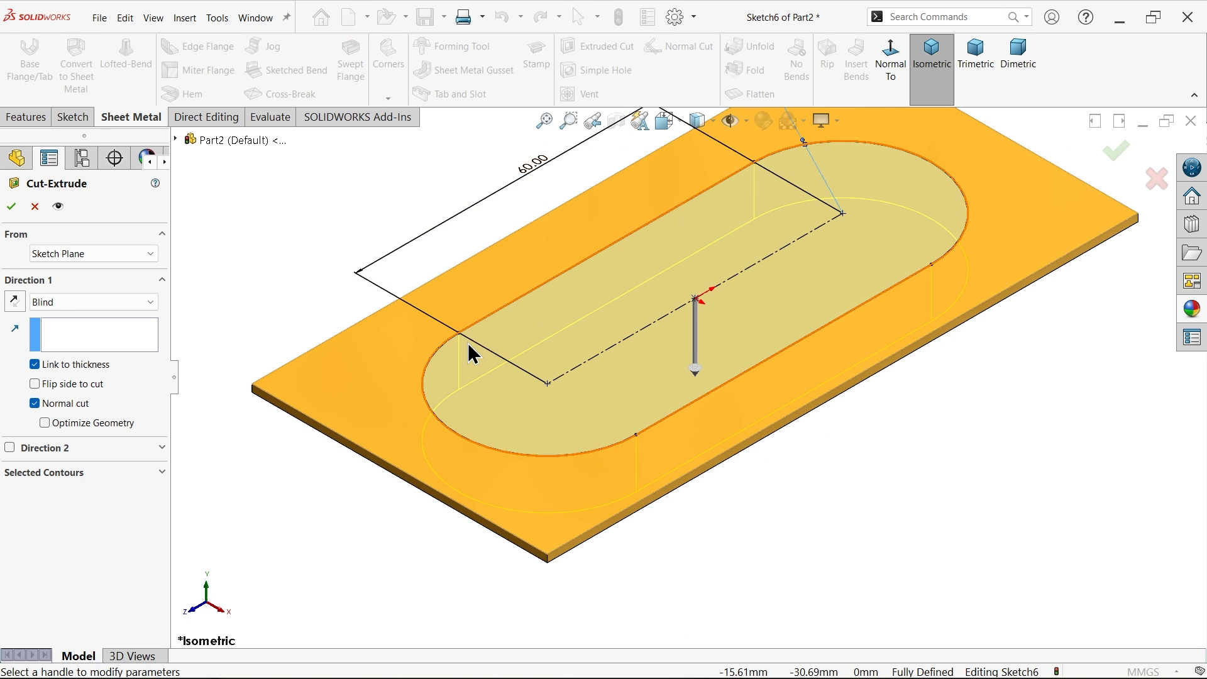
# - Cut the slot through the plate with a Blind extruded cut linked to thickness
pyautogui.click(92, 253)
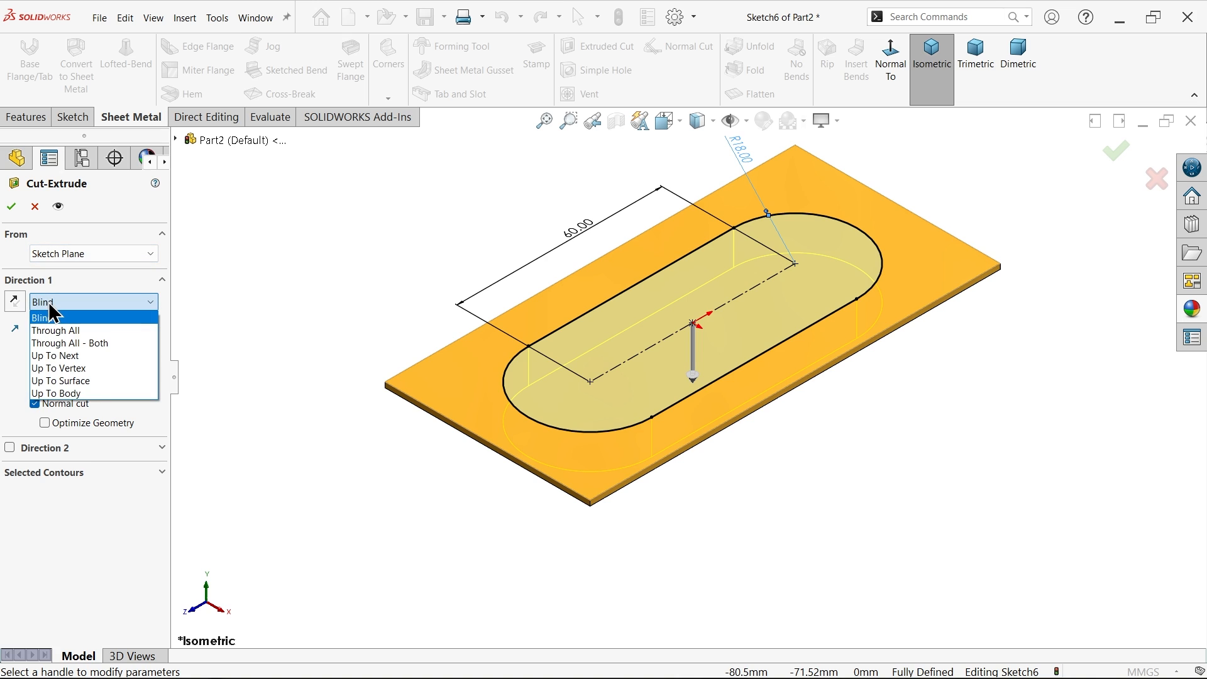
pyautogui.click(44, 316)
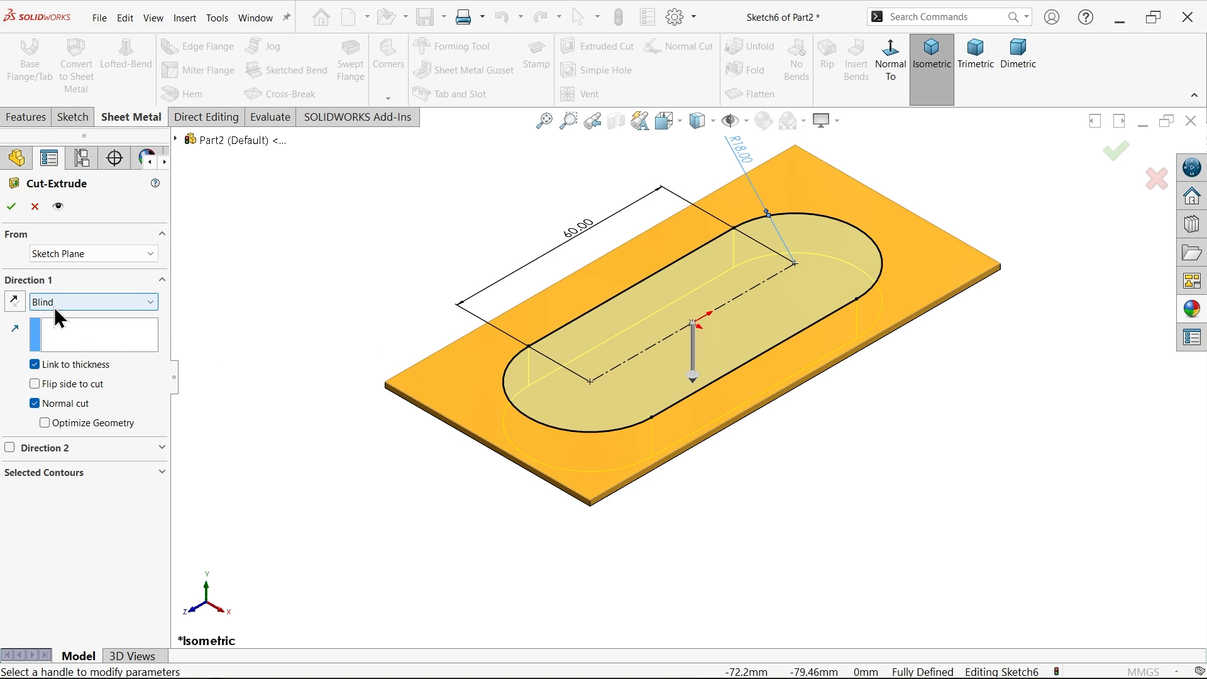
pyautogui.click(34, 364)
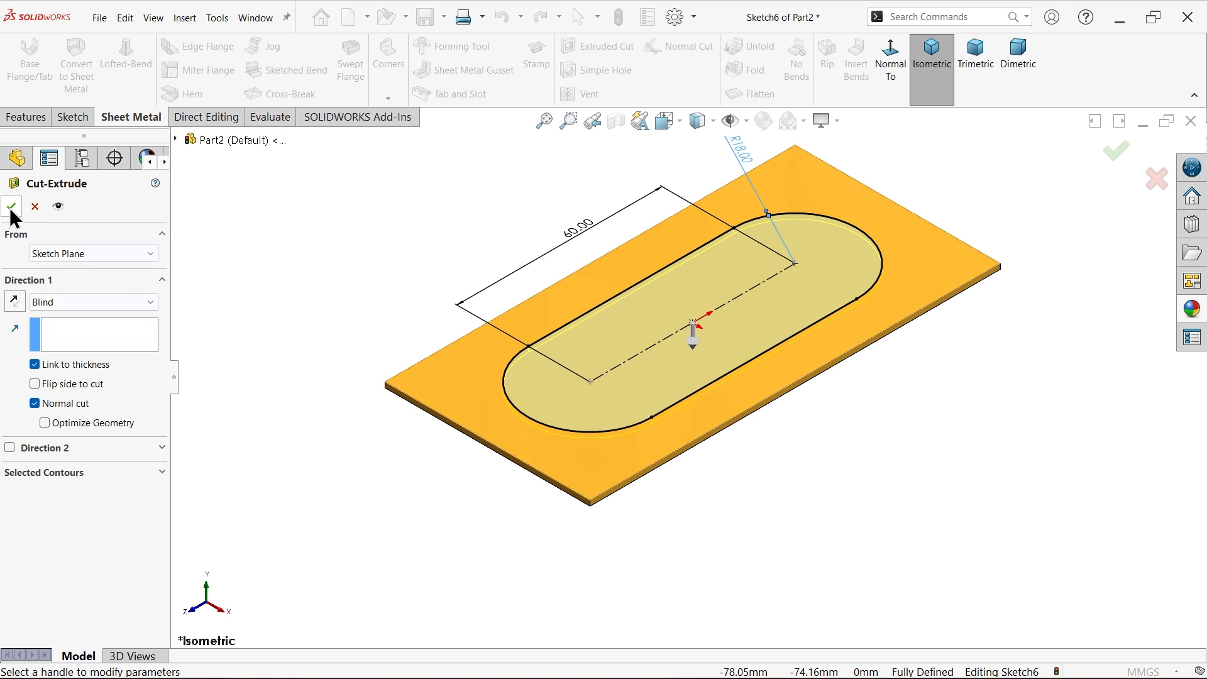
pyautogui.click(11, 207)
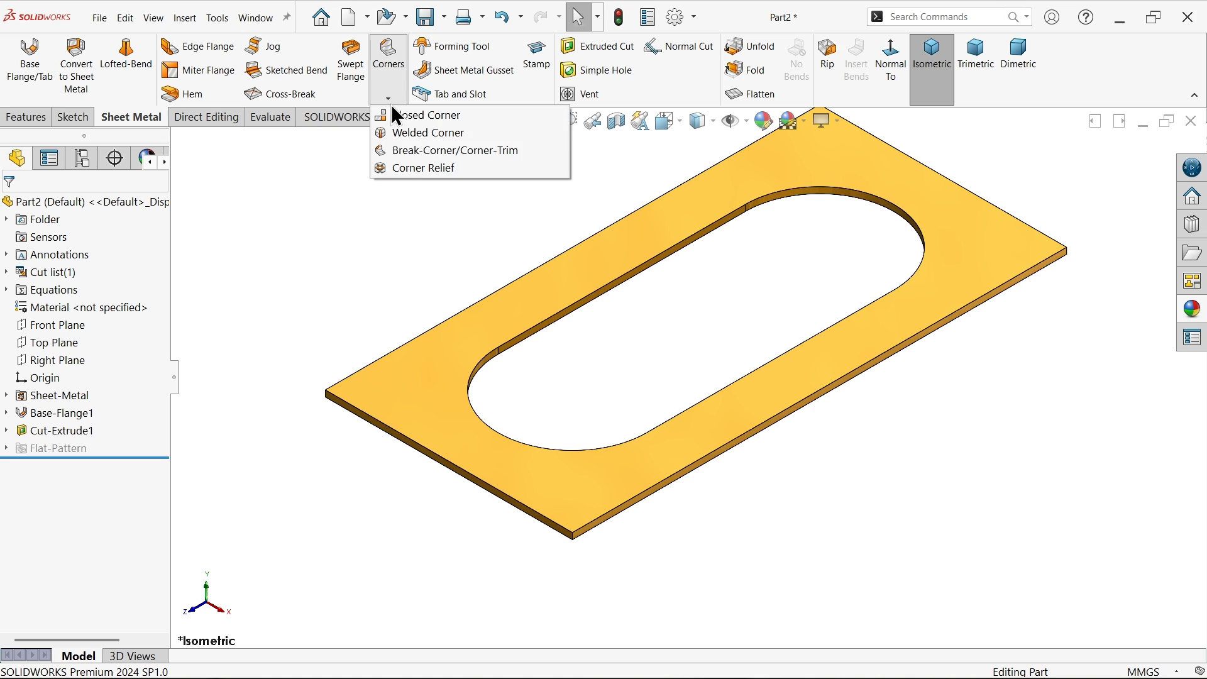
pyautogui.moveTo(437, 150)
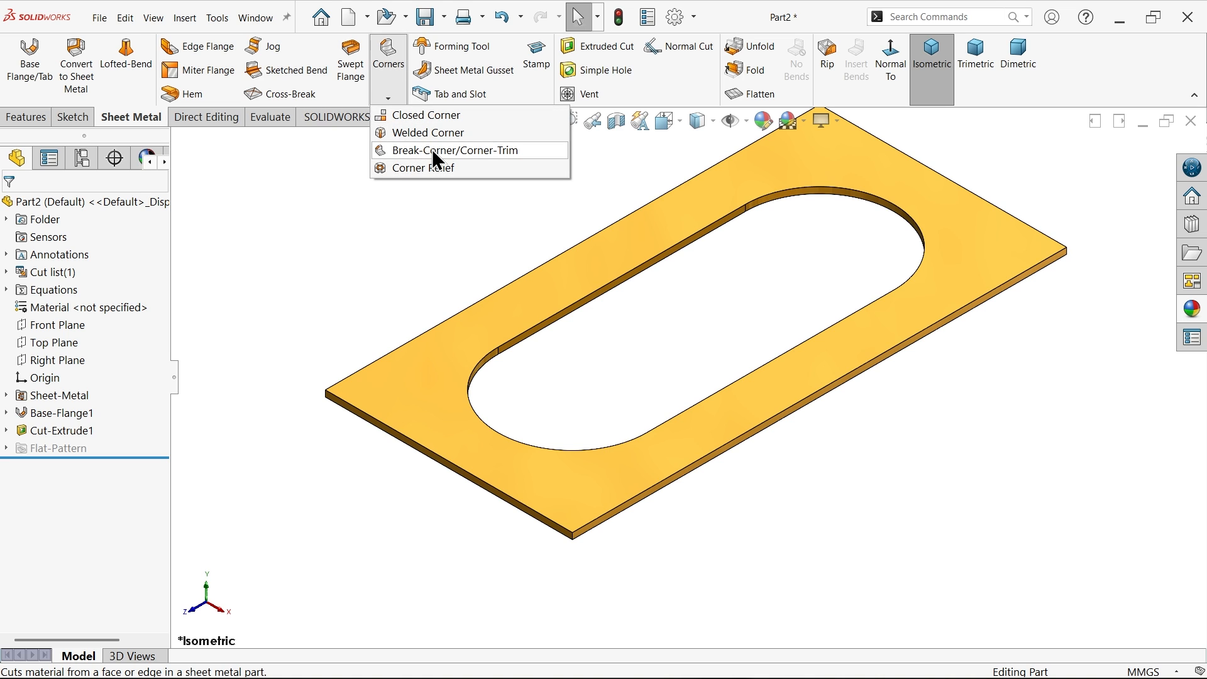
# - Round all four plate corners with an 8 mm fillet break-corner
pyautogui.click(451, 150)
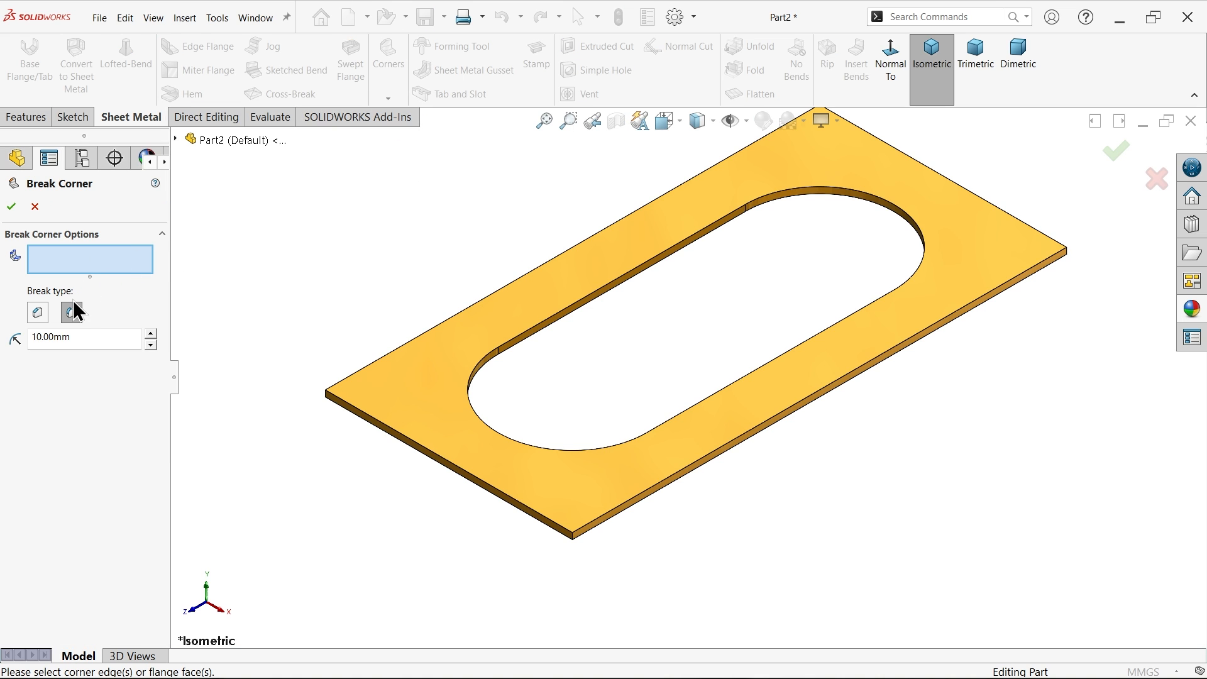
pyautogui.click(70, 312)
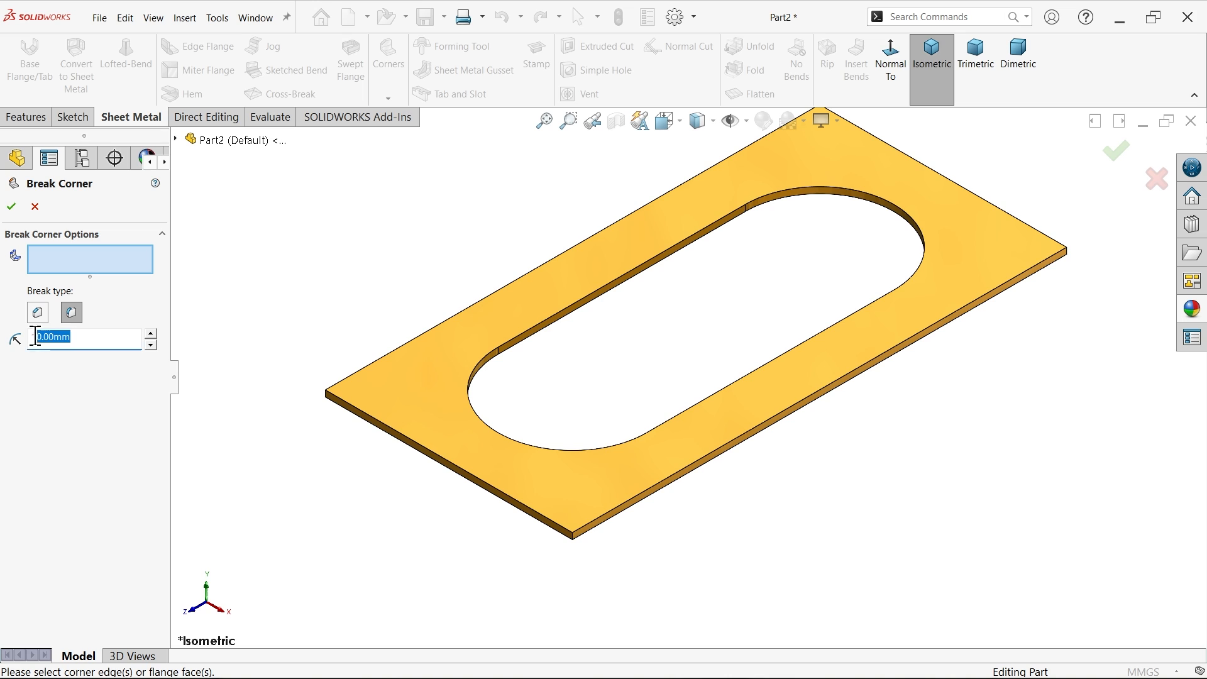
pyautogui.write('10.00mm')
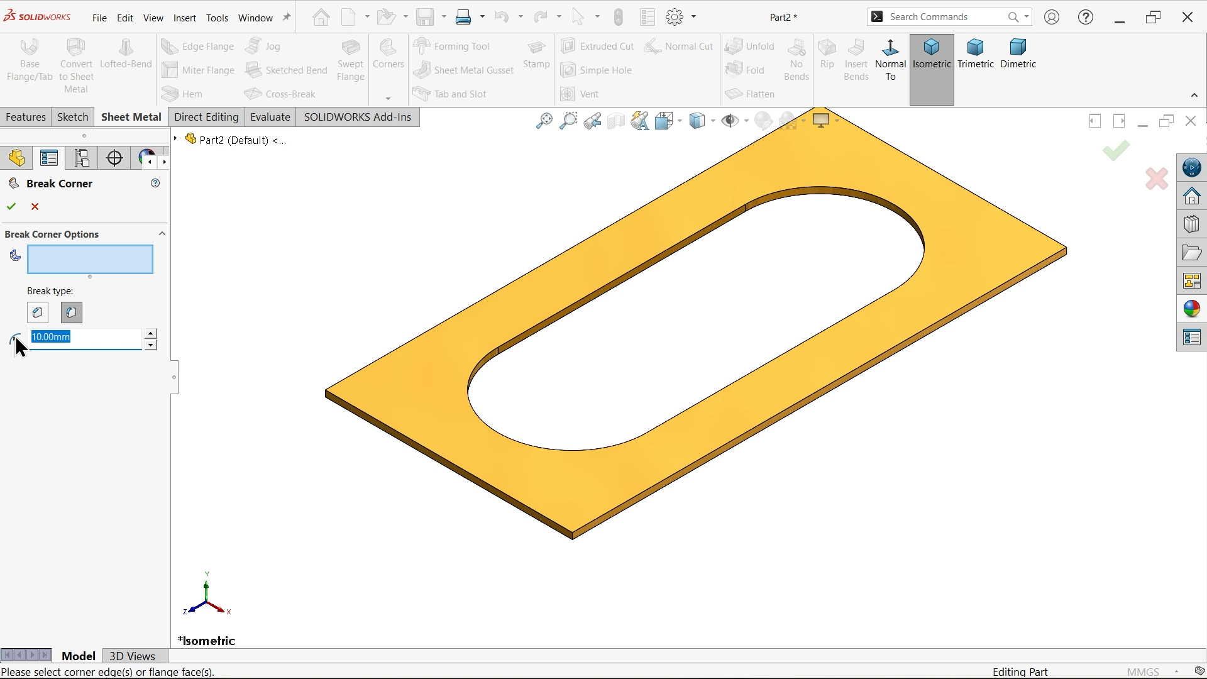
pyautogui.write('8.00mm')
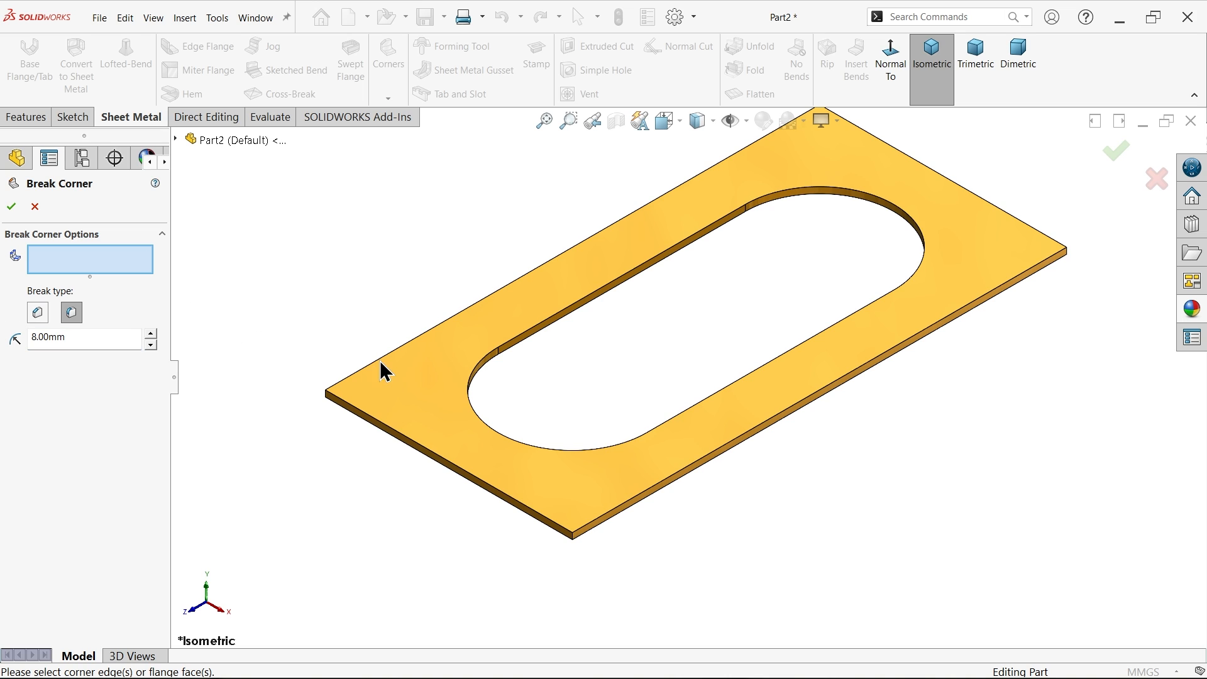
pyautogui.click(385, 370)
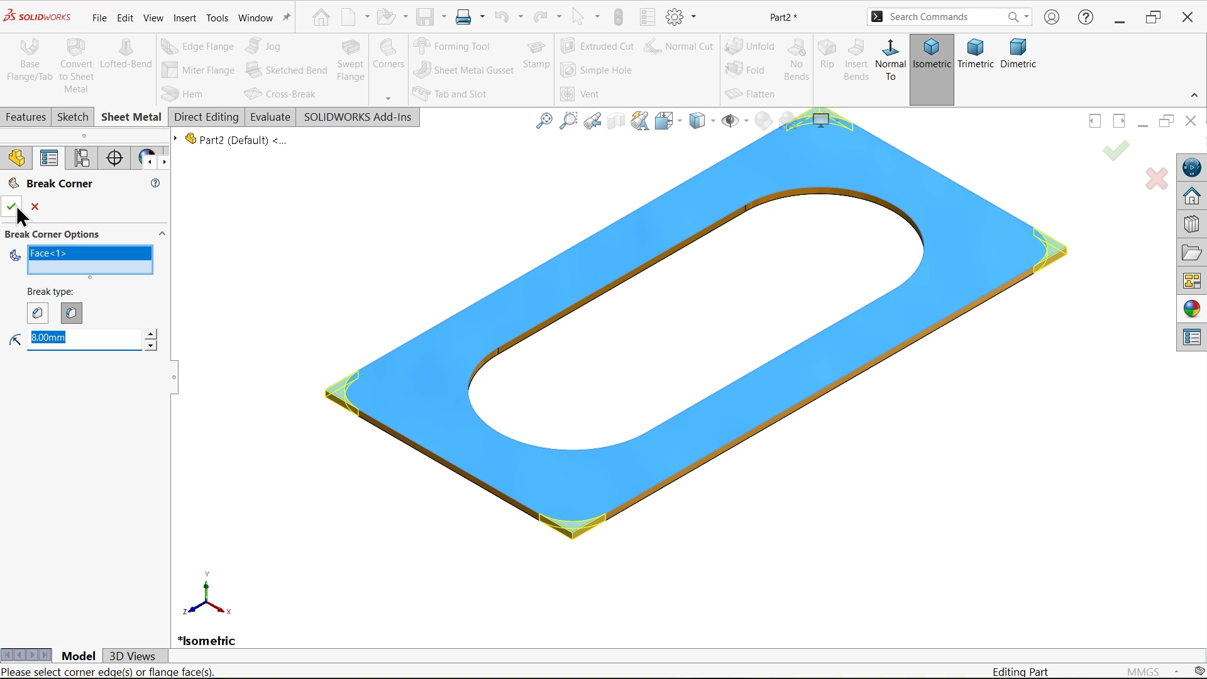
pyautogui.click(11, 207)
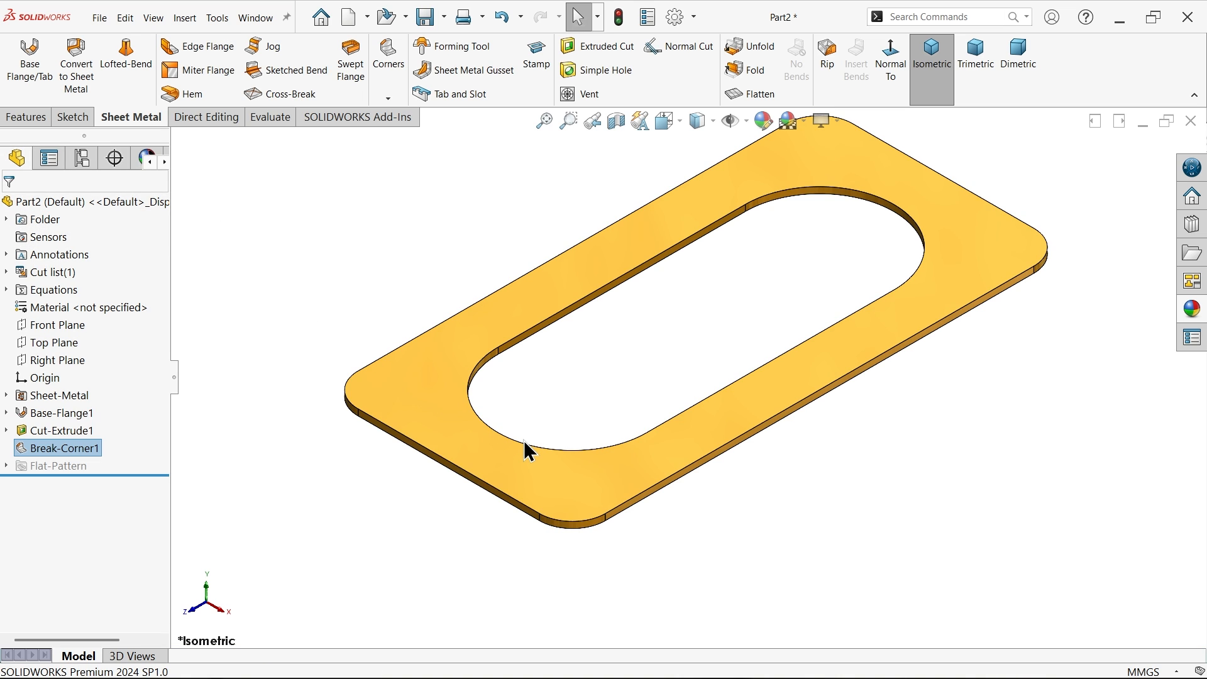
# - Edit Break-Corner1 to change the corner radius to 10 mm
pyautogui.click(64, 447)
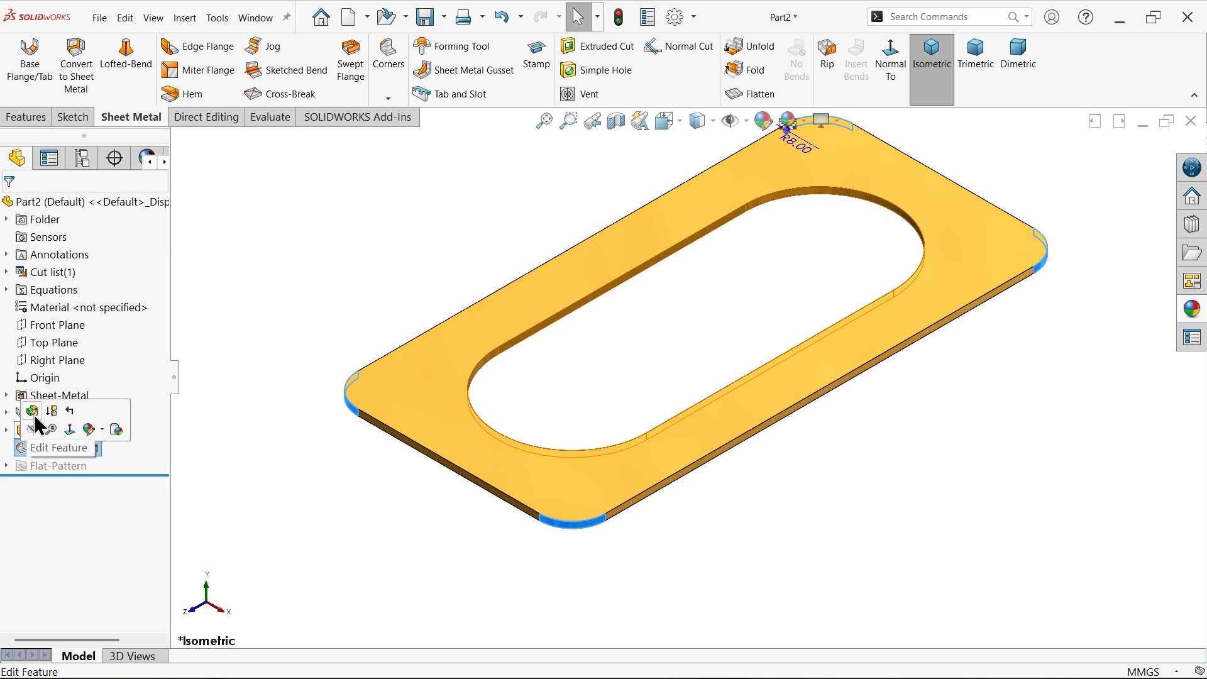
pyautogui.click(57, 447)
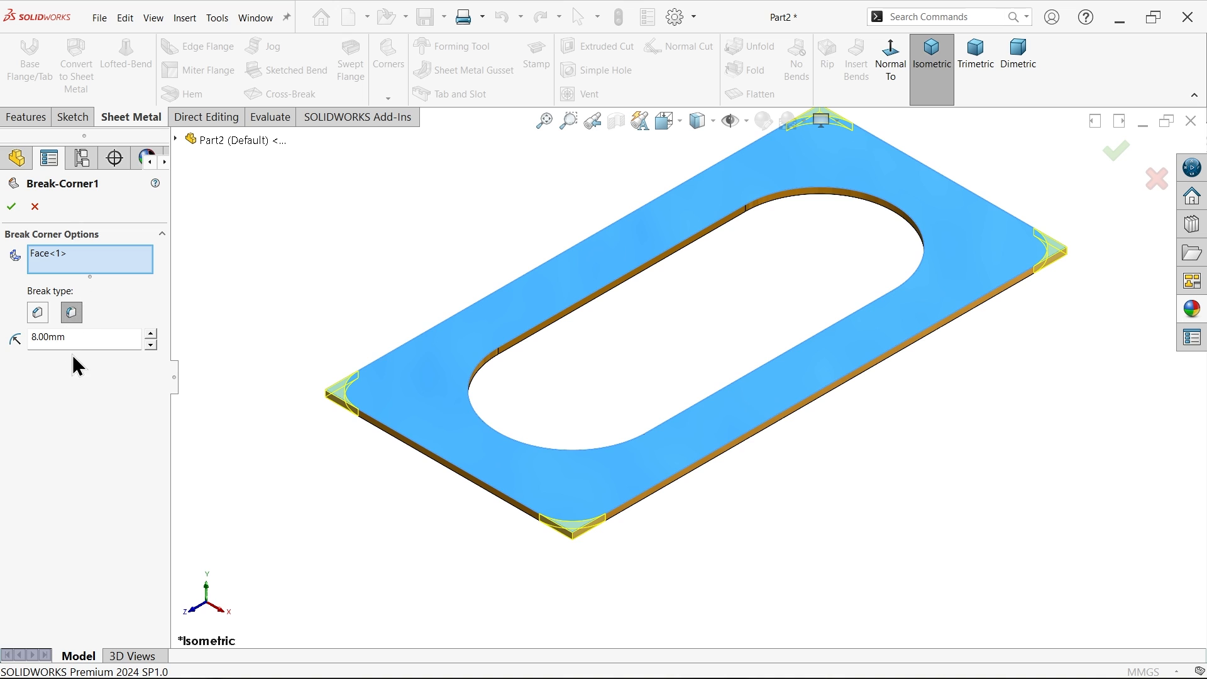
pyautogui.write('10')
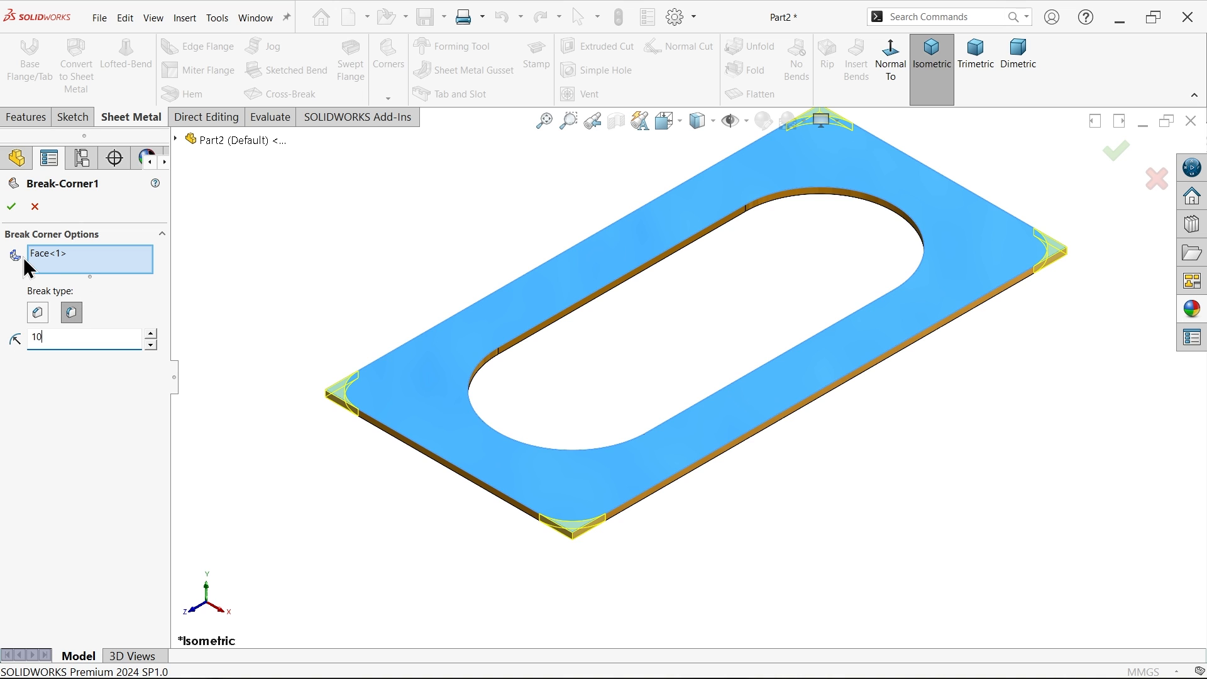
pyautogui.click(11, 206)
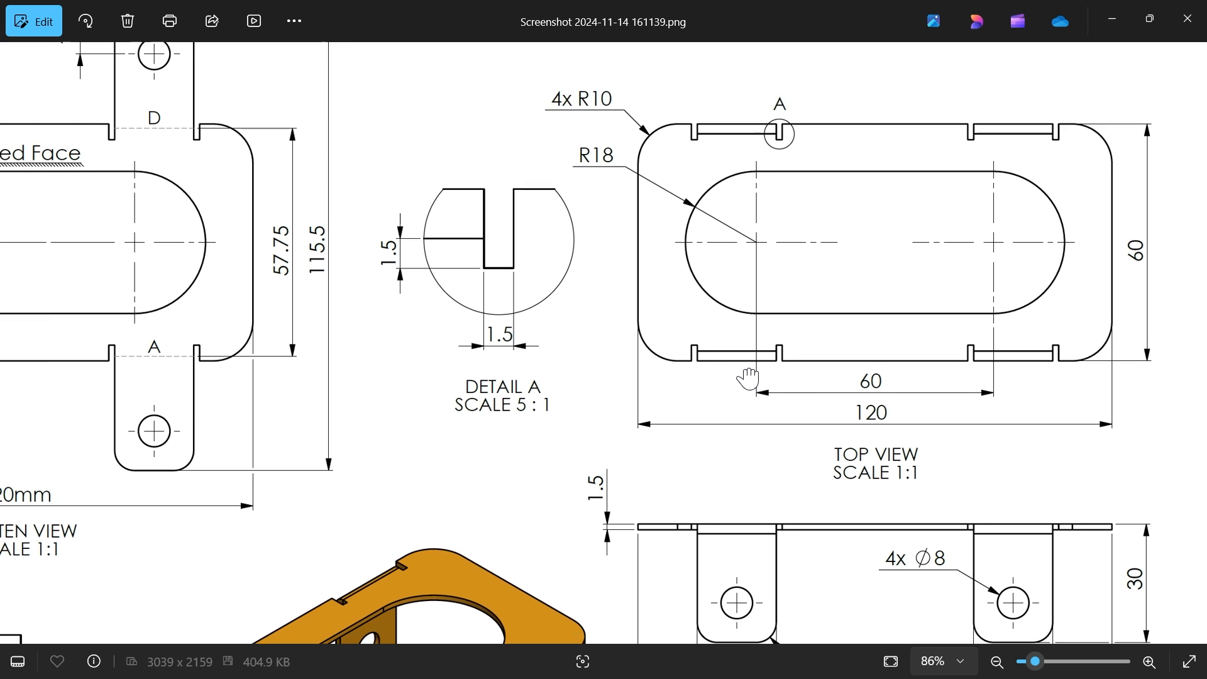
pyautogui.scroll(-3)
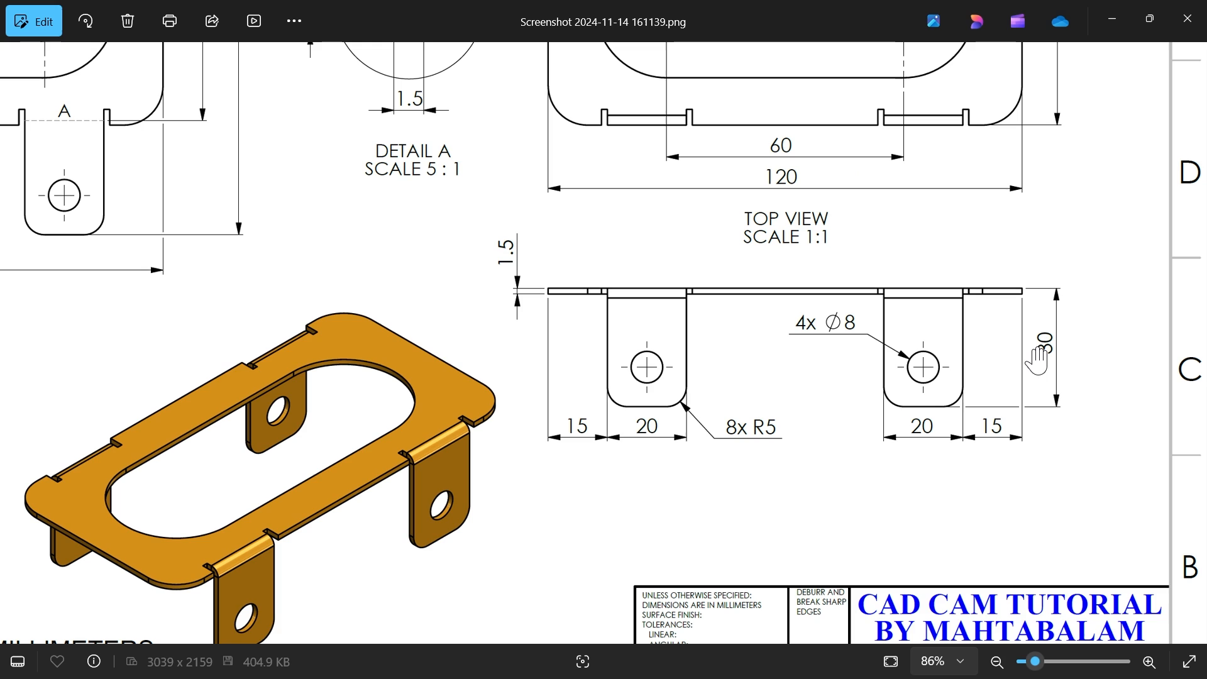
pyautogui.moveTo(965, 411)
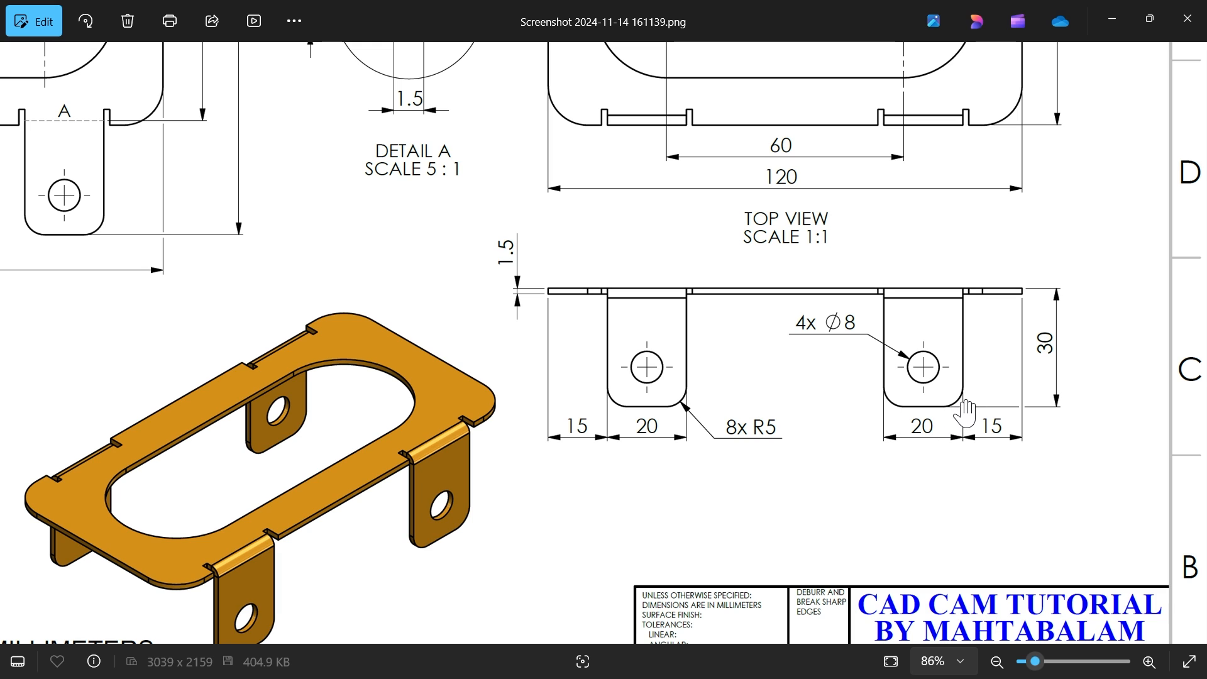
pyautogui.moveTo(1002, 437)
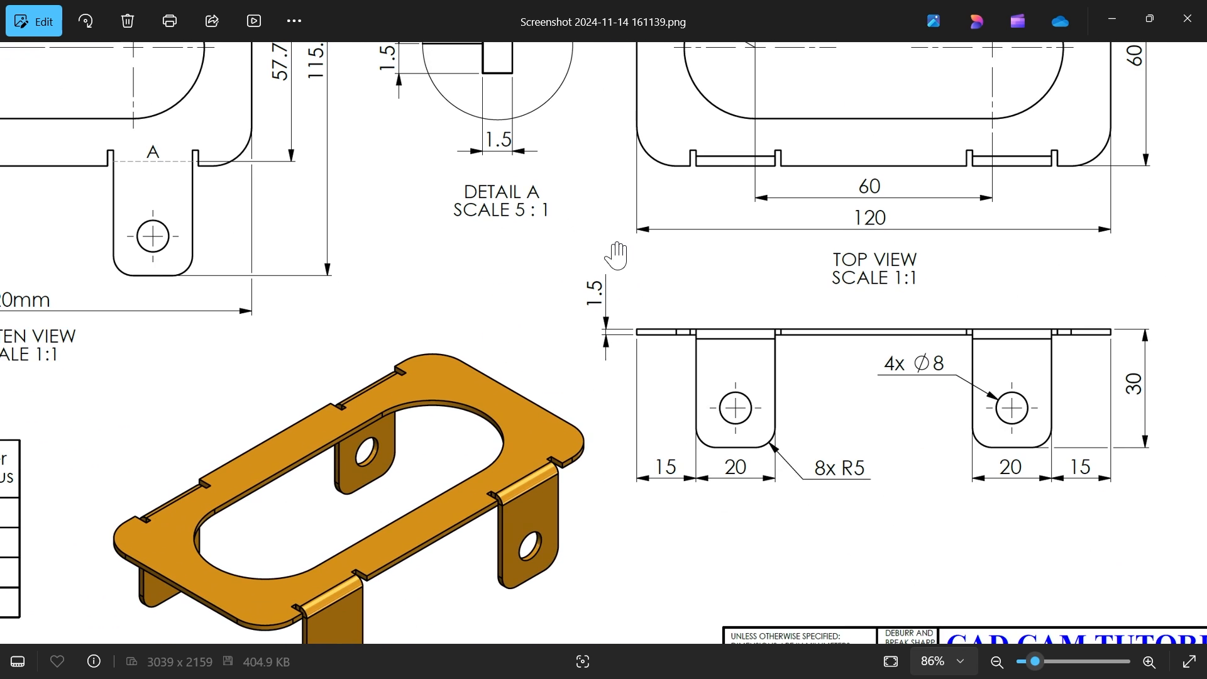
pyautogui.moveTo(843, 492)
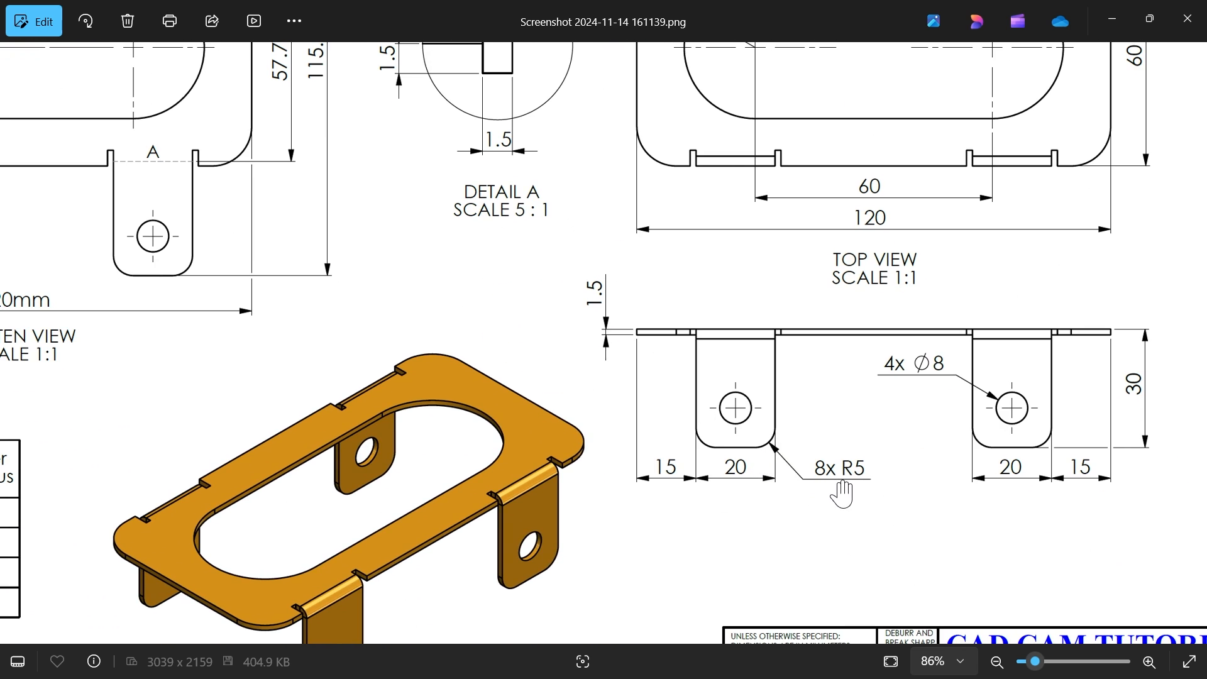
pyautogui.moveTo(845, 490)
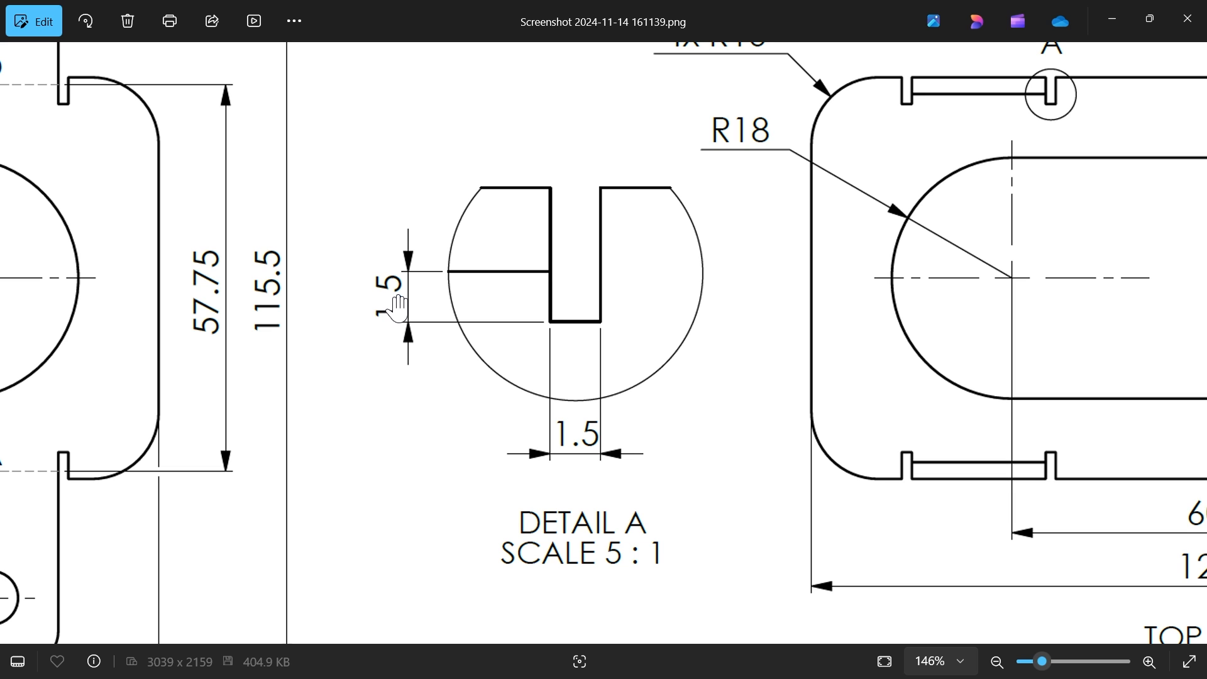
pyautogui.moveTo(427, 302)
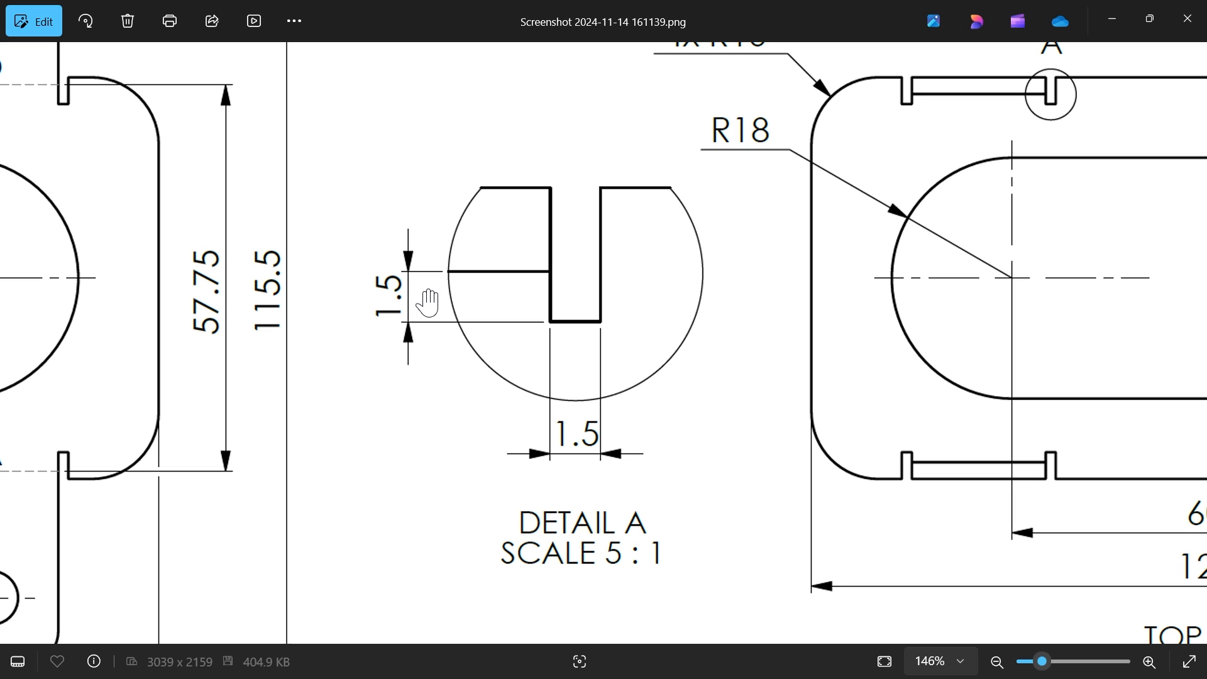
pyautogui.moveTo(553, 291)
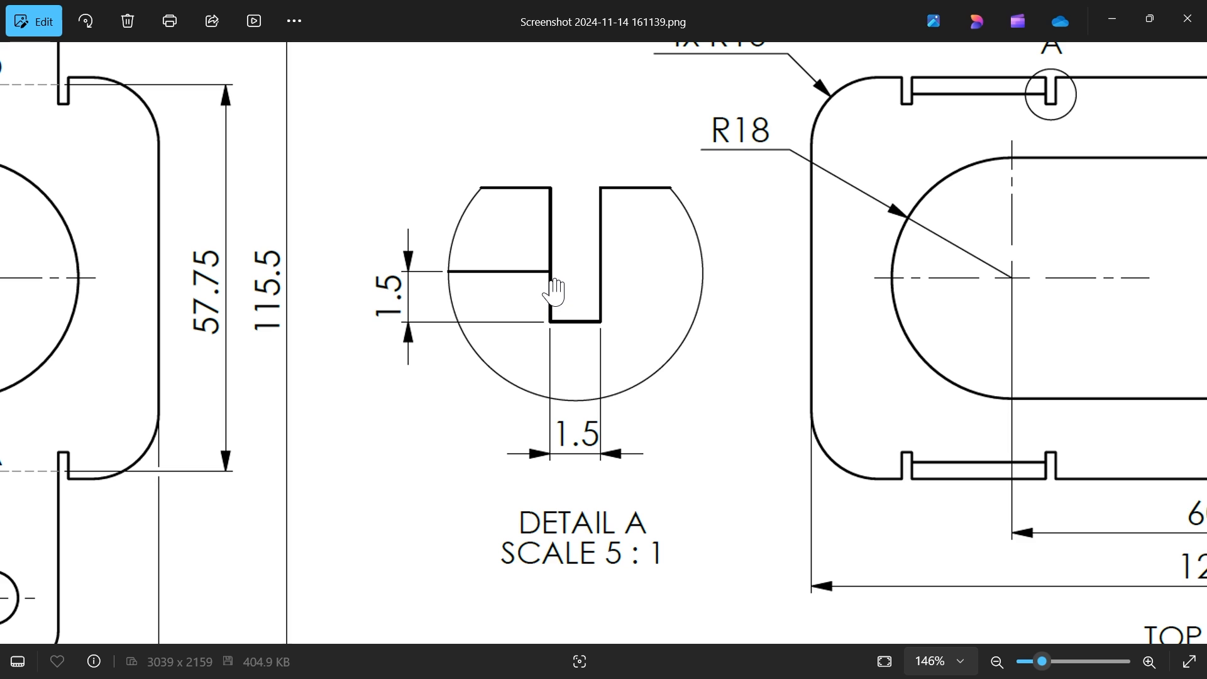
pyautogui.moveTo(581, 332)
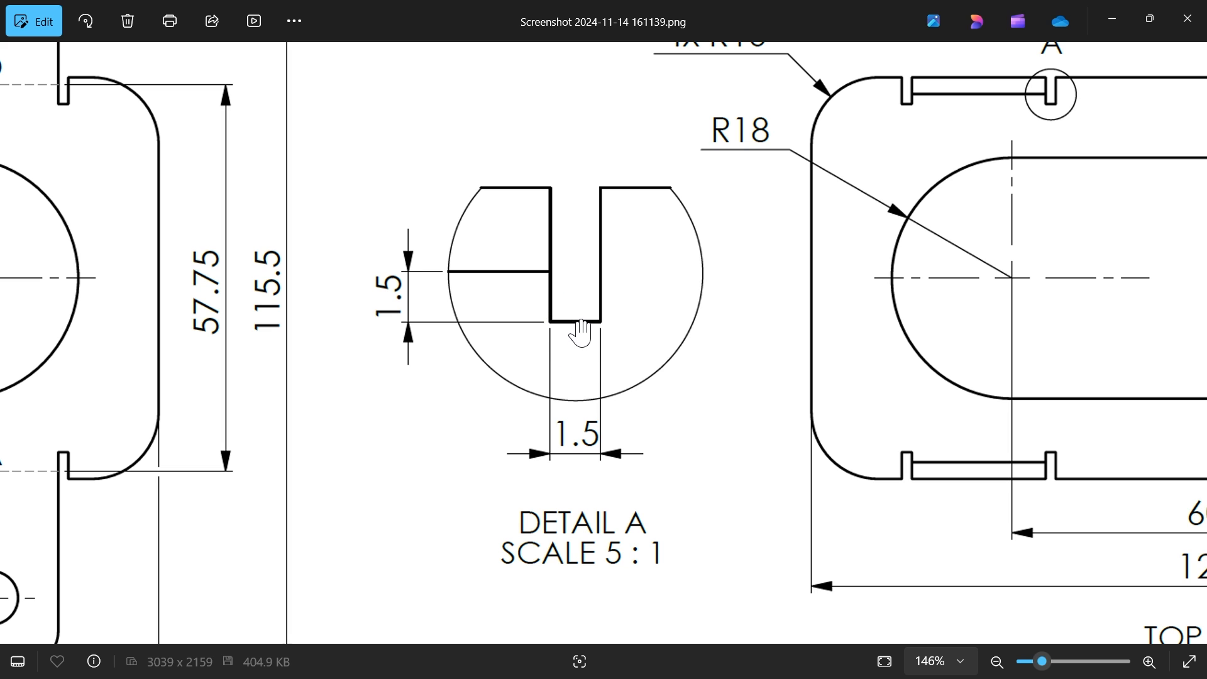
pyautogui.moveTo(515, 285)
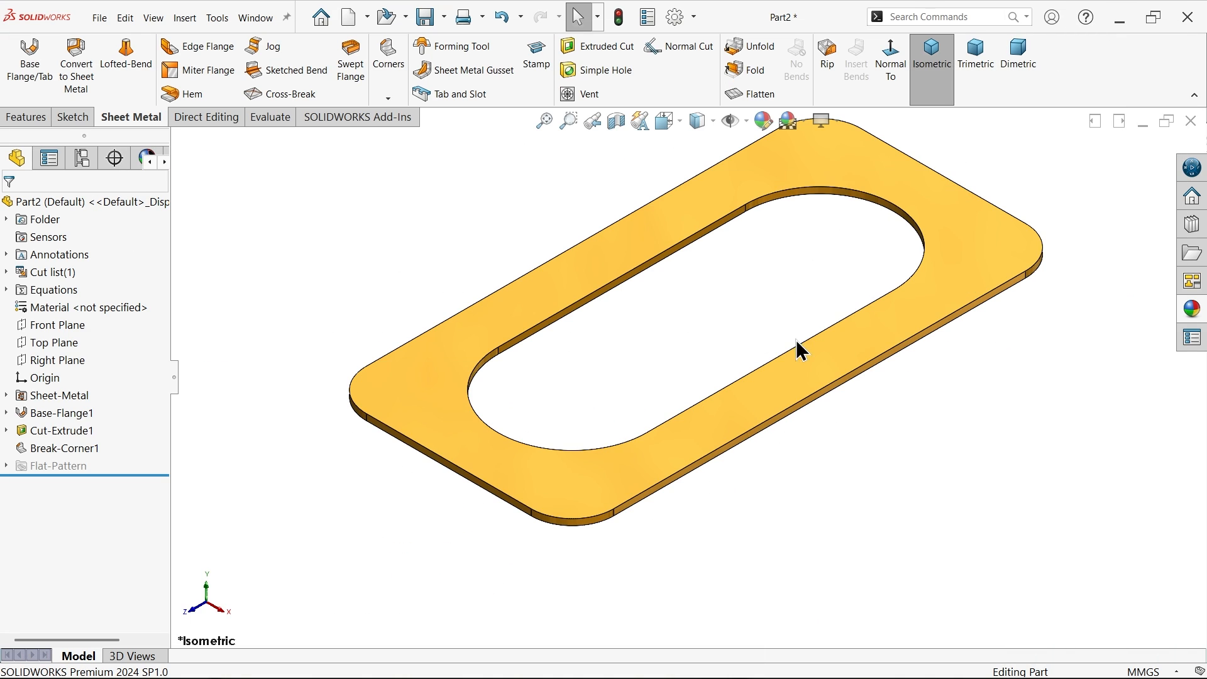
pyautogui.moveTo(208, 46)
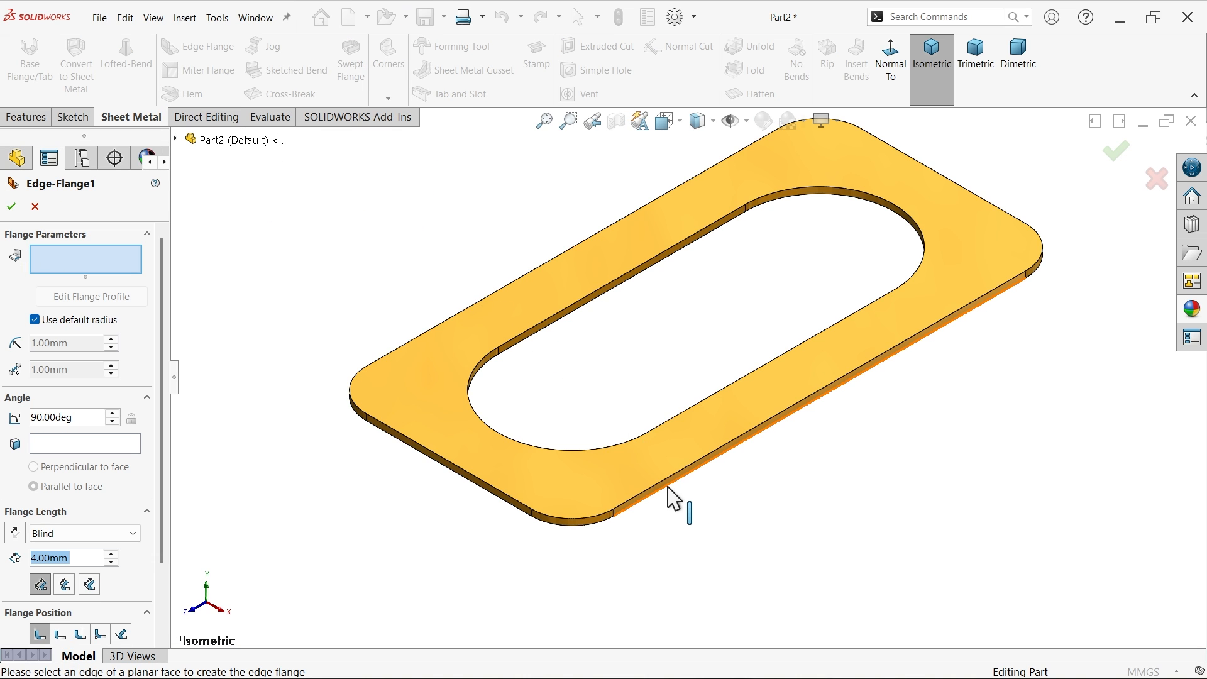
# - Start an edge flange on the long edge and dimension its profile 20 wide, 15 offset, 30 long
pyautogui.click(673, 498)
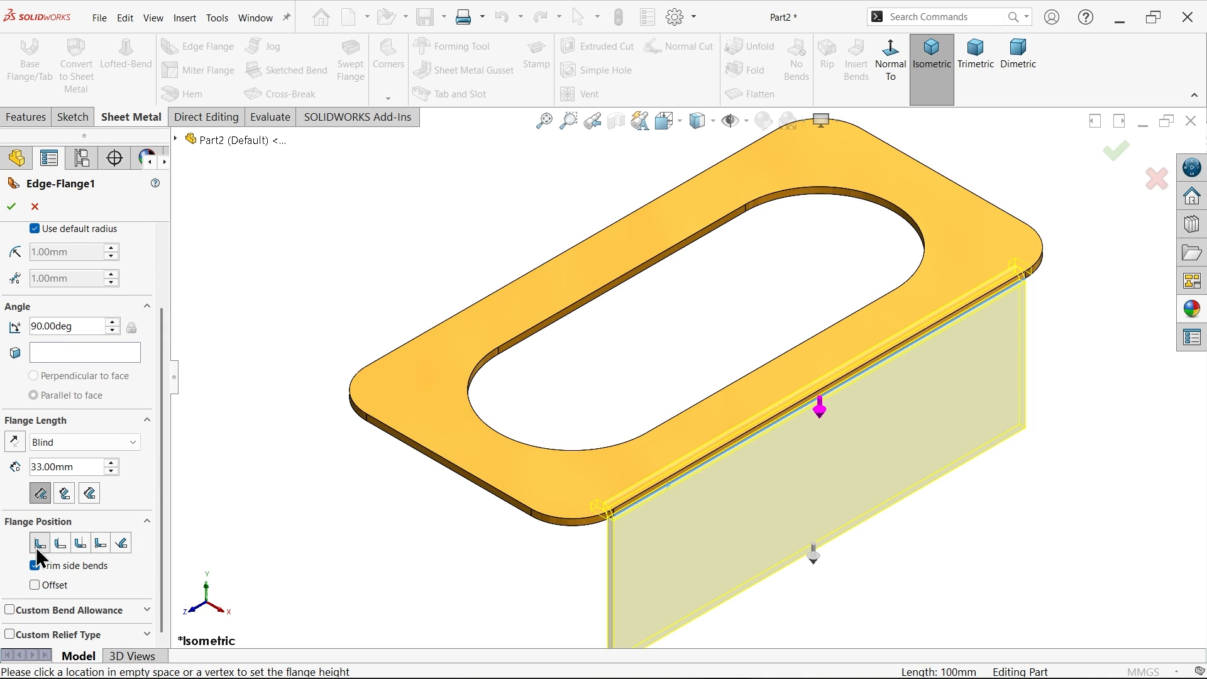
pyautogui.moveTo(458, 516)
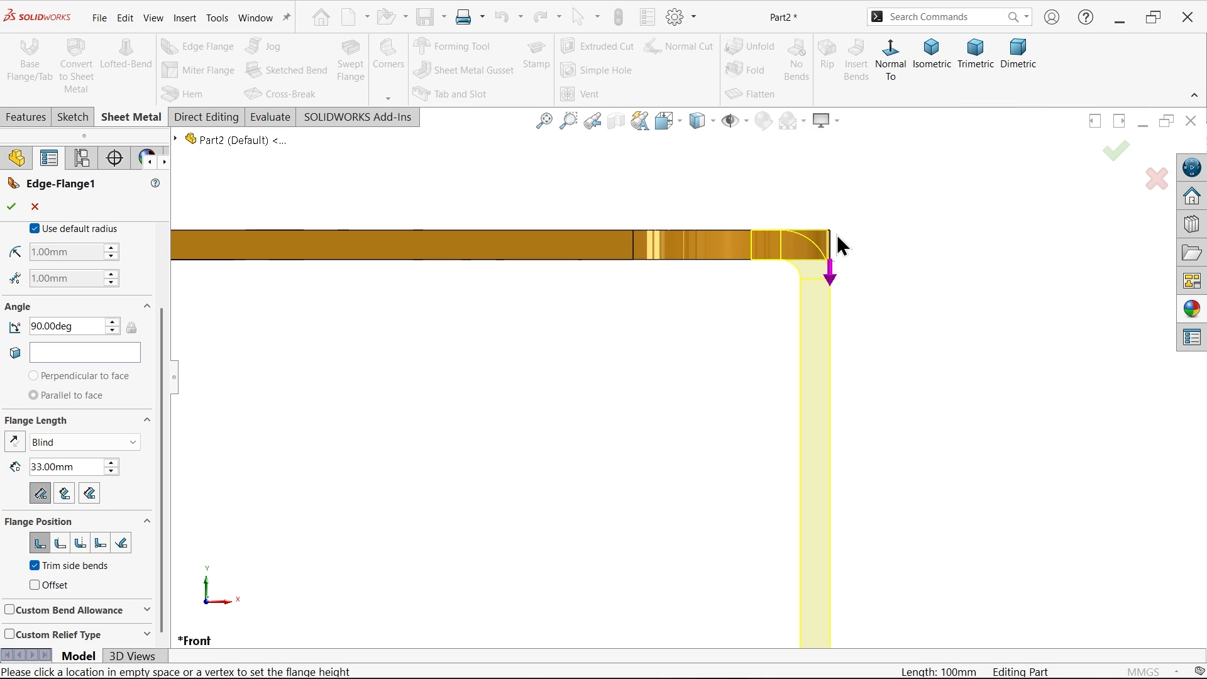
pyautogui.moveTo(134, 374)
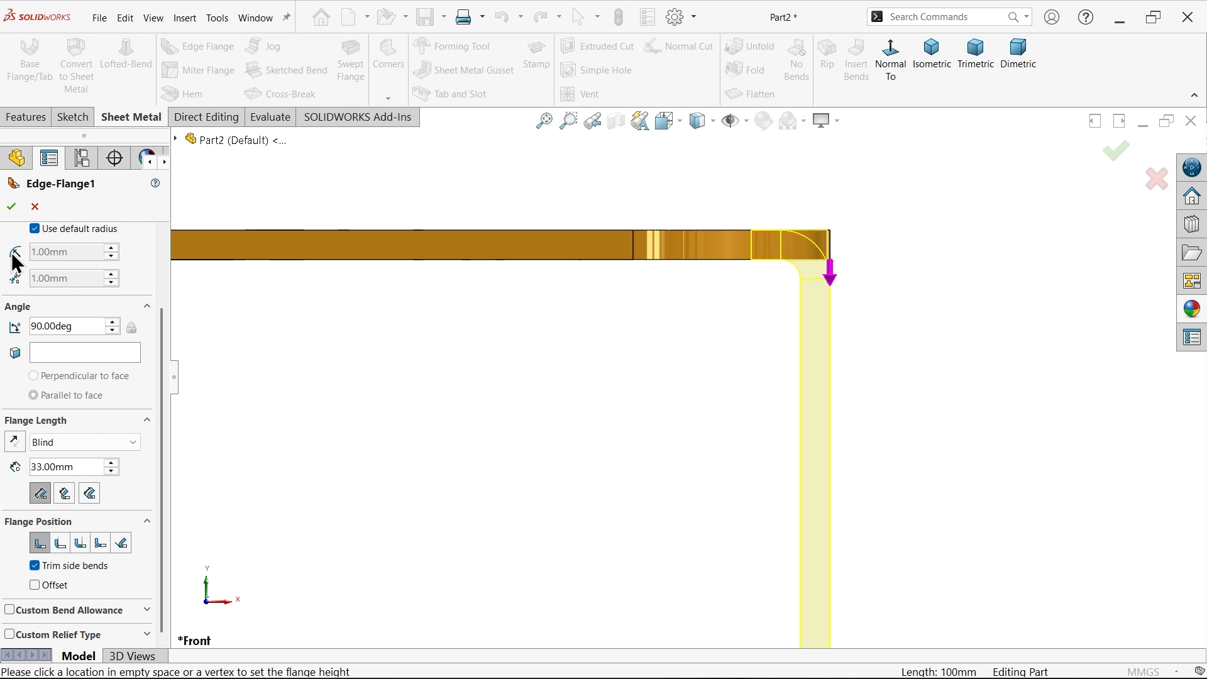
pyautogui.moveTo(69, 262)
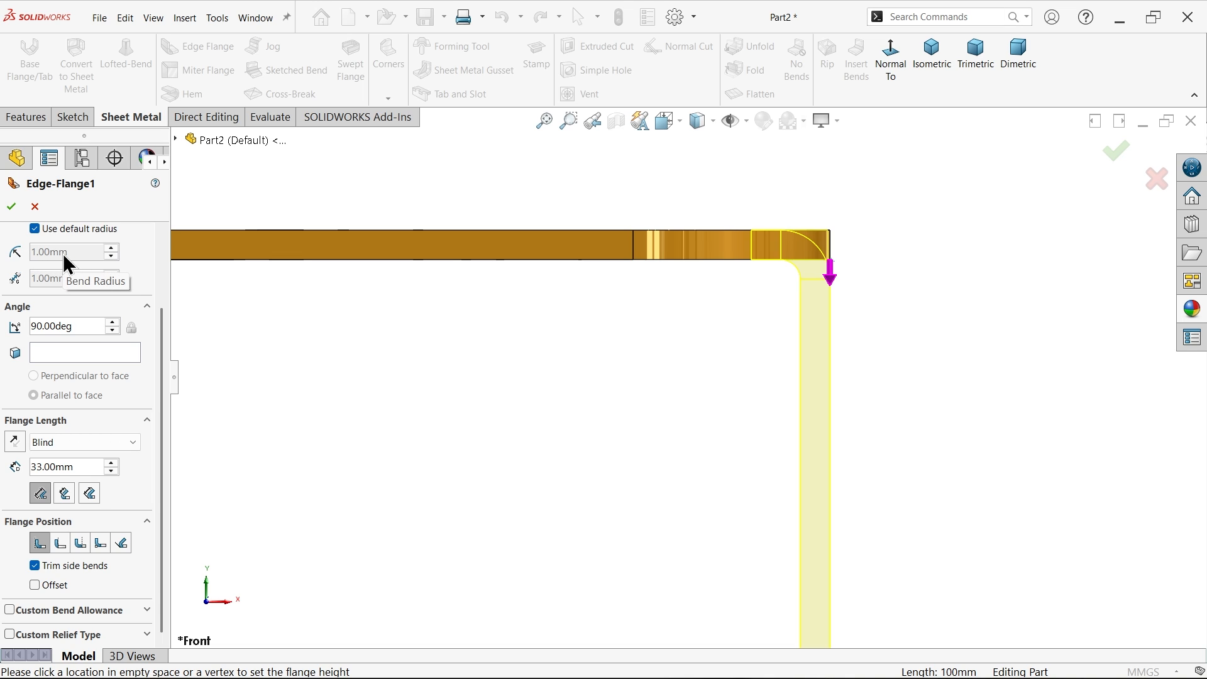
pyautogui.click(34, 228)
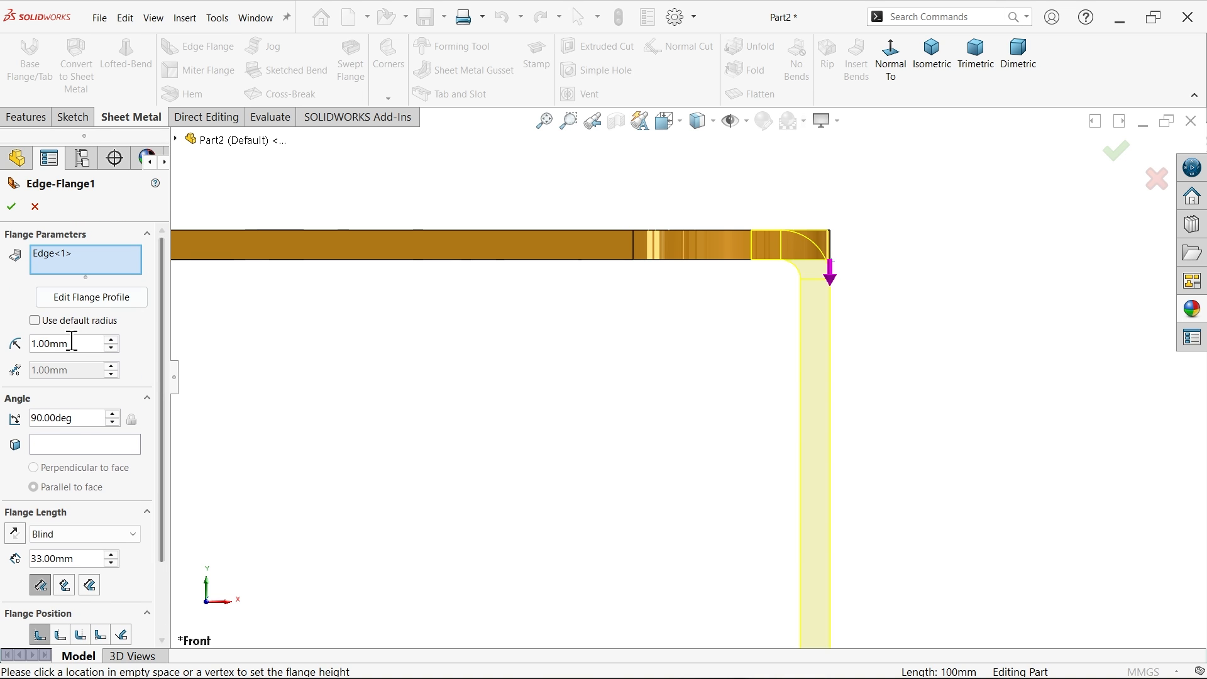
pyautogui.click(33, 320)
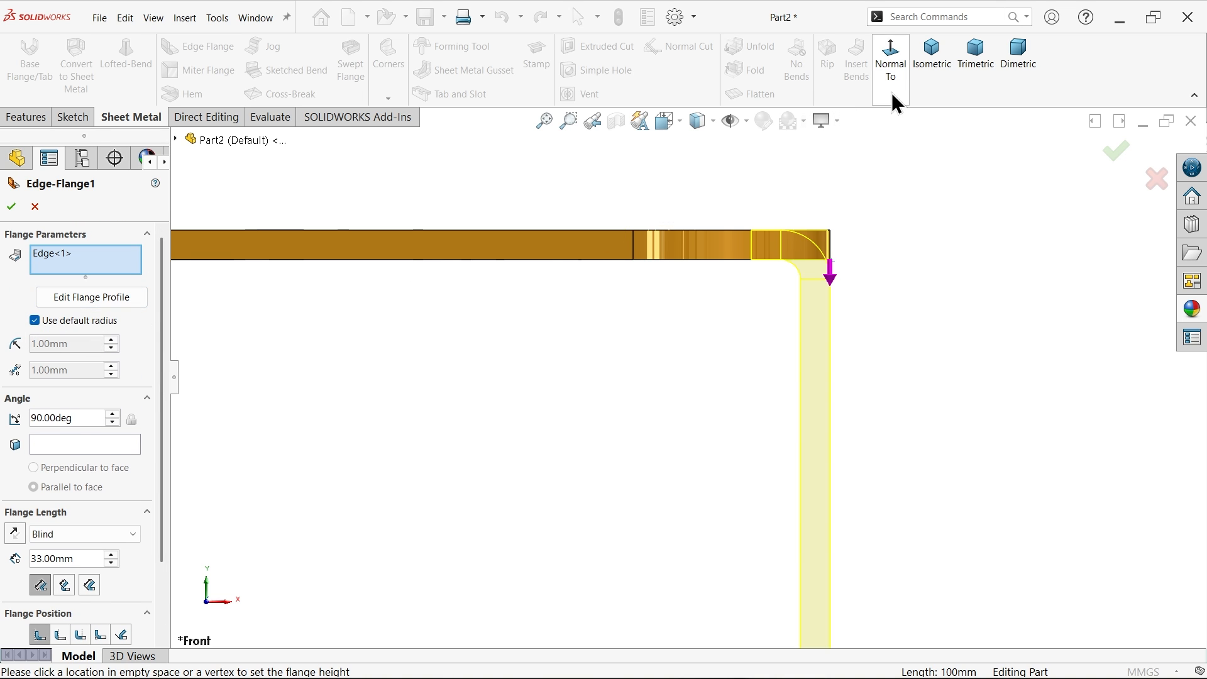
pyautogui.click(930, 54)
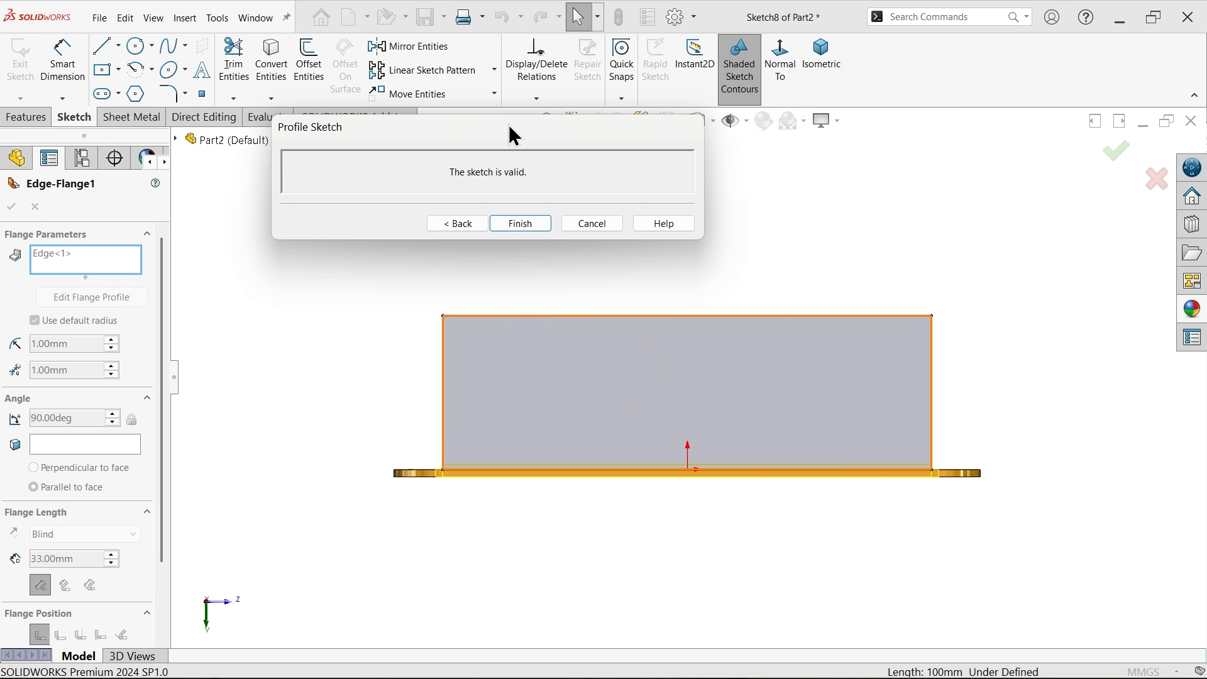
pyautogui.click(730, 392)
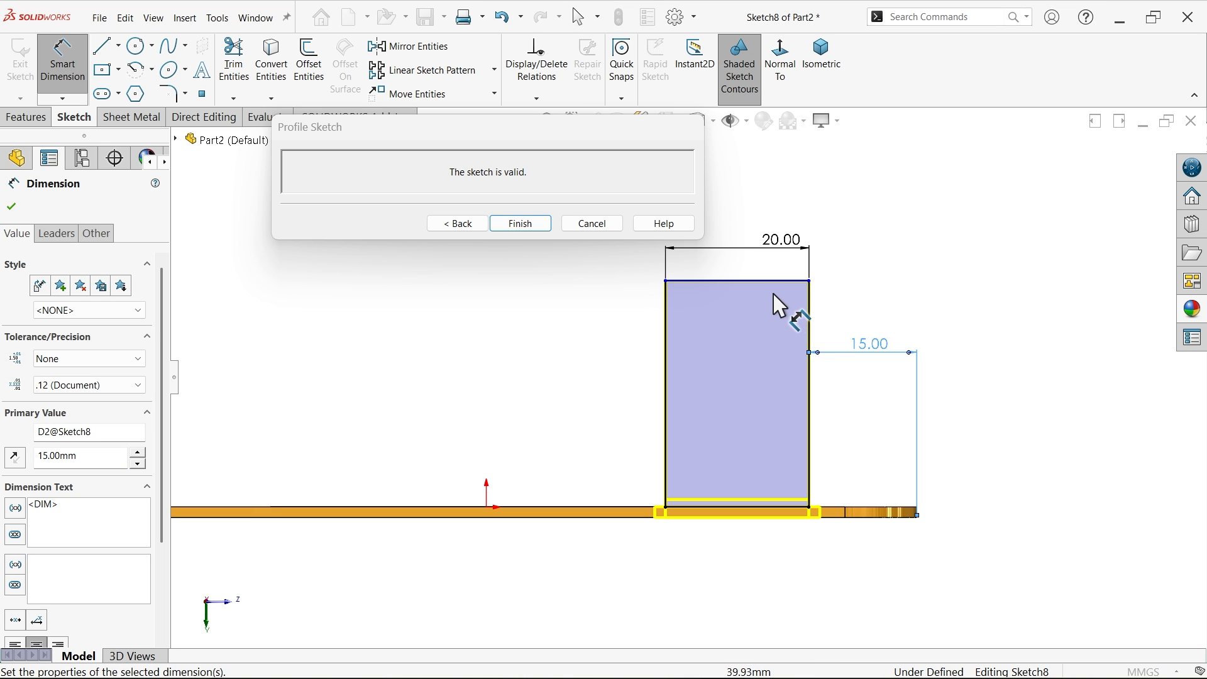
pyautogui.click(740, 511)
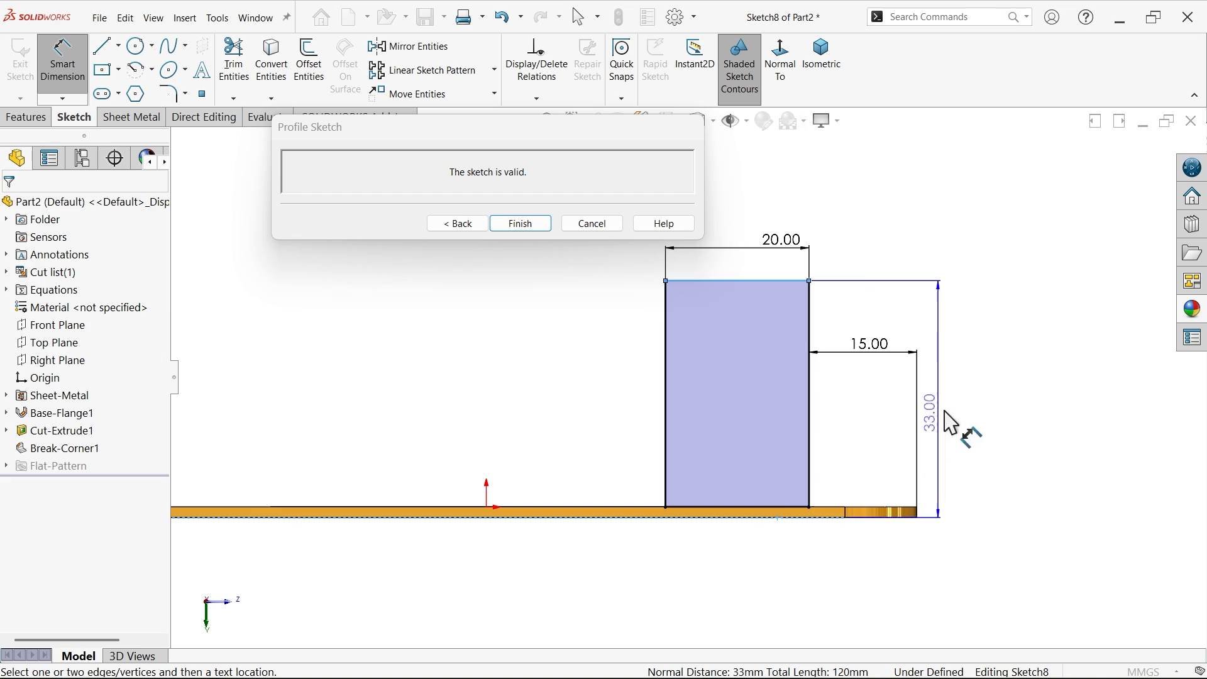
pyautogui.click(928, 419)
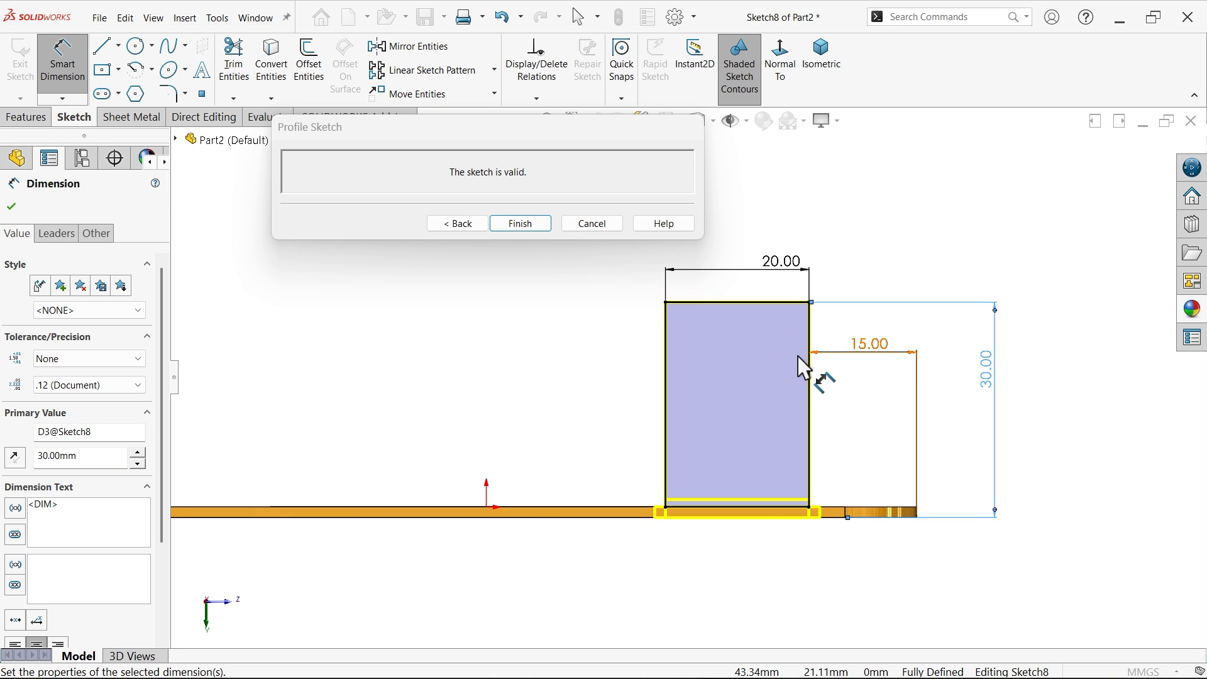
pyautogui.click(455, 223)
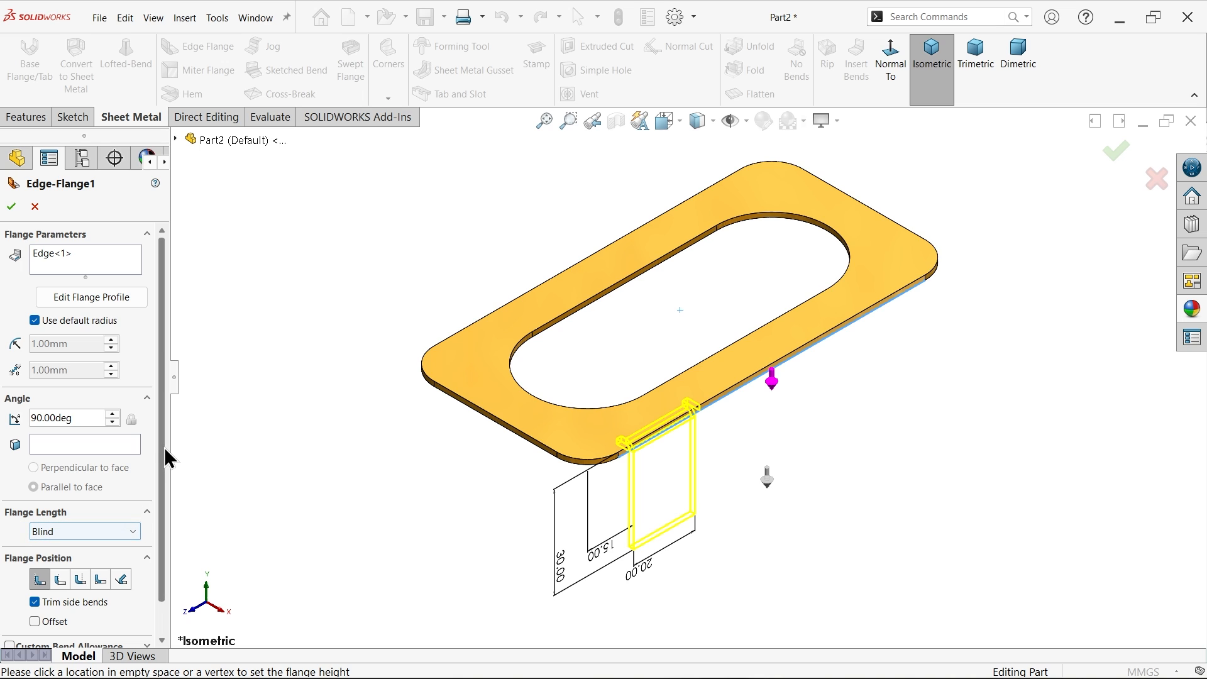
# - Give the 20 mm edge flange a custom rectangular bend relief, 1.5 mm wide and deep
pyautogui.scroll(-3)
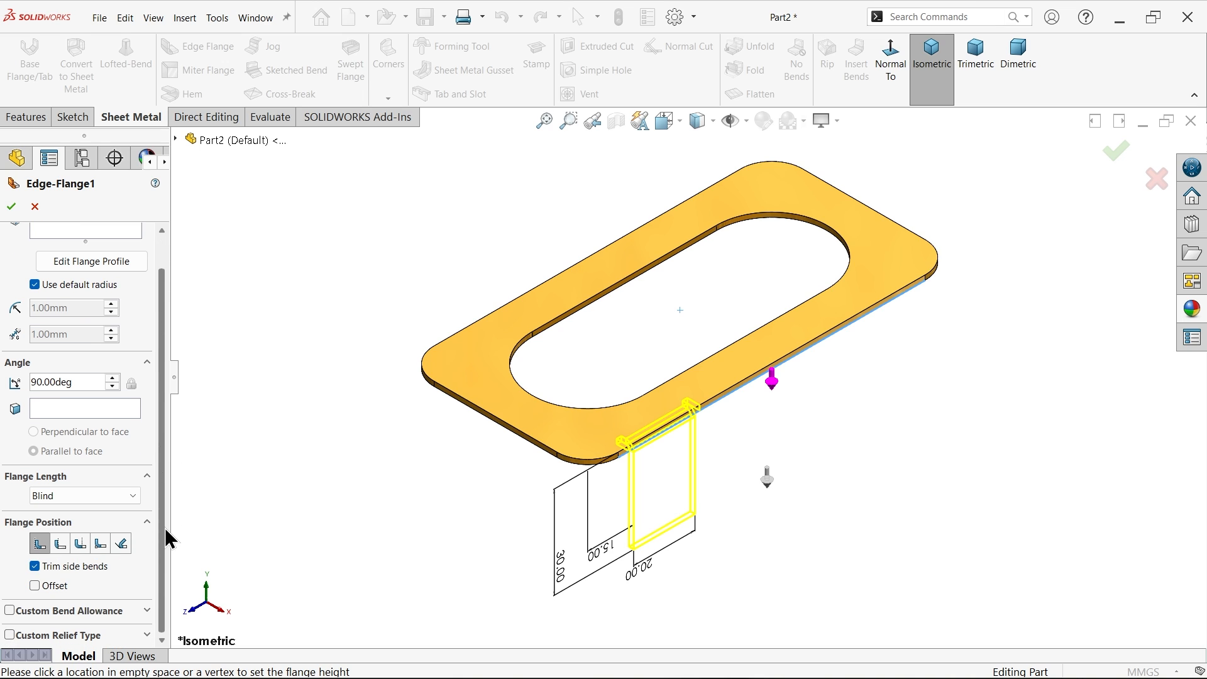
pyautogui.click(9, 635)
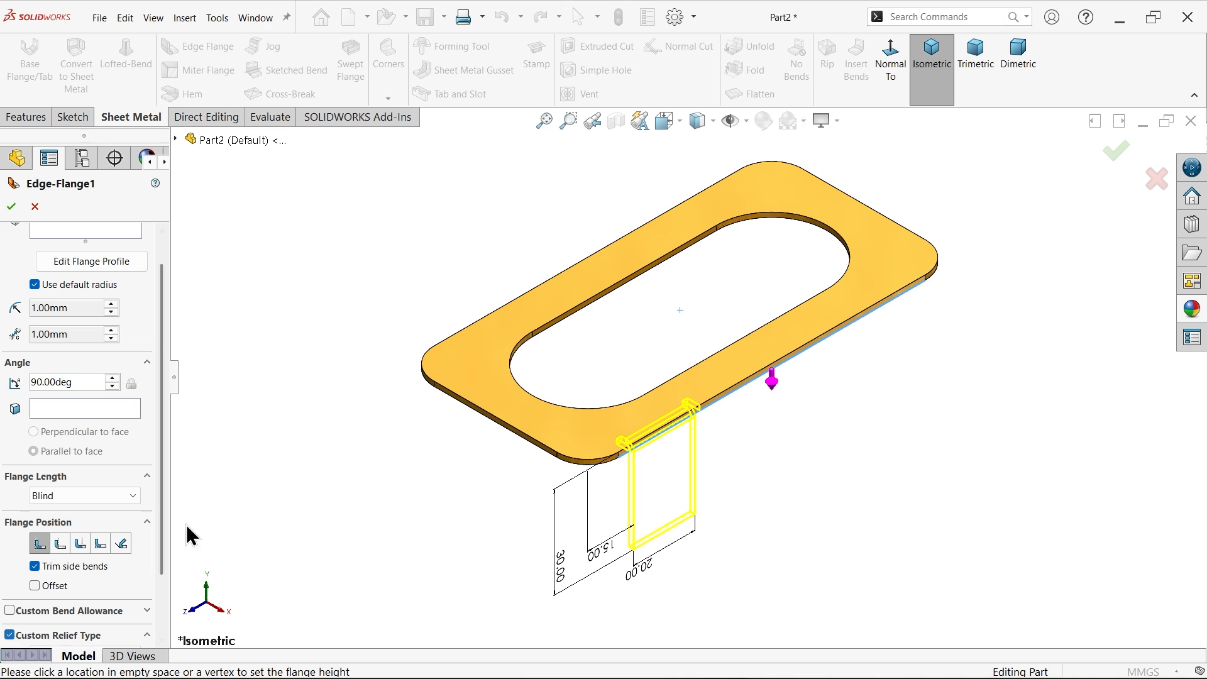
pyautogui.click(8, 634)
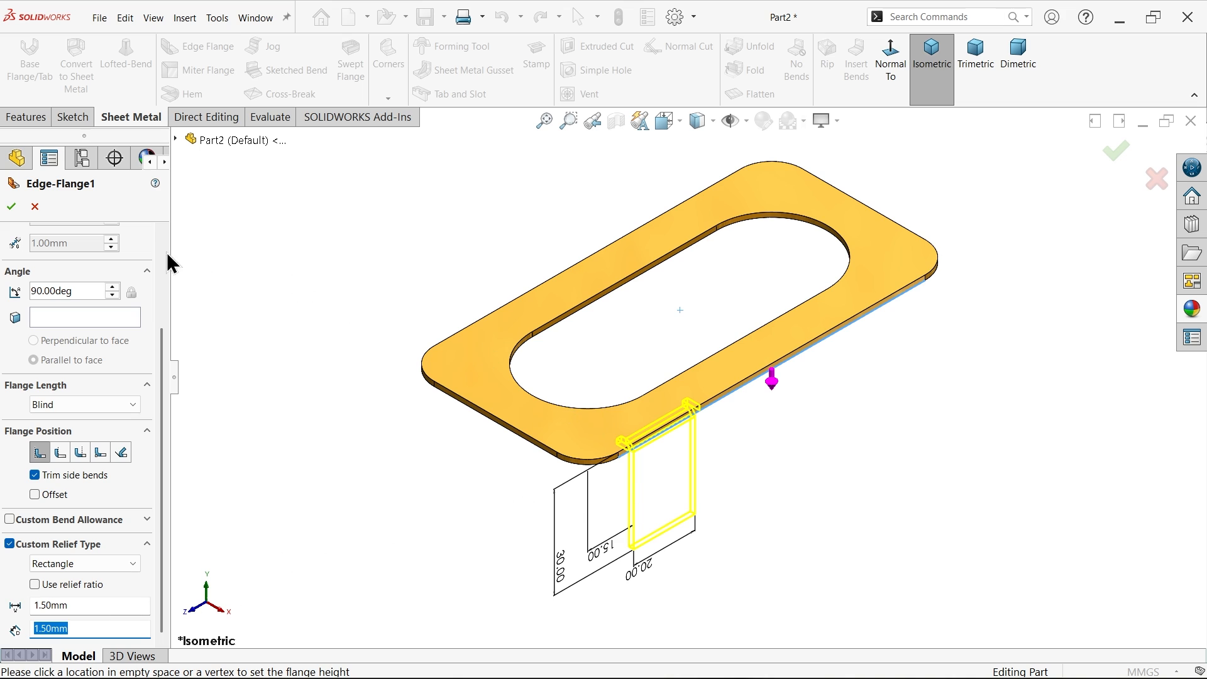
pyautogui.click(10, 207)
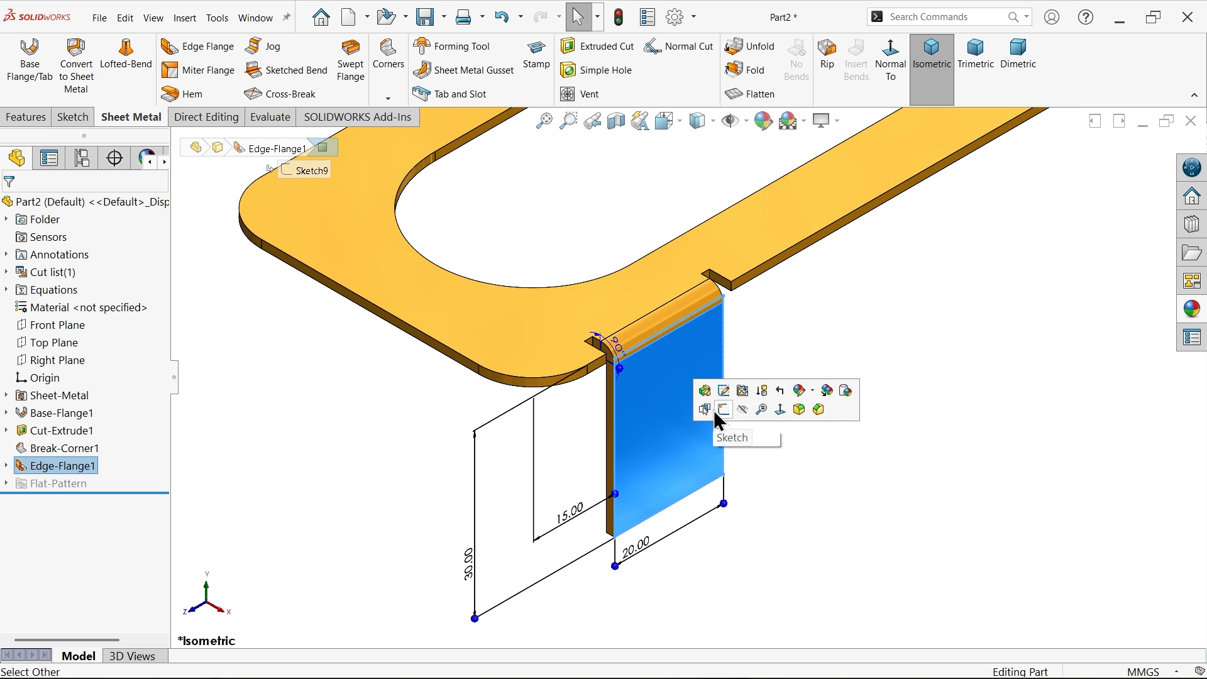
# - Cut an 8 mm hole through the tab, 10 mm from its side and bottom edges
pyautogui.click(723, 409)
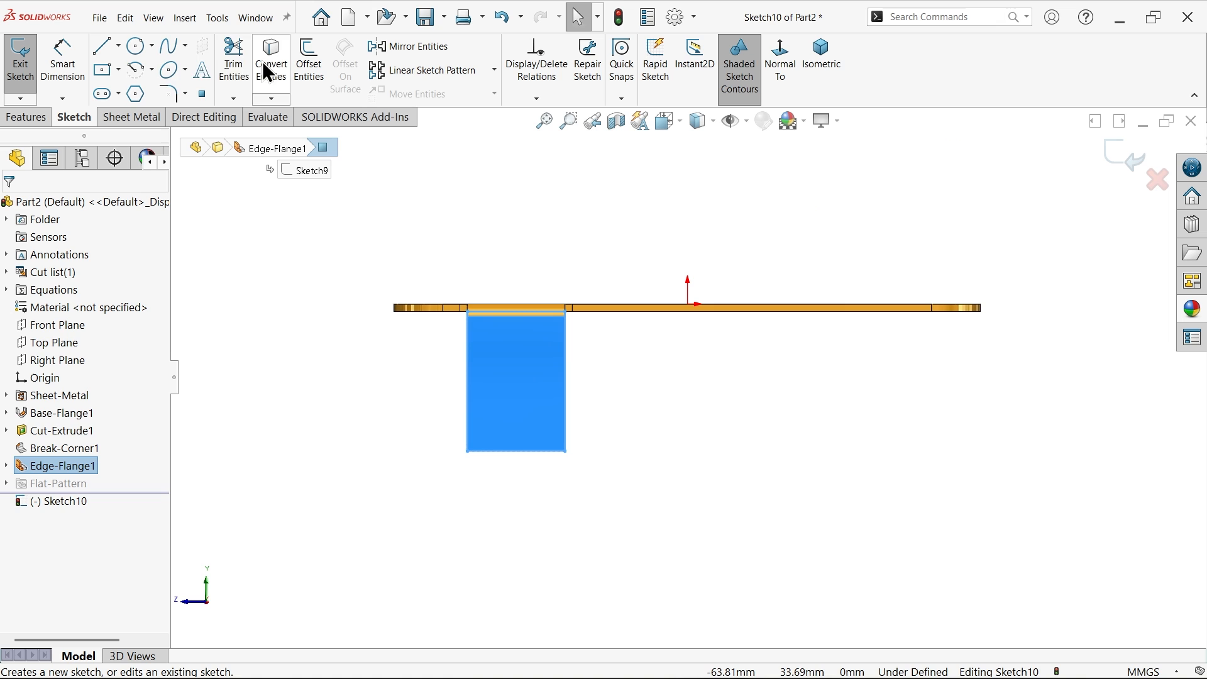
pyautogui.click(132, 45)
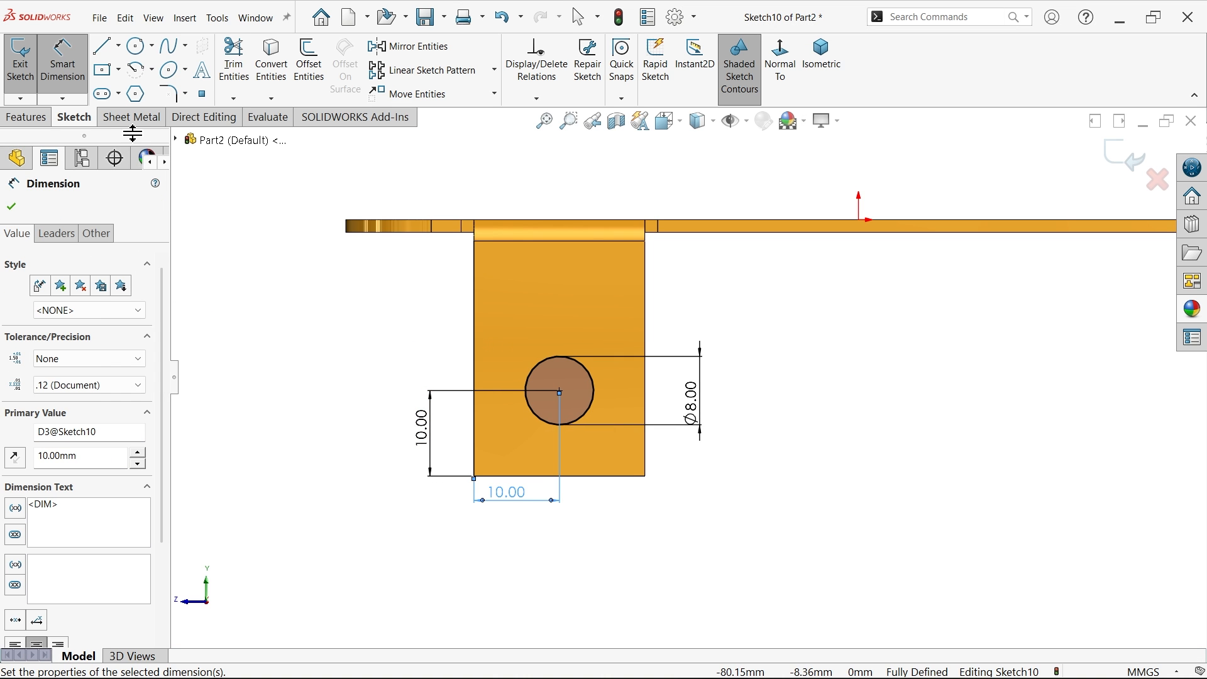
pyautogui.click(131, 117)
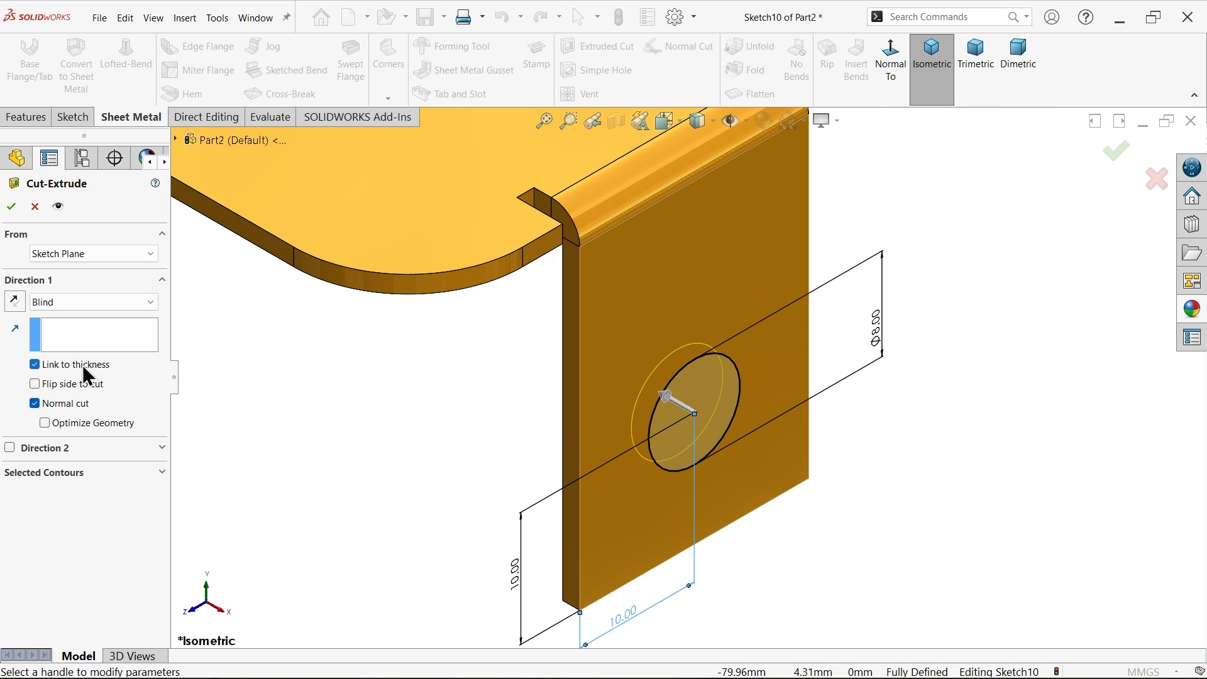
pyautogui.click(10, 206)
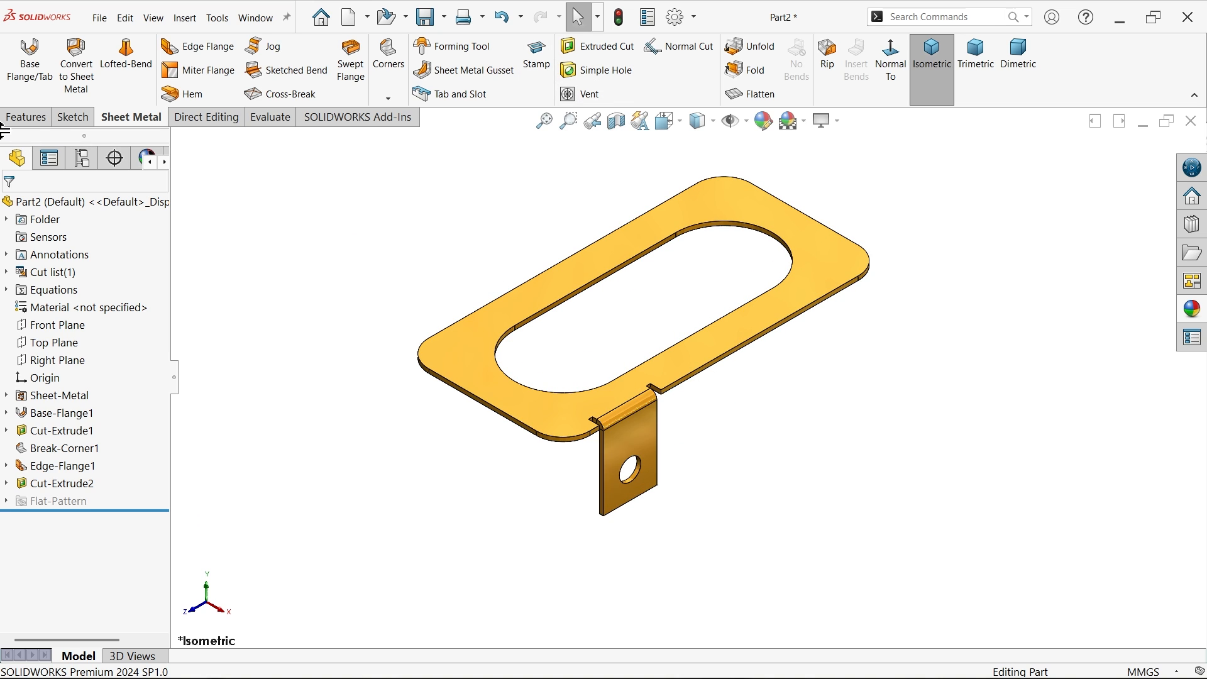
# - Mirror Edge-Flange1 and Cut-Extrude2 about the Front Plane
pyautogui.click(27, 116)
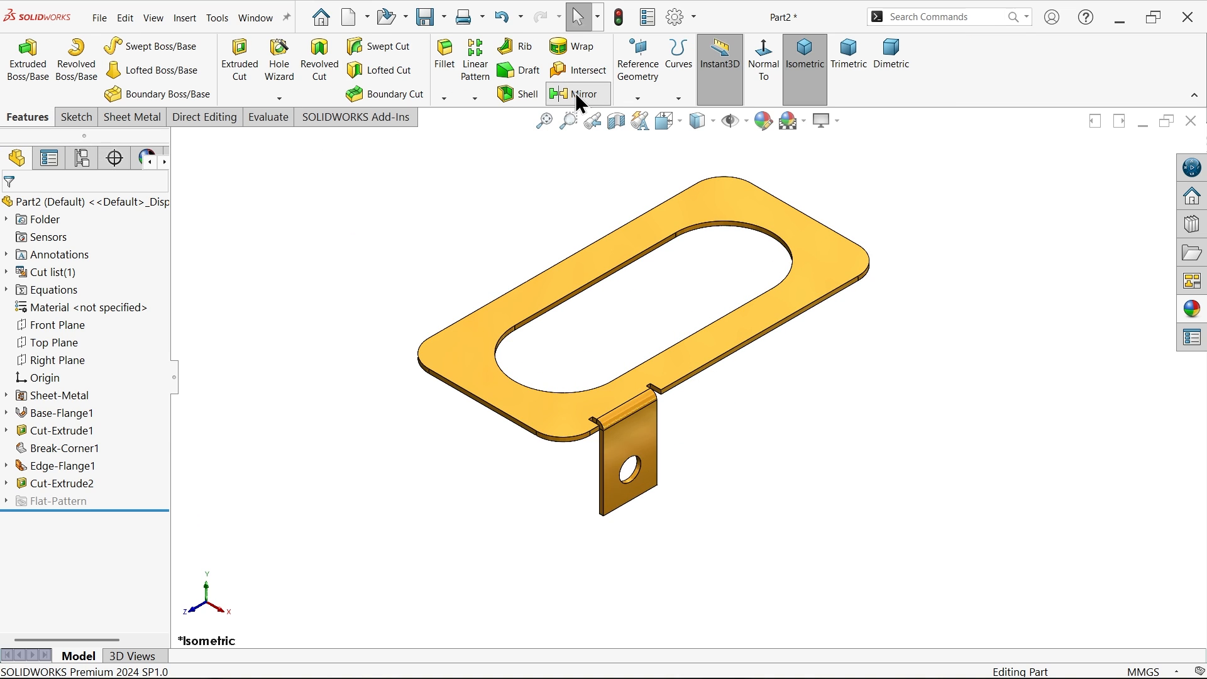
pyautogui.click(587, 93)
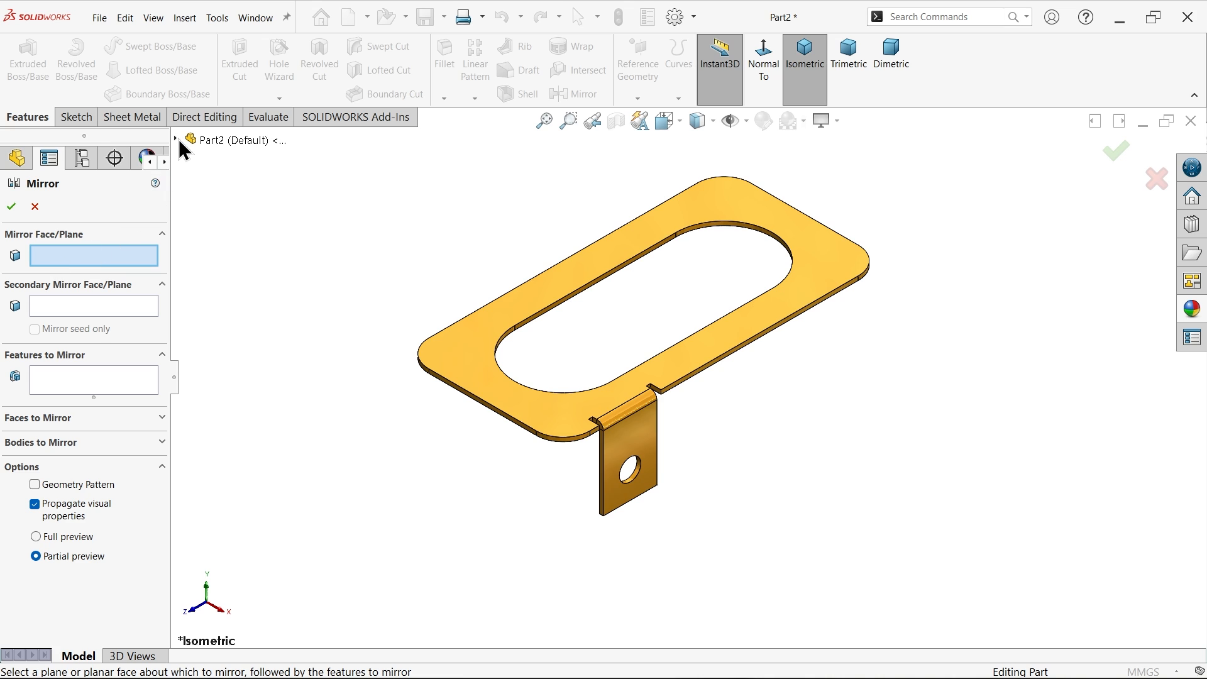
pyautogui.click(240, 262)
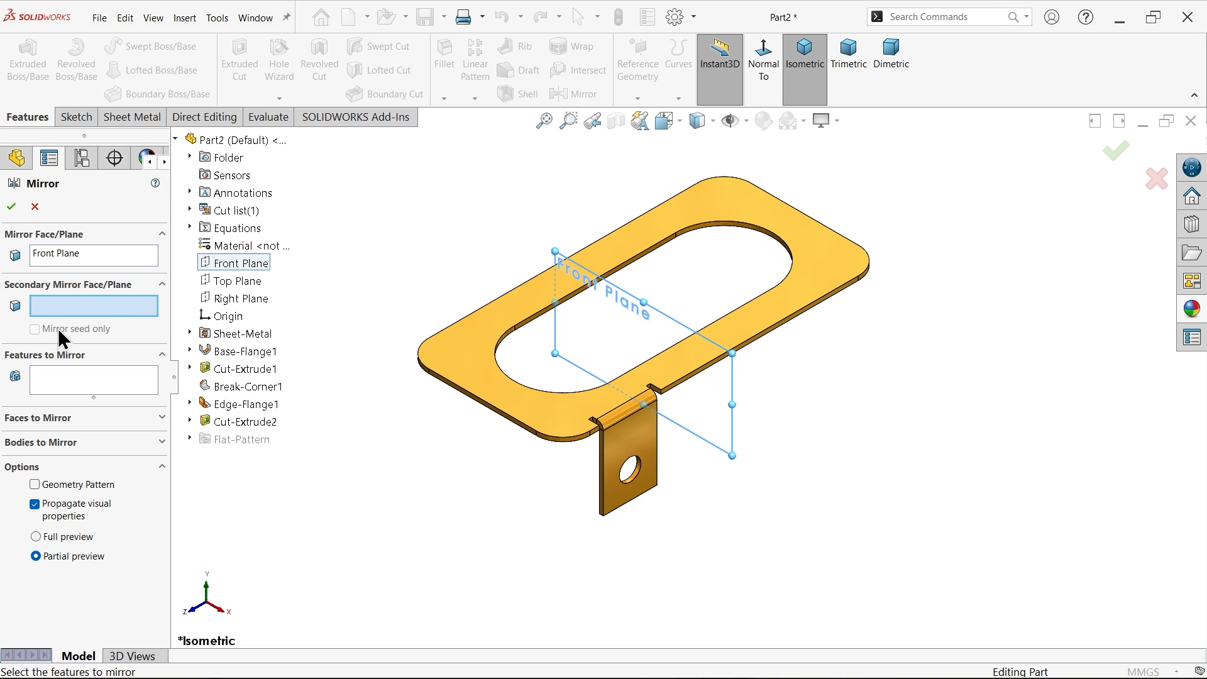
pyautogui.click(244, 421)
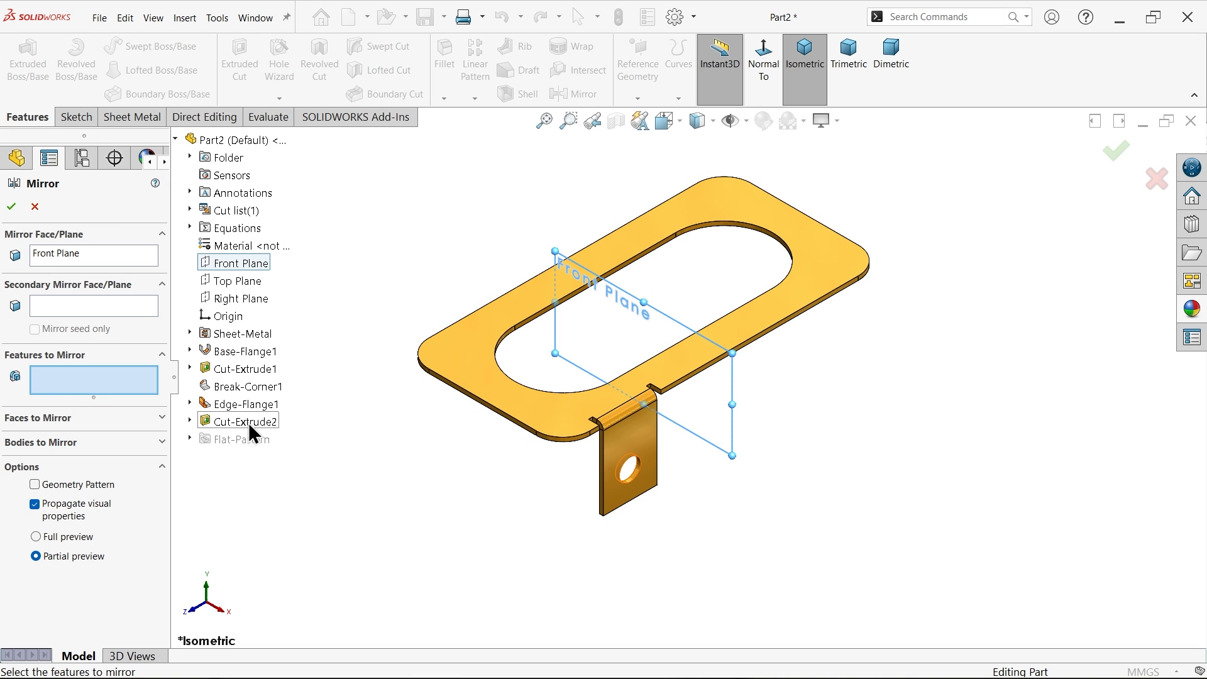
pyautogui.click(243, 404)
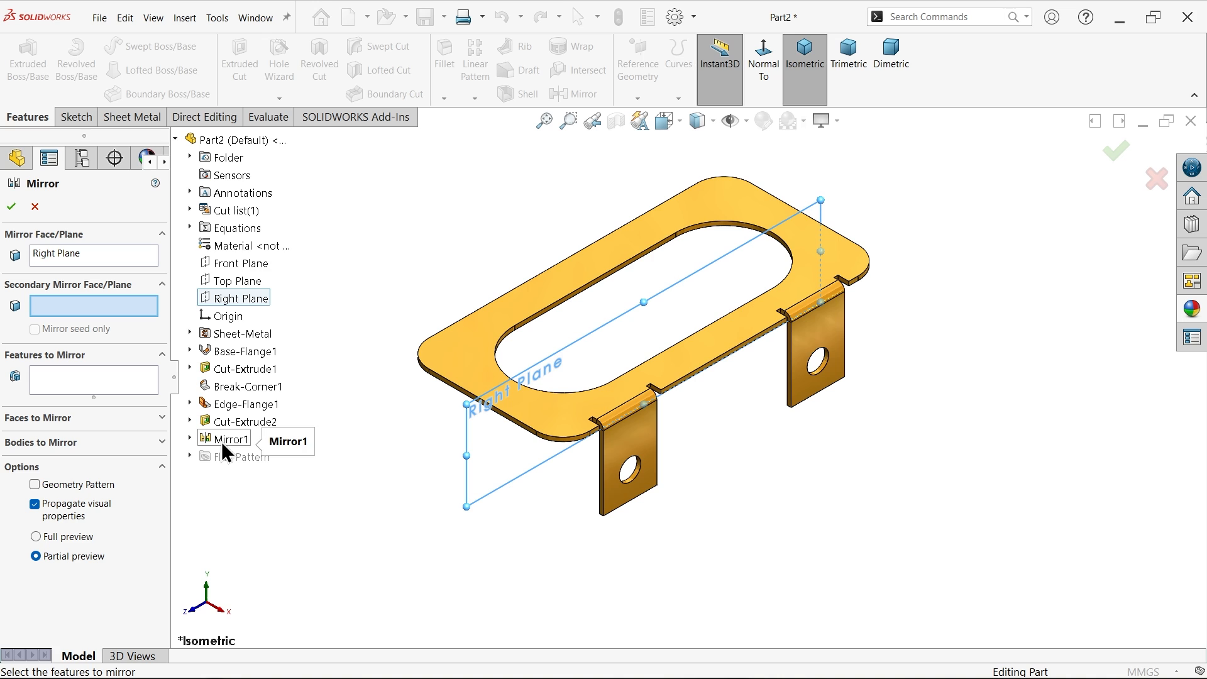
# - Mirror Mirror1 about the Right Plane to produce four holed tabs
pyautogui.click(228, 439)
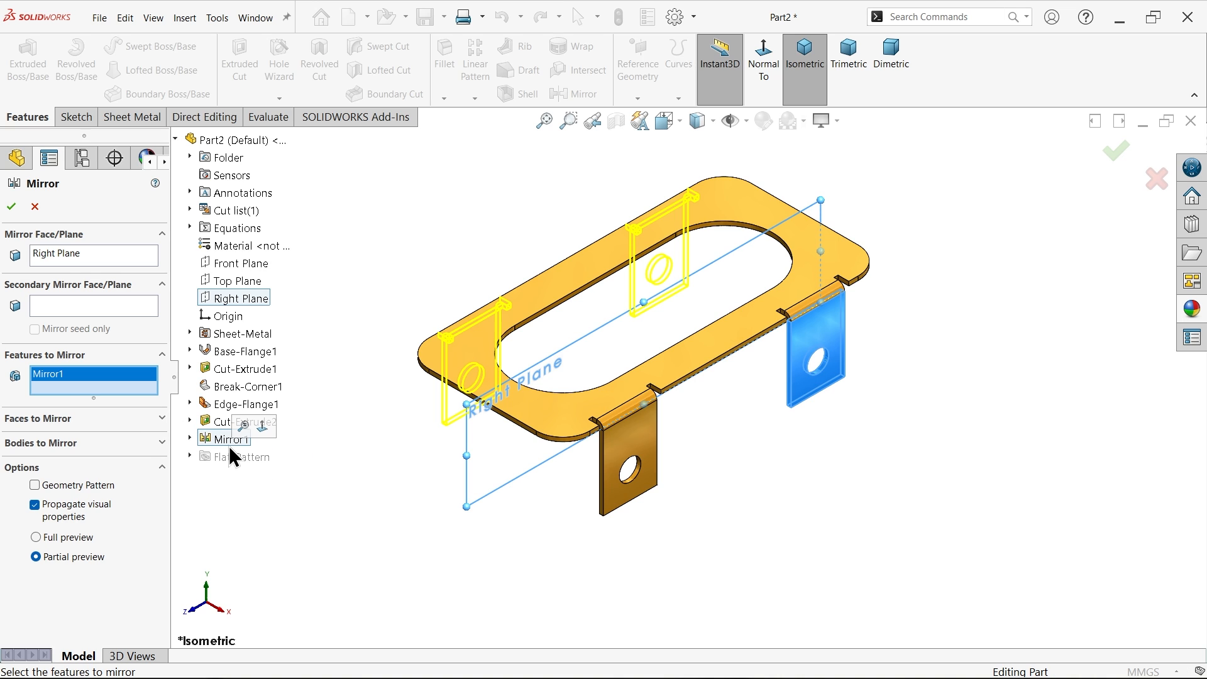
pyautogui.click(11, 206)
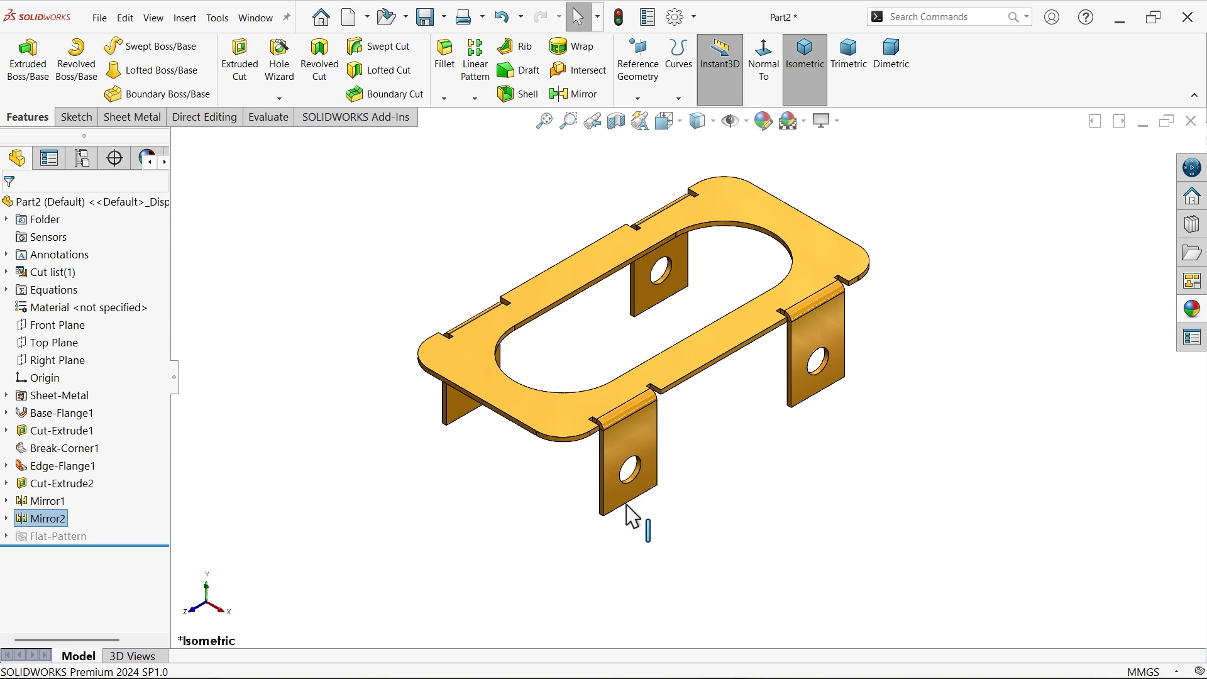
pyautogui.click(131, 116)
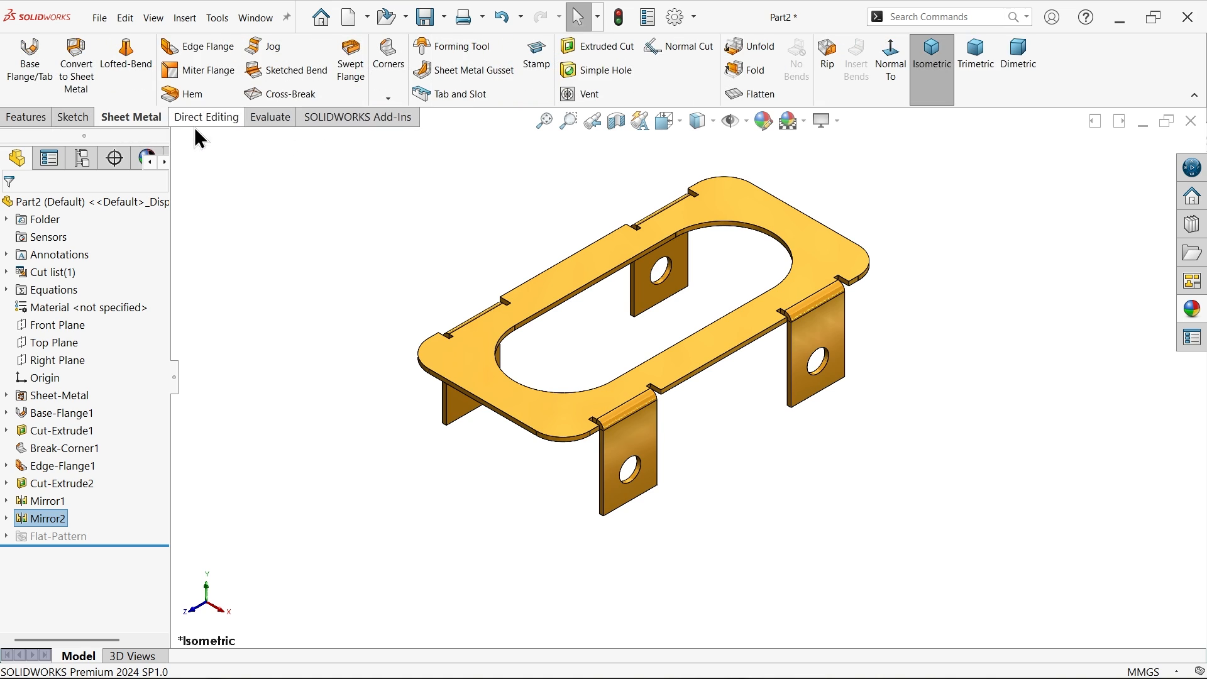
# - Fillet the tab corners with a 5 mm Break-Corner radius on all four tabs
pyautogui.click(387, 69)
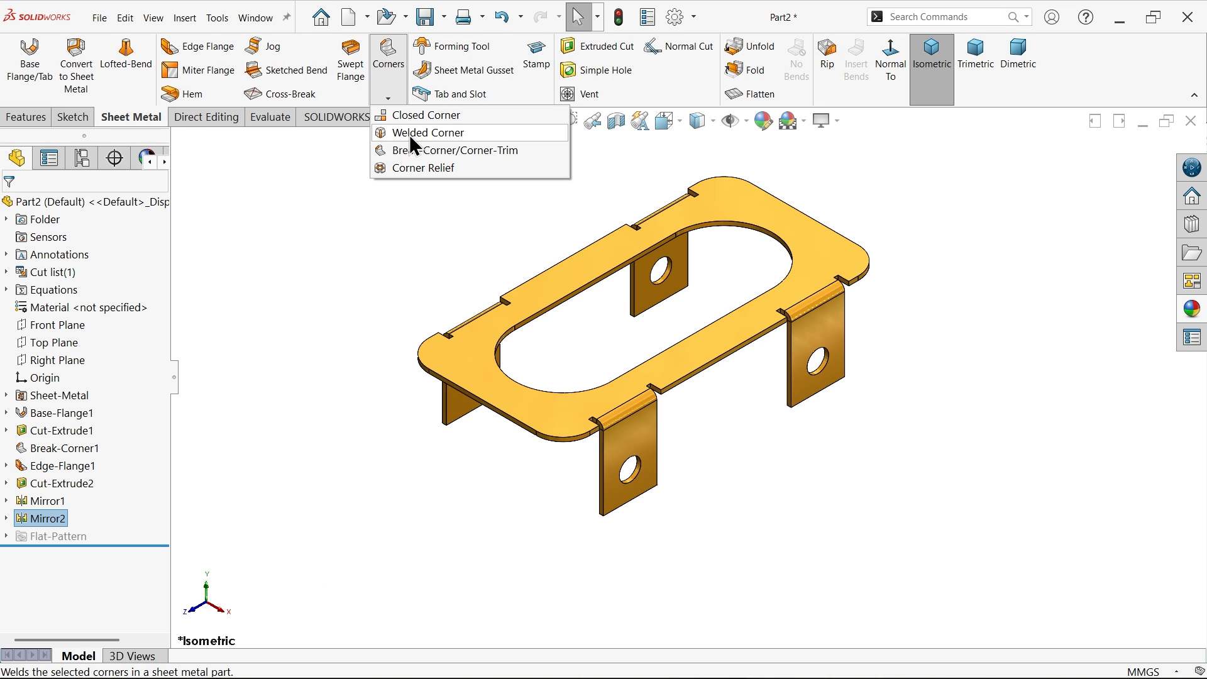
pyautogui.click(463, 150)
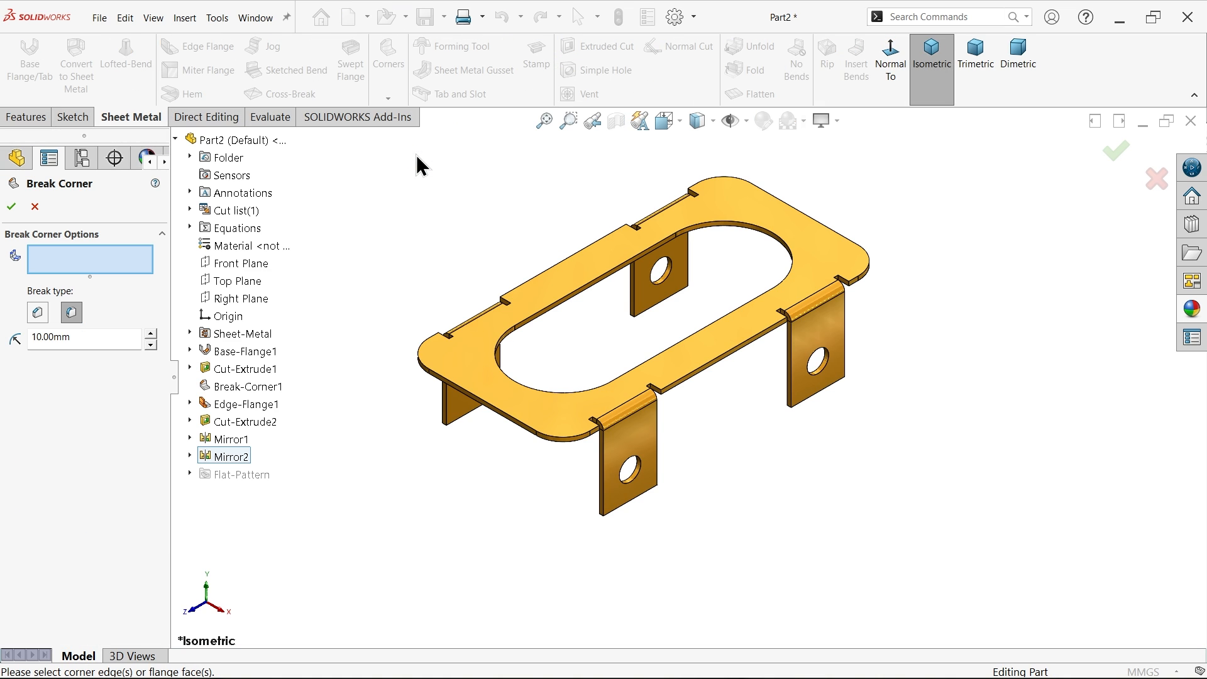
pyautogui.click(81, 337)
pyautogui.write('5')
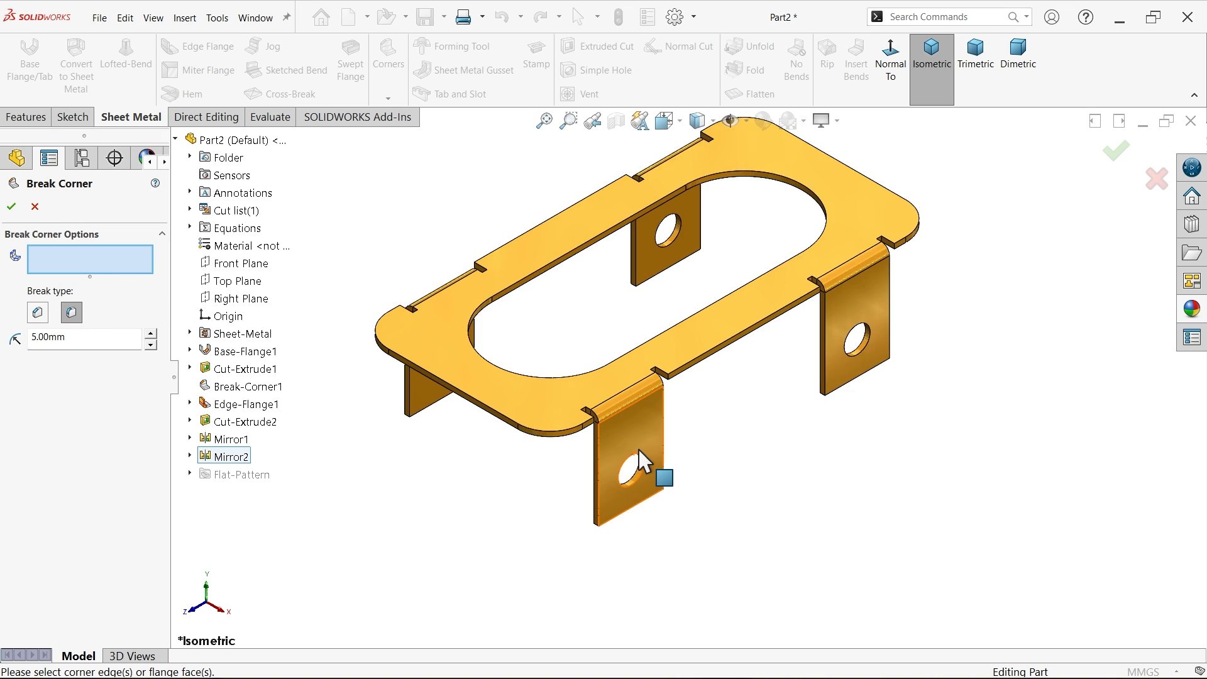
pyautogui.click(645, 462)
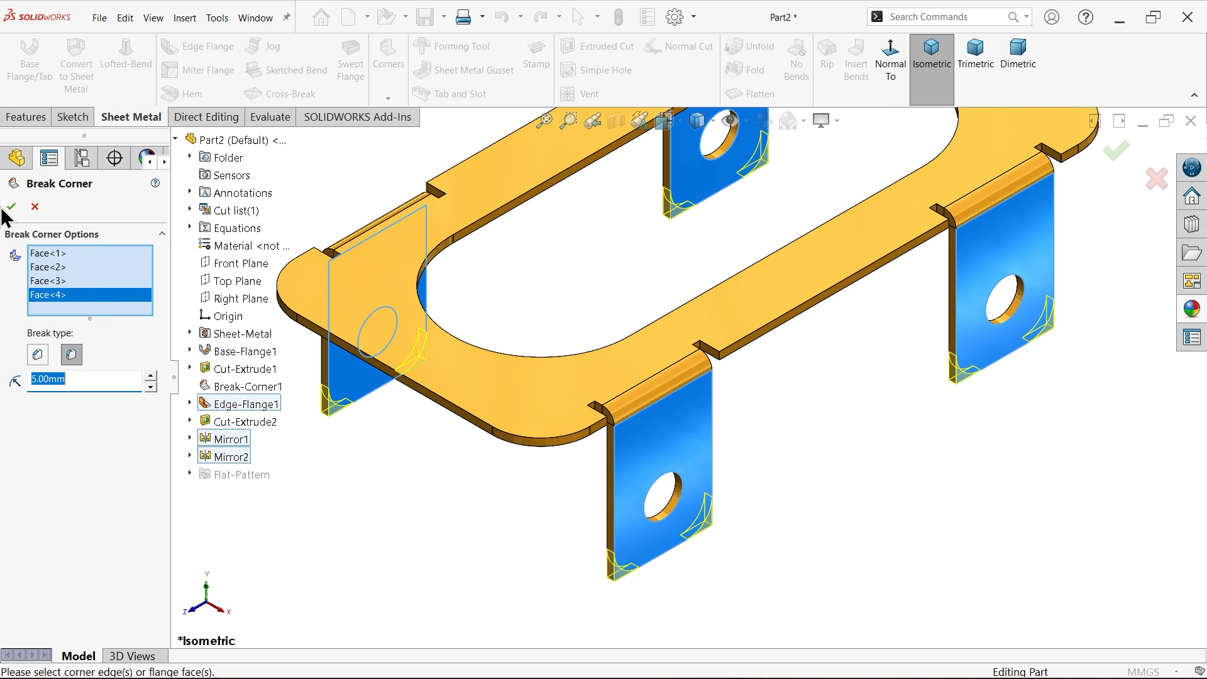
pyautogui.click(10, 206)
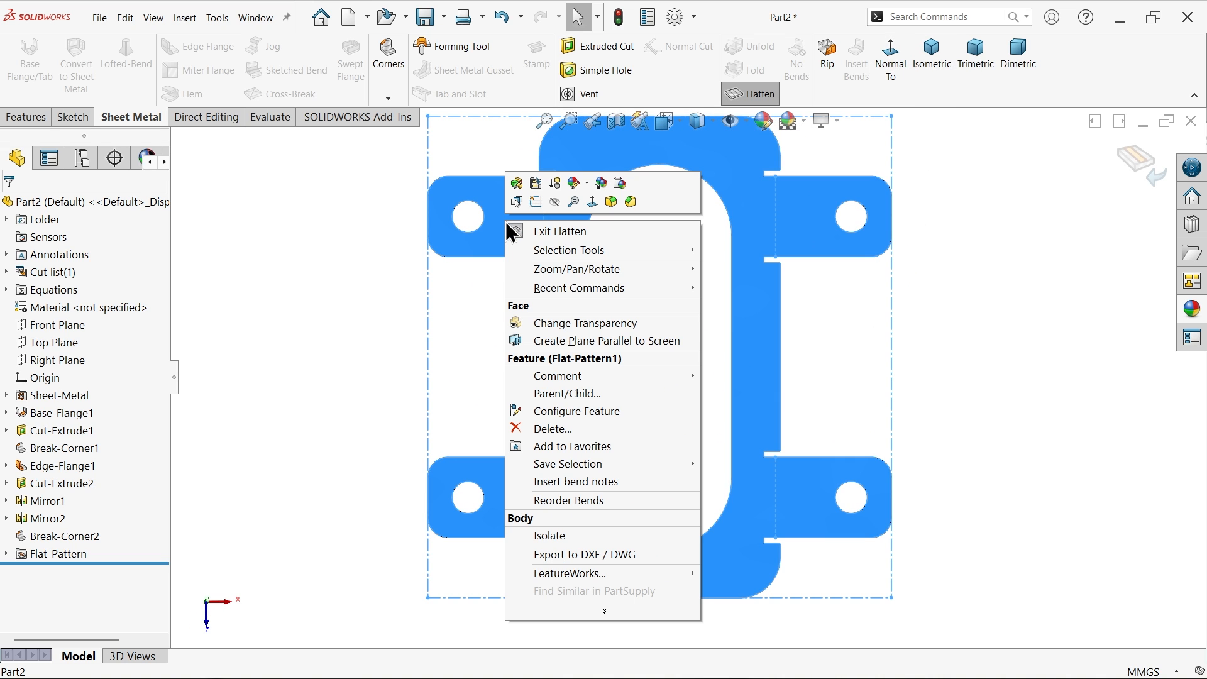
pyautogui.moveTo(583, 554)
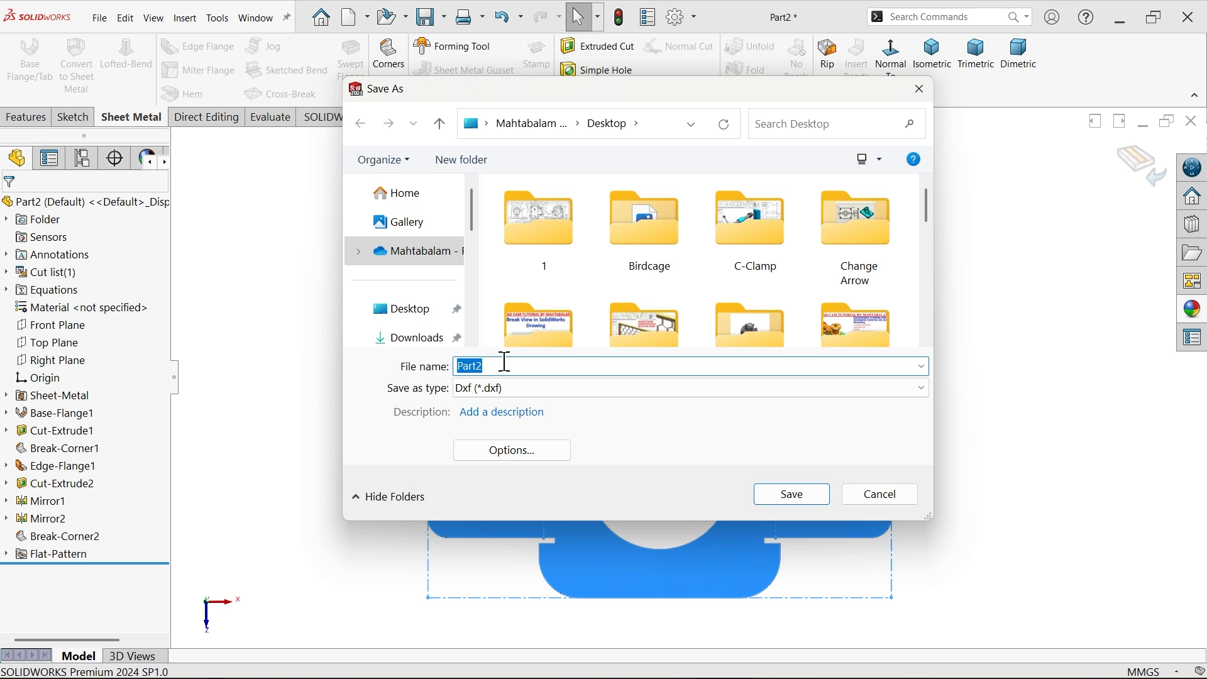
# - Save the flat pattern DXF export under the name COVER
pyautogui.write('COVER')
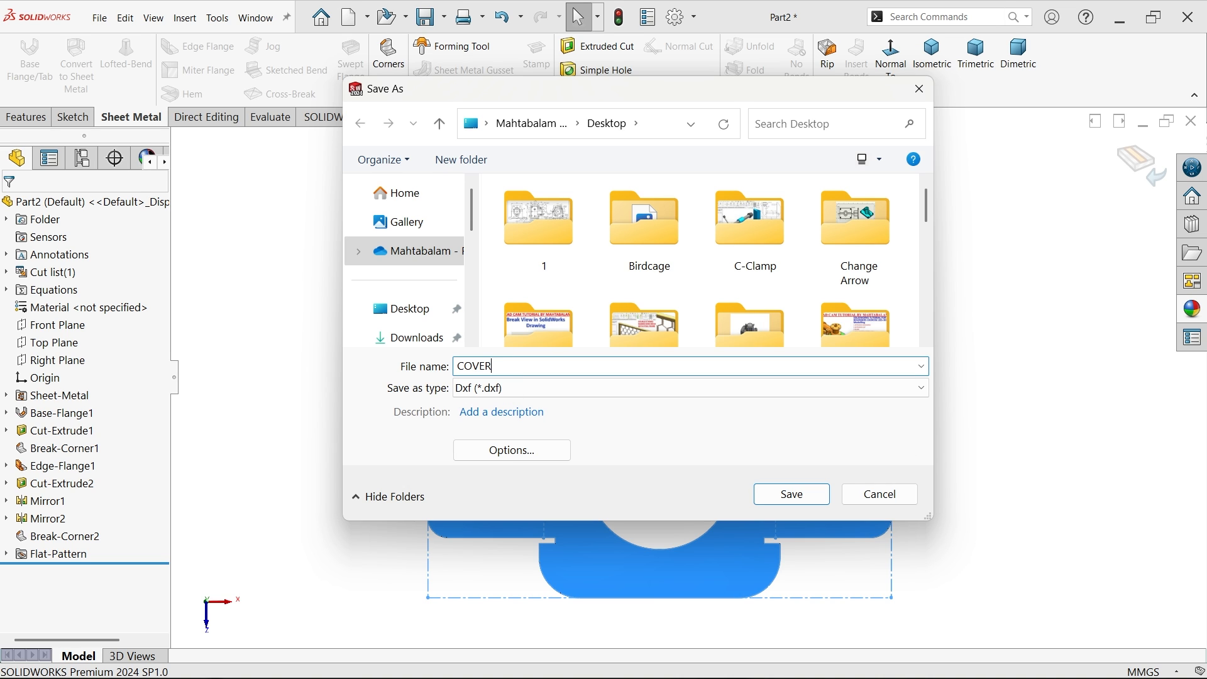
pyautogui.moveTo(790, 493)
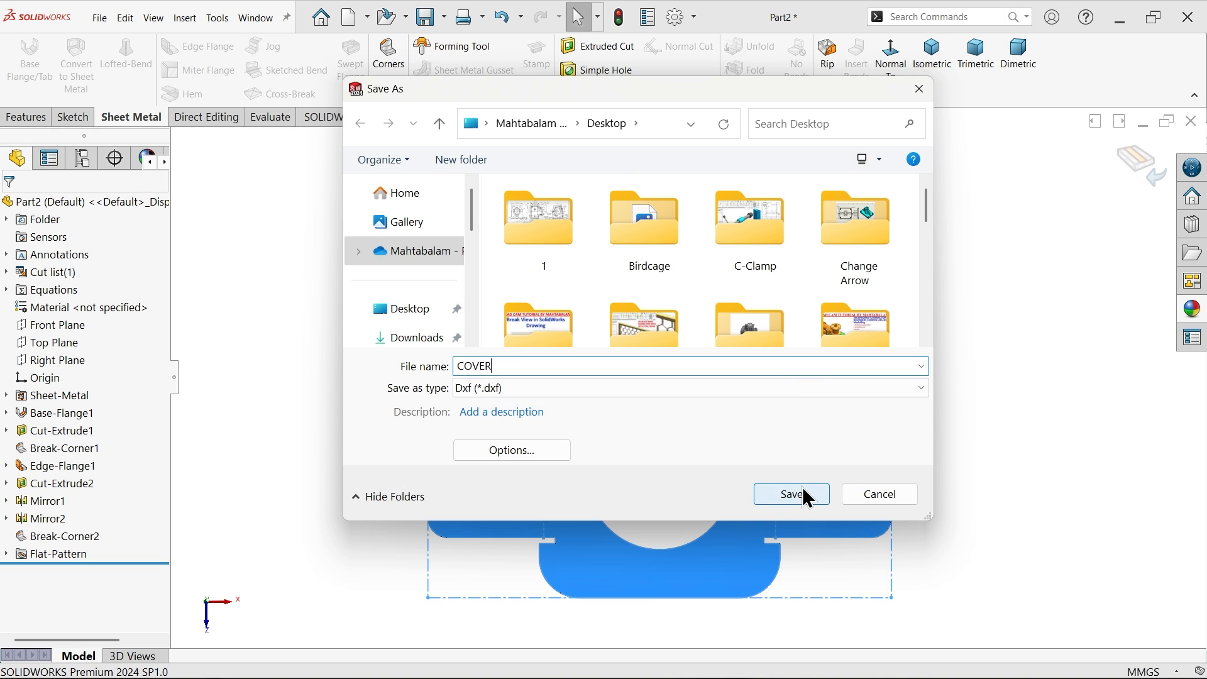
pyautogui.click(789, 494)
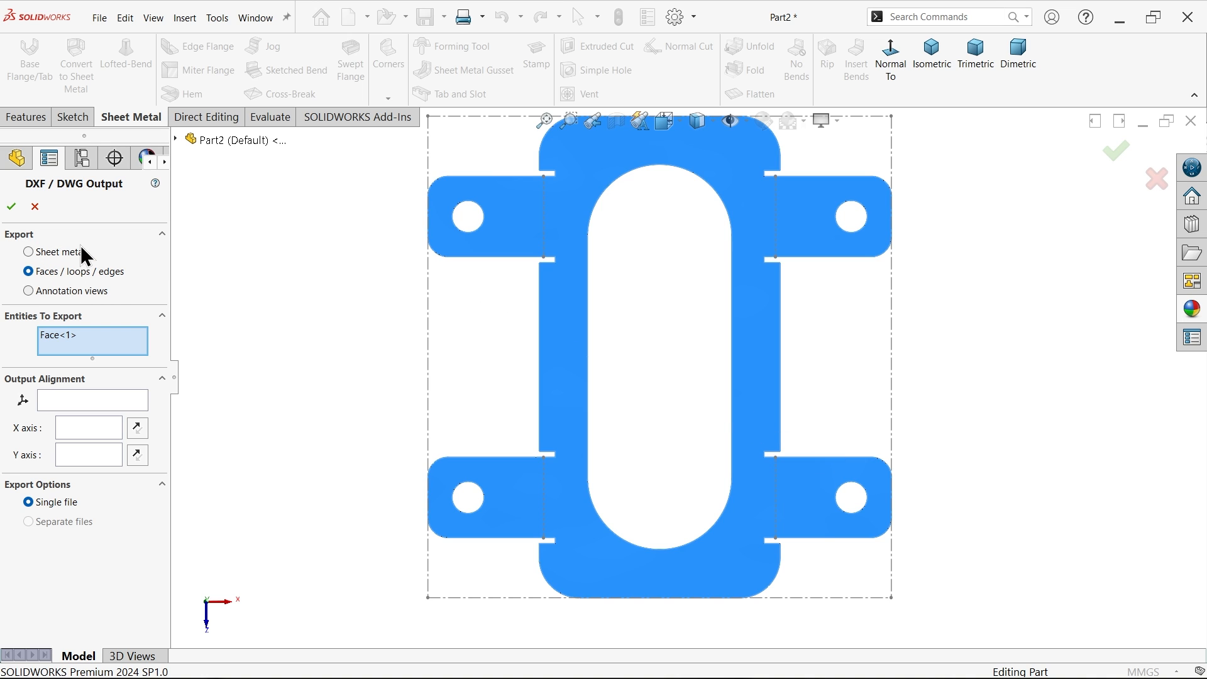
# - Export as sheet metal with geometry and bend lines included, and confirm the options
pyautogui.click(27, 252)
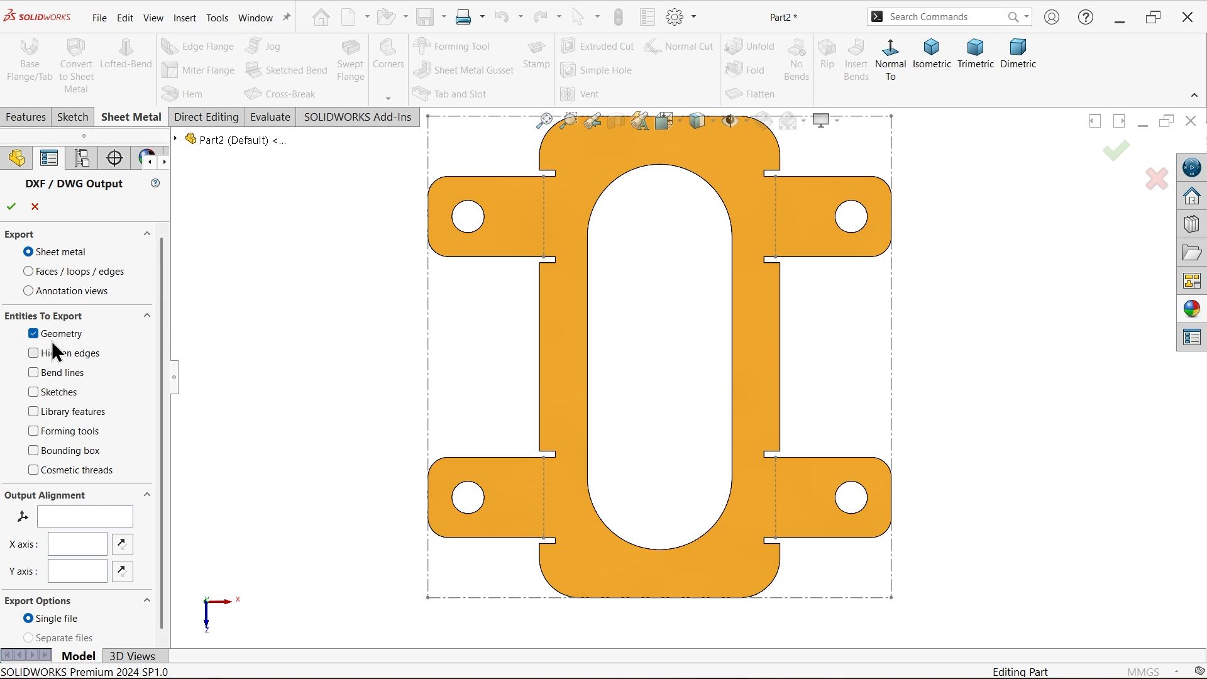
pyautogui.scroll(-3)
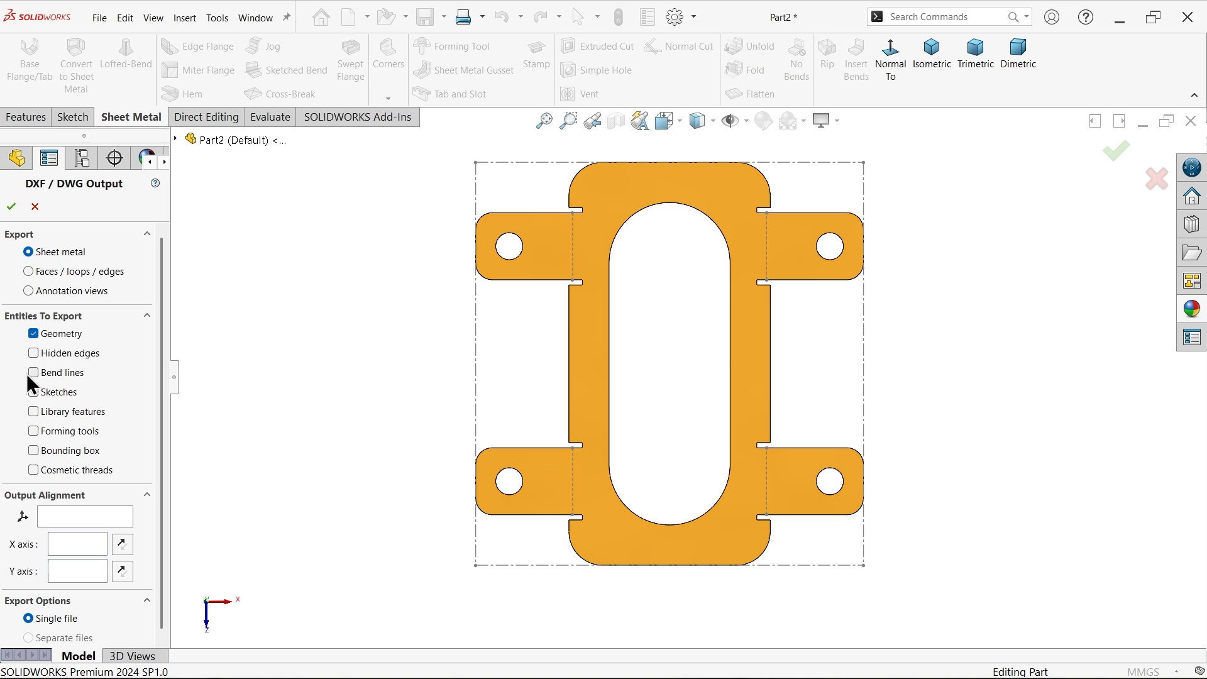
pyautogui.click(33, 373)
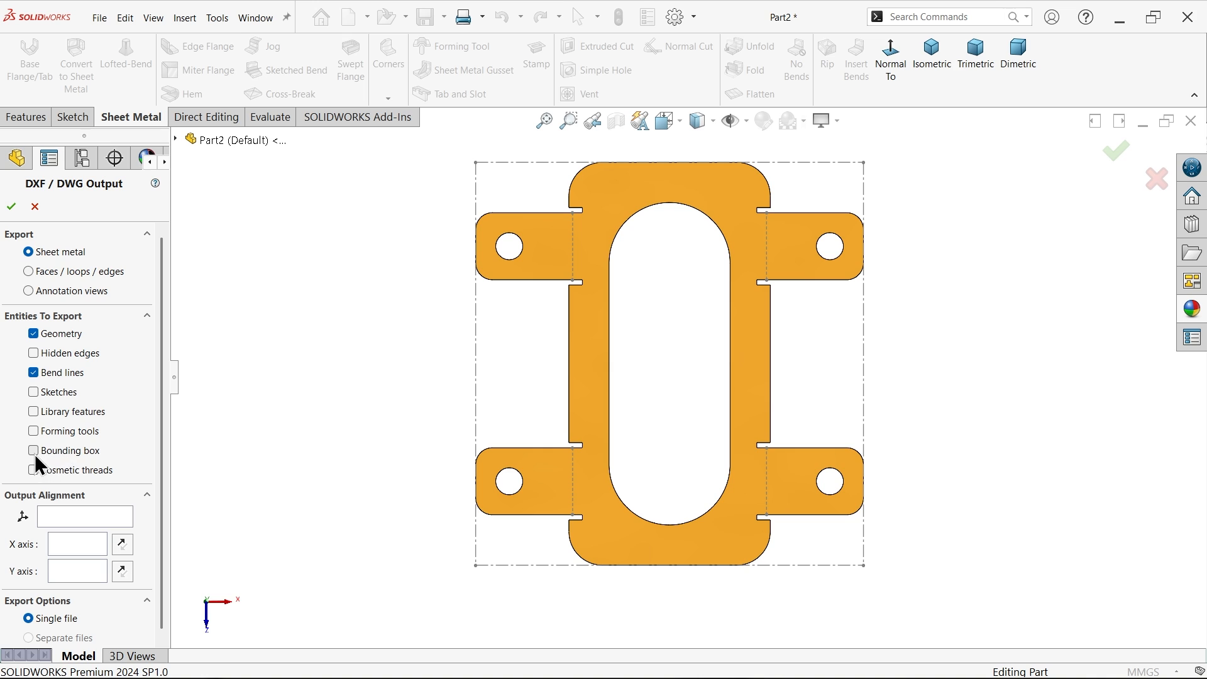
pyautogui.moveTo(466, 345)
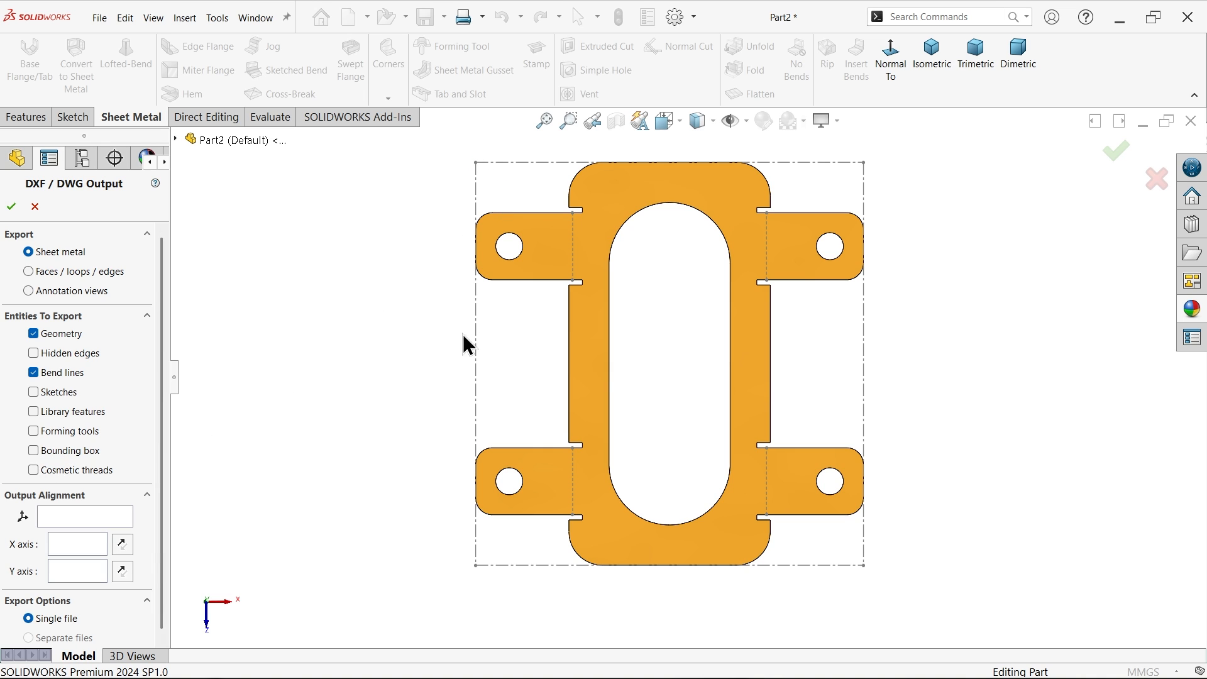
pyautogui.moveTo(130, 433)
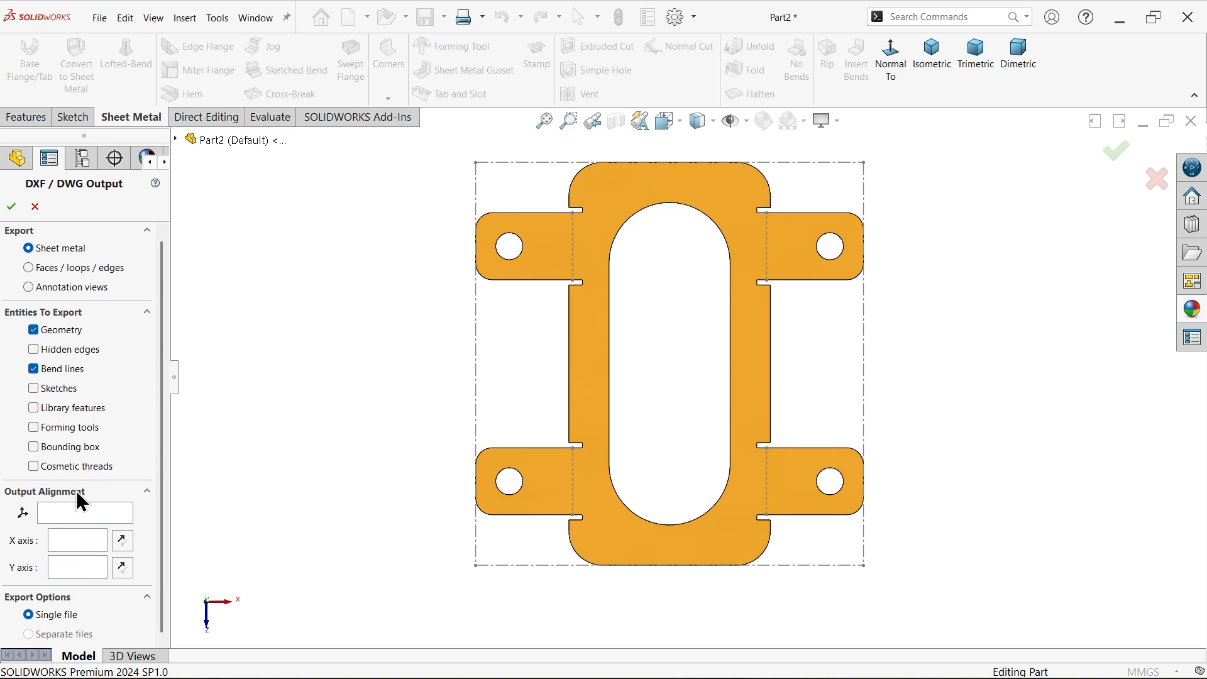
pyautogui.moveTo(10, 206)
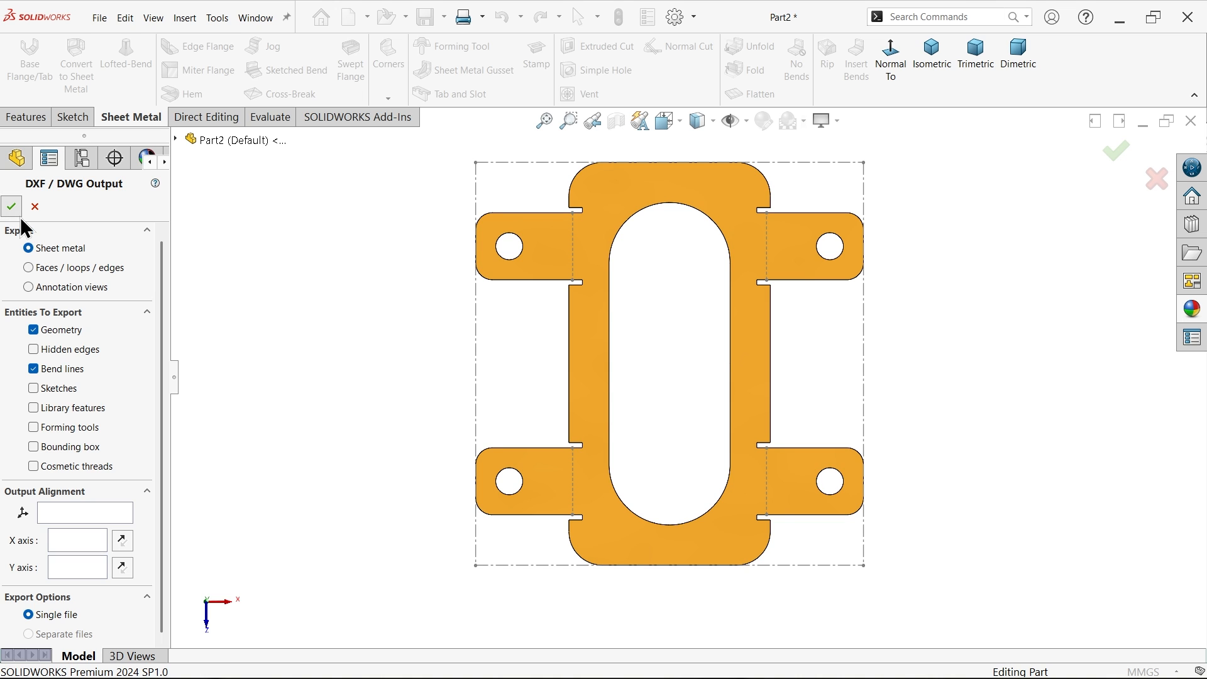
pyautogui.click(11, 206)
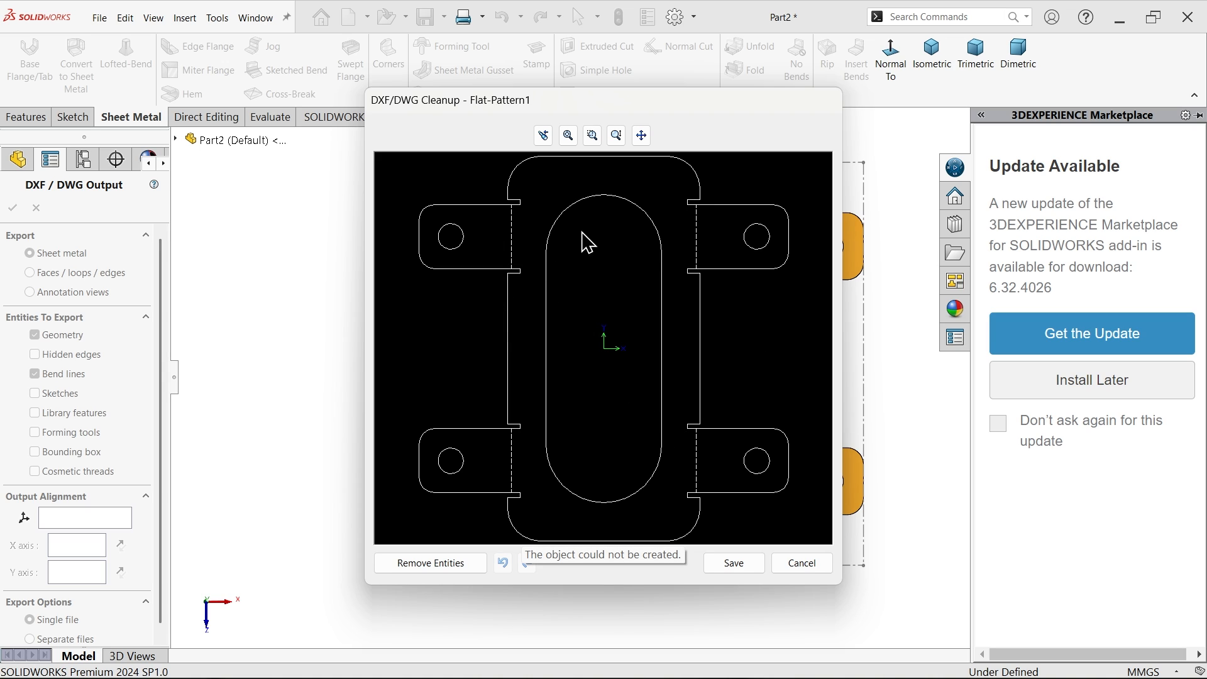
pyautogui.moveTo(520, 251)
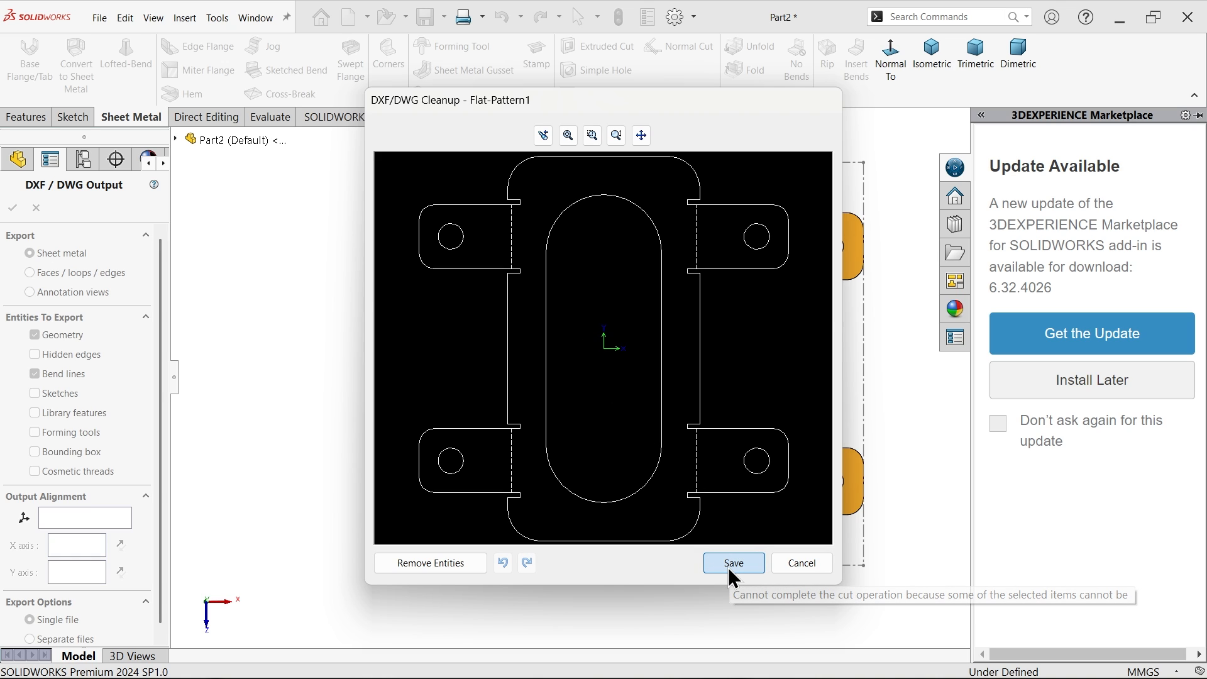
# - Save the cleaned-up DXF, dismiss the update notice, and unflatten the cover
pyautogui.click(731, 563)
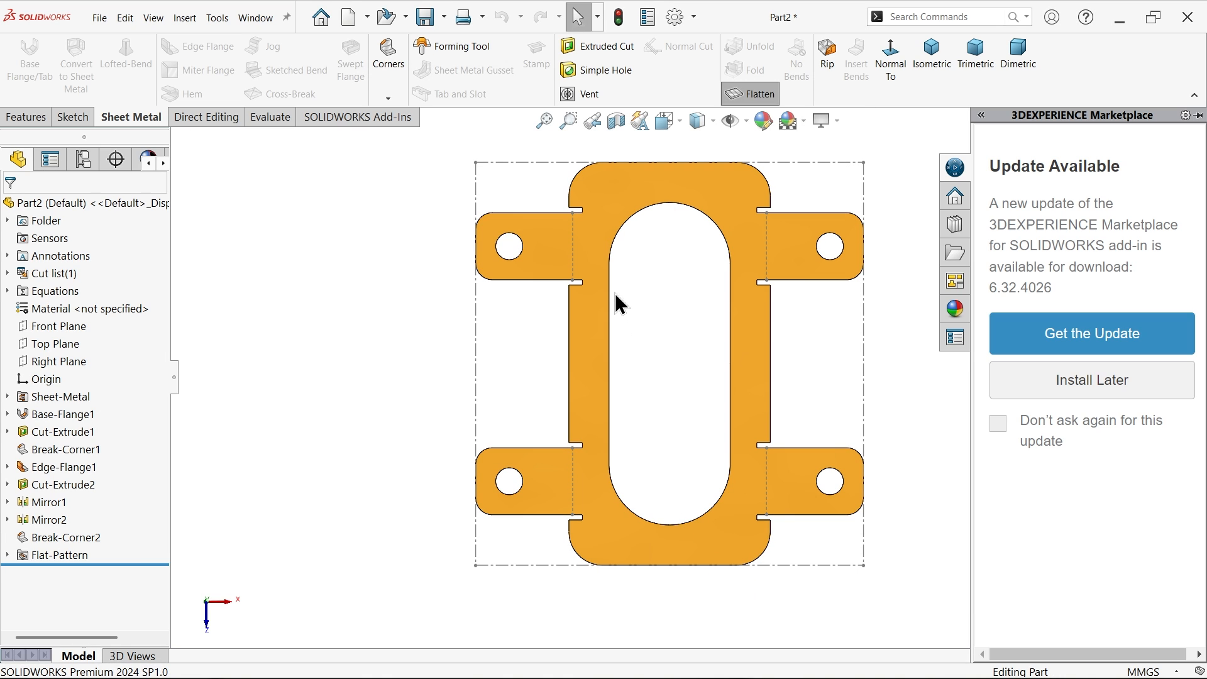
pyautogui.click(749, 93)
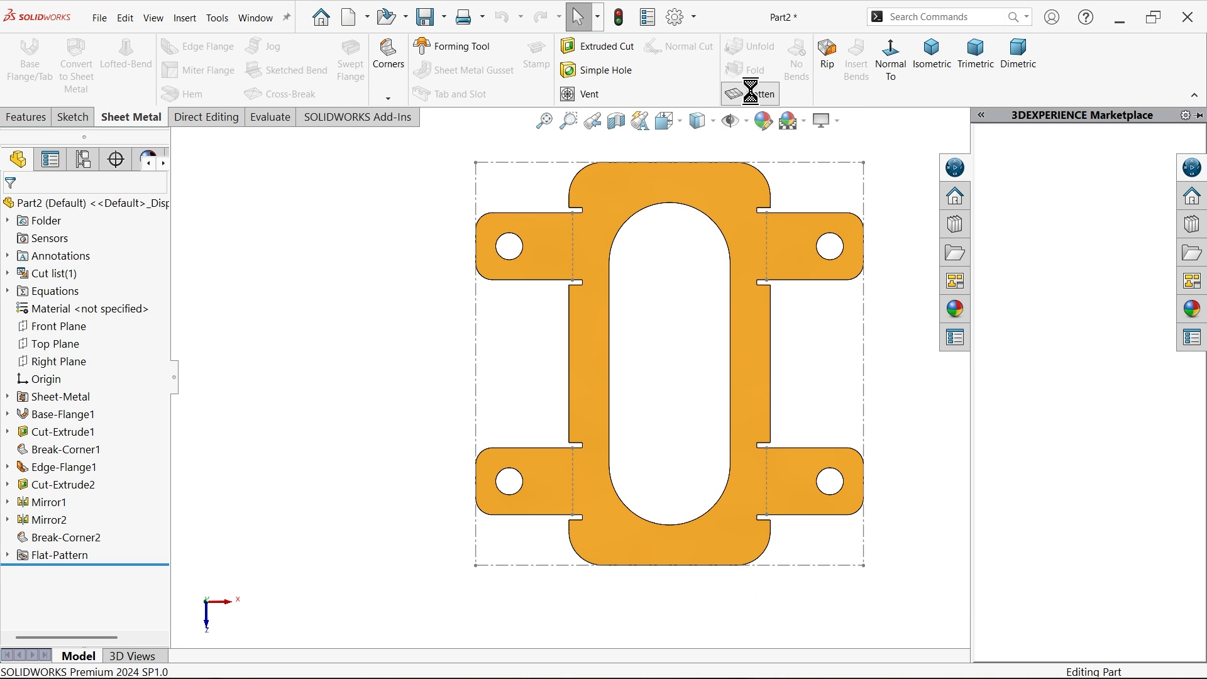
pyautogui.click(751, 94)
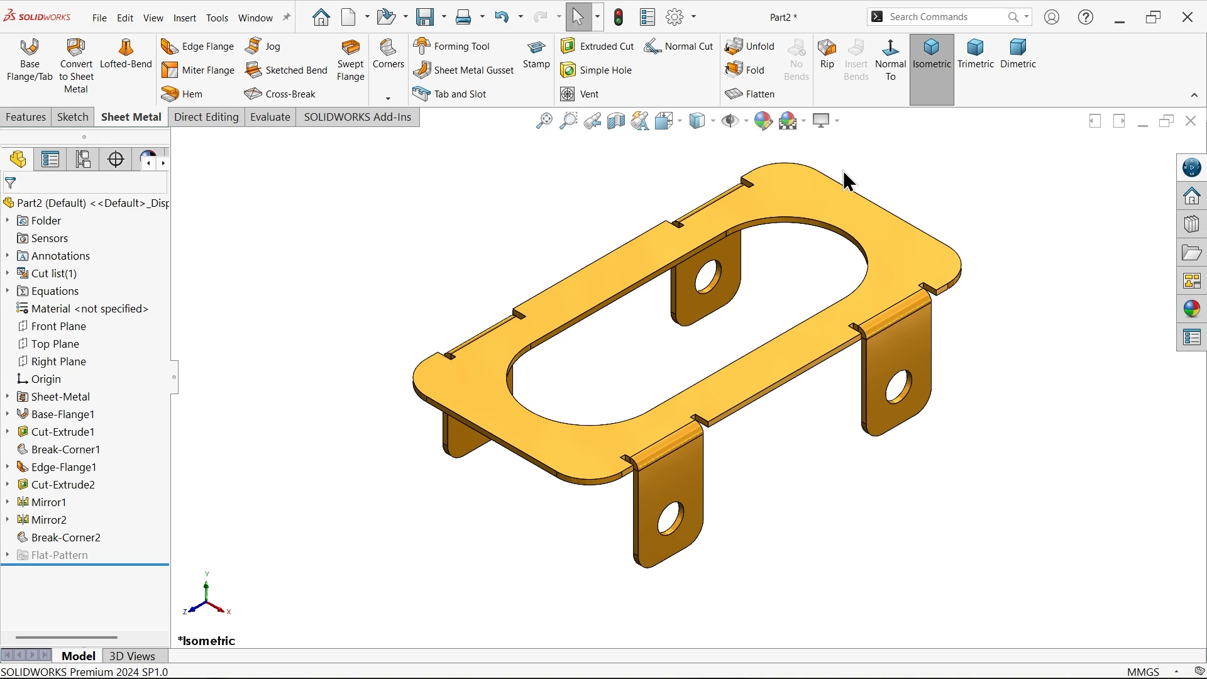
pyautogui.moveTo(844, 190)
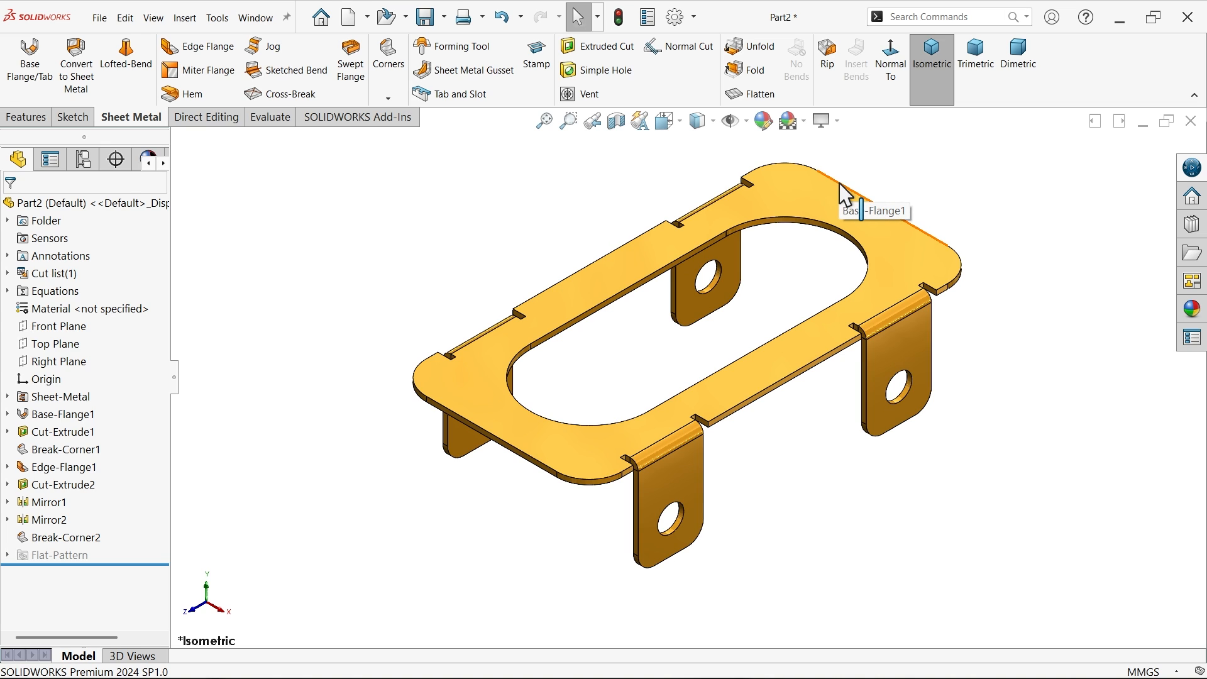